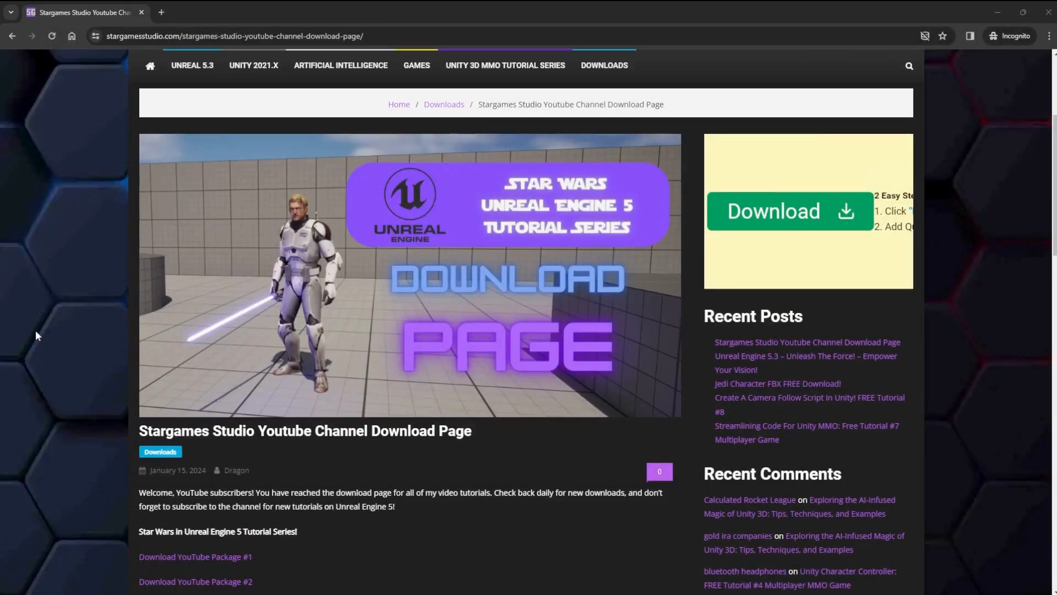
Step: Search the Marketplace for 'Realistic Starter VFX Pack Vol 2' and bring up its product page
{"action": "scroll", "scroll_direction": "down", "scroll_amount": 3}
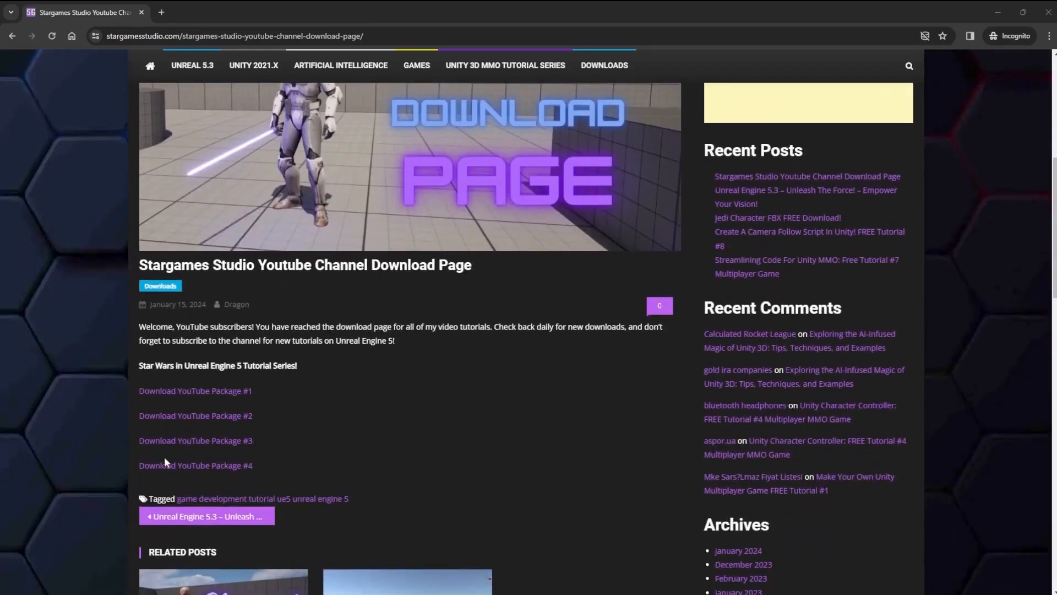
{"action": "mouse_move", "coordinate": [250, 467]}
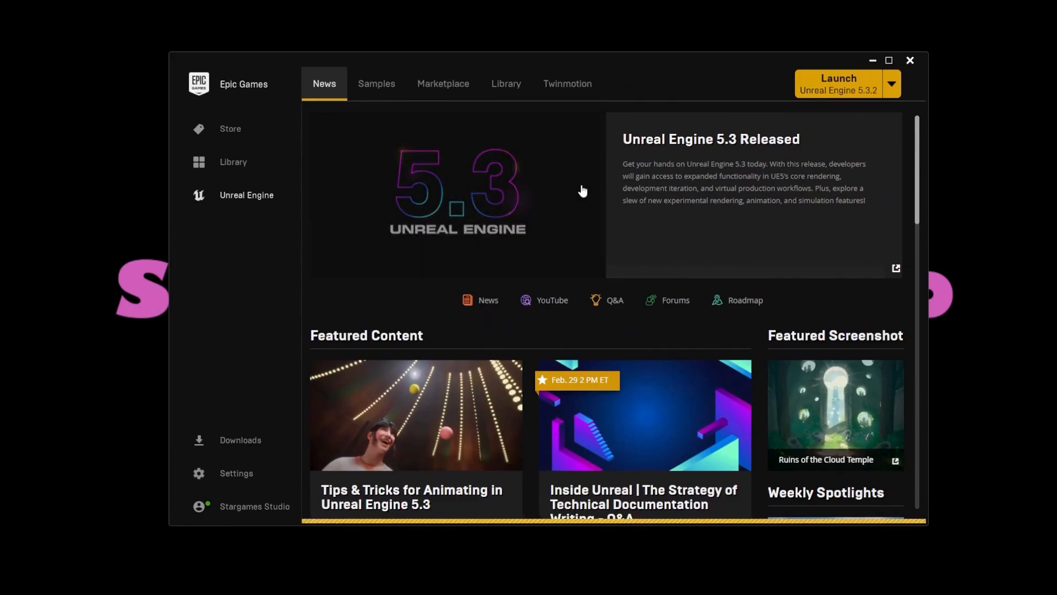
{"action": "left_click", "coordinate": [443, 83]}
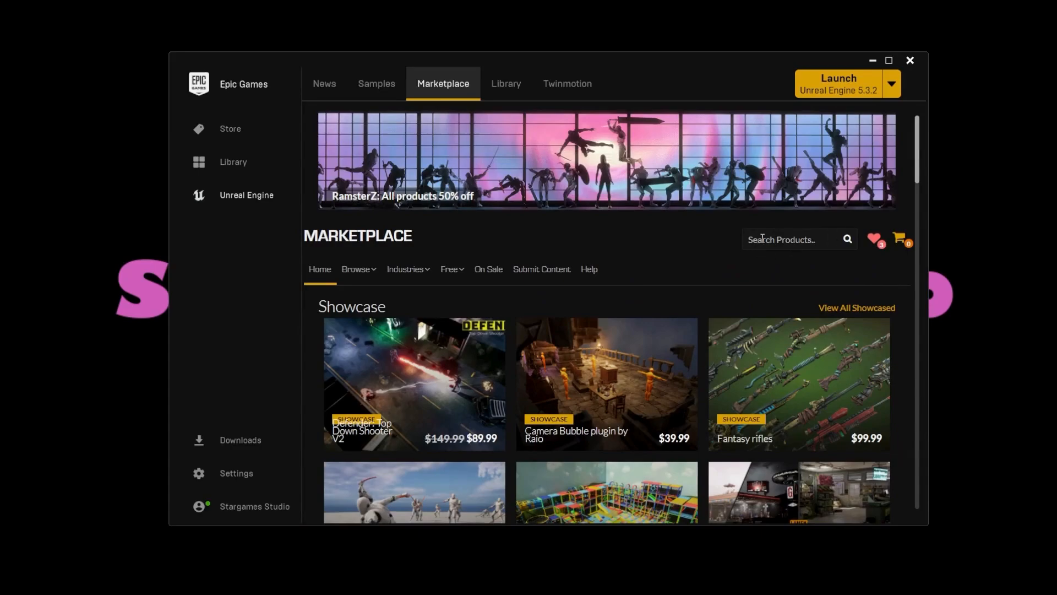
{"action": "type", "text": "Realistic Starter VFX Pack Vol 2"}
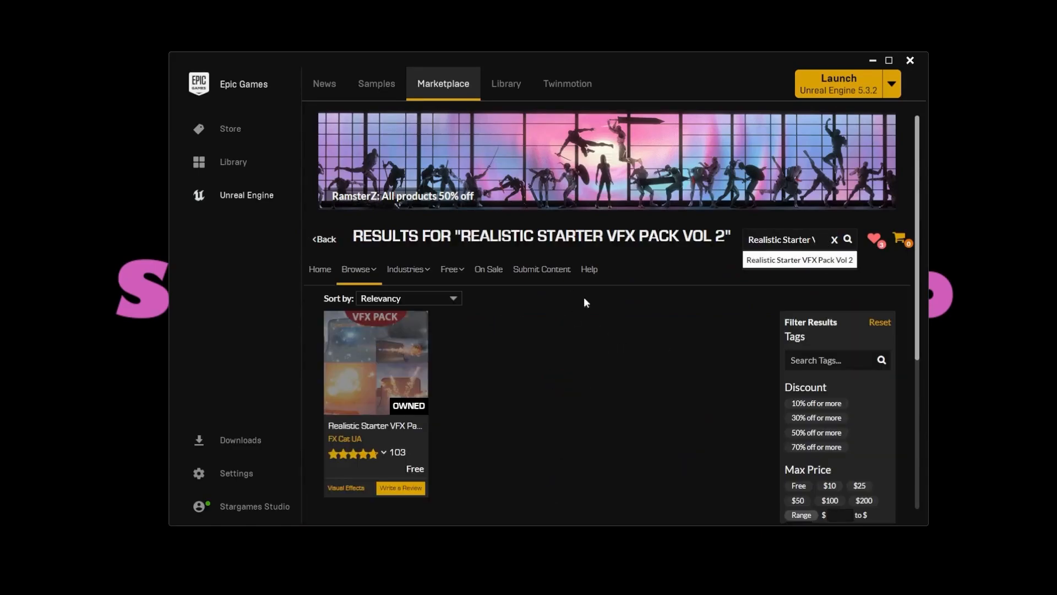
{"action": "mouse_move", "coordinate": [384, 400]}
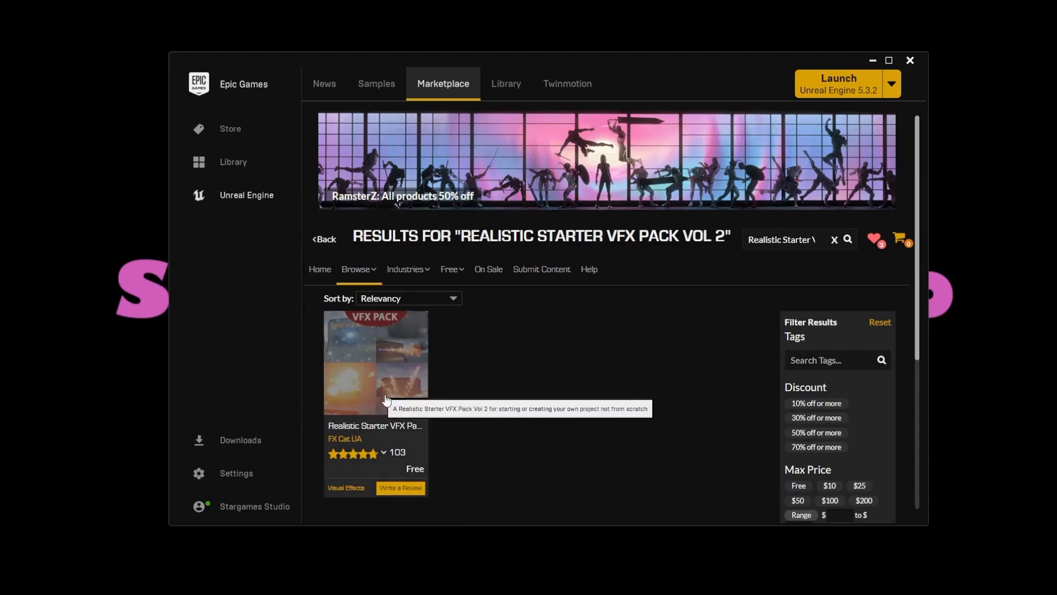
{"action": "left_click", "coordinate": [374, 361]}
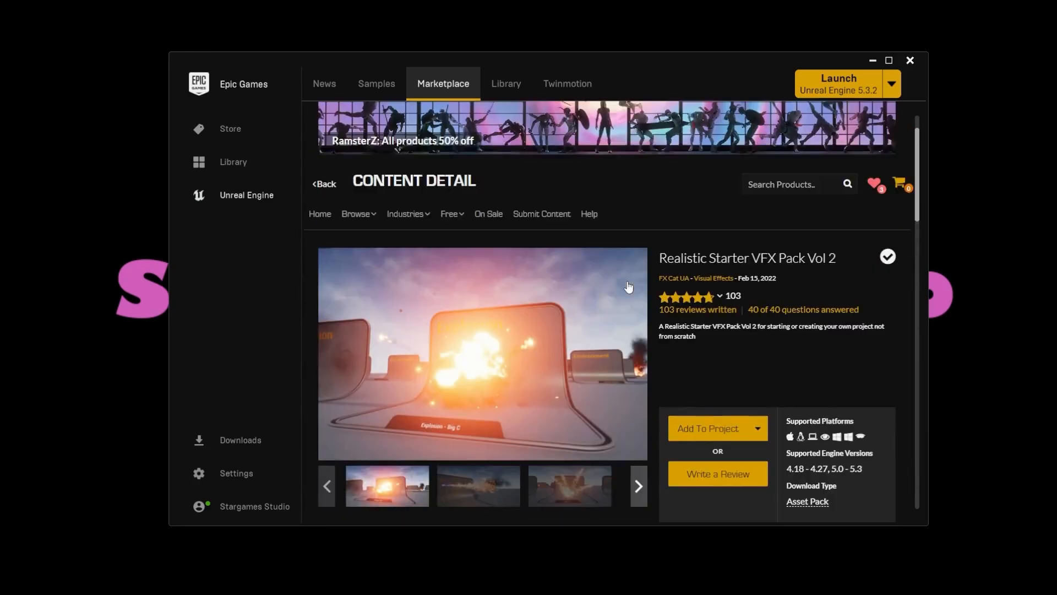
{"action": "scroll", "scroll_direction": "down", "scroll_amount": 3}
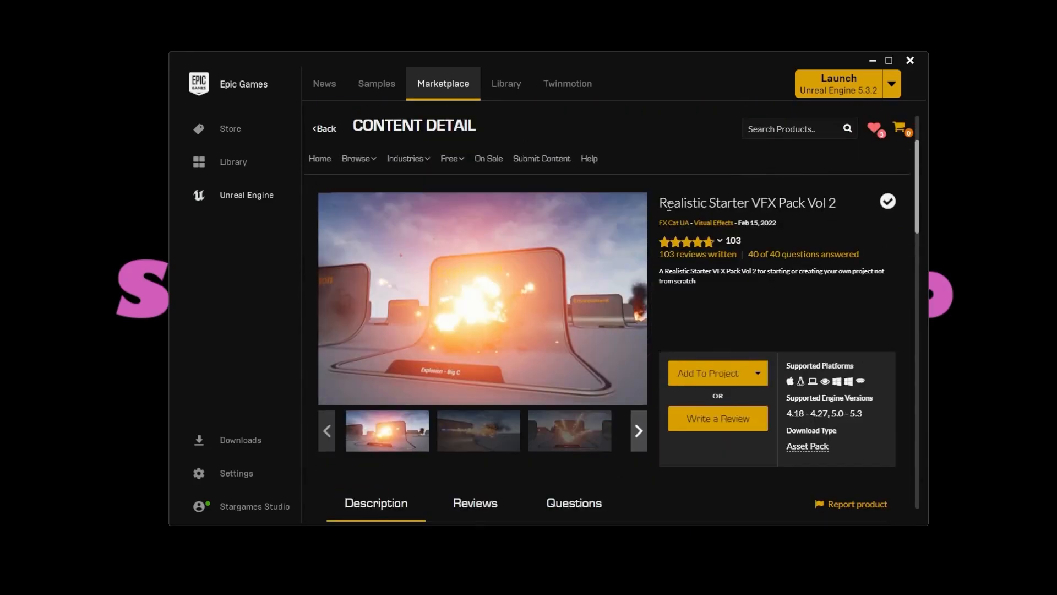
{"action": "scroll", "scroll_direction": "down", "scroll_amount": 3}
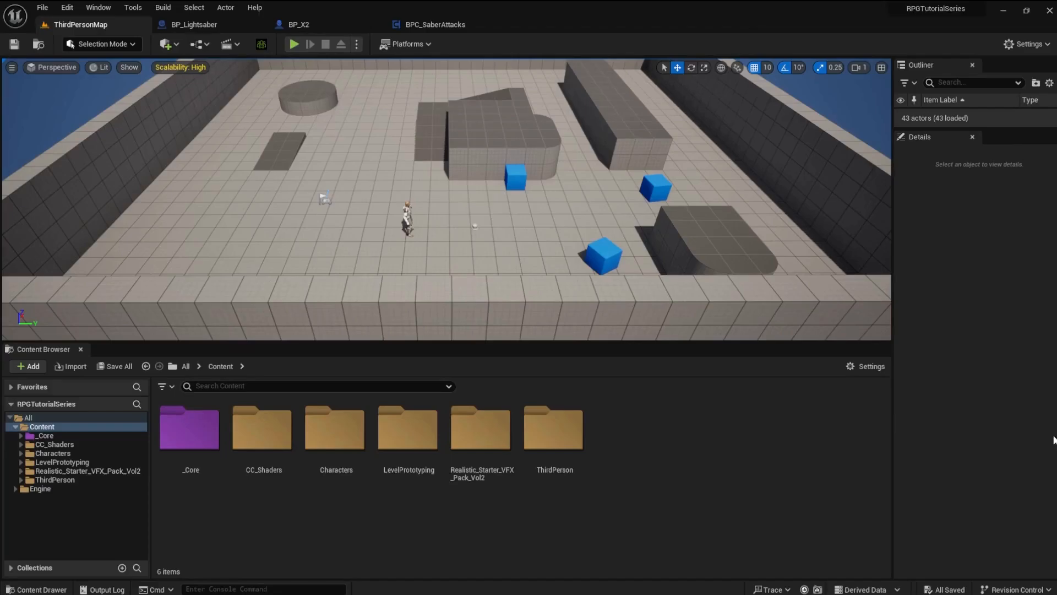
{"action": "mouse_move", "coordinate": [678, 464]}
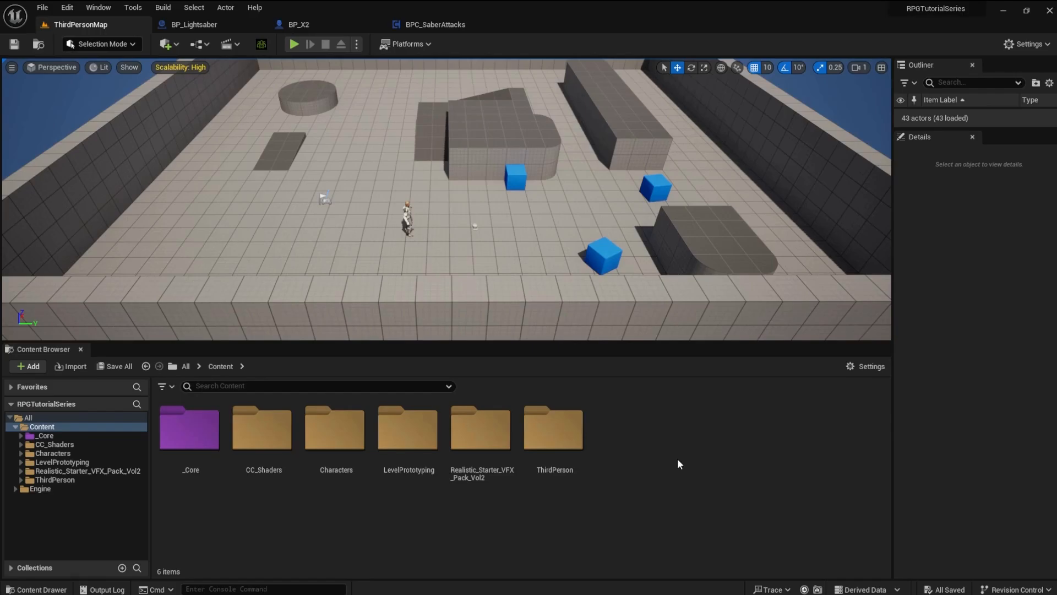
Step: Switch from the level to the BPC_SaberAttacks component's Event Graph
{"action": "left_click", "coordinate": [434, 24]}
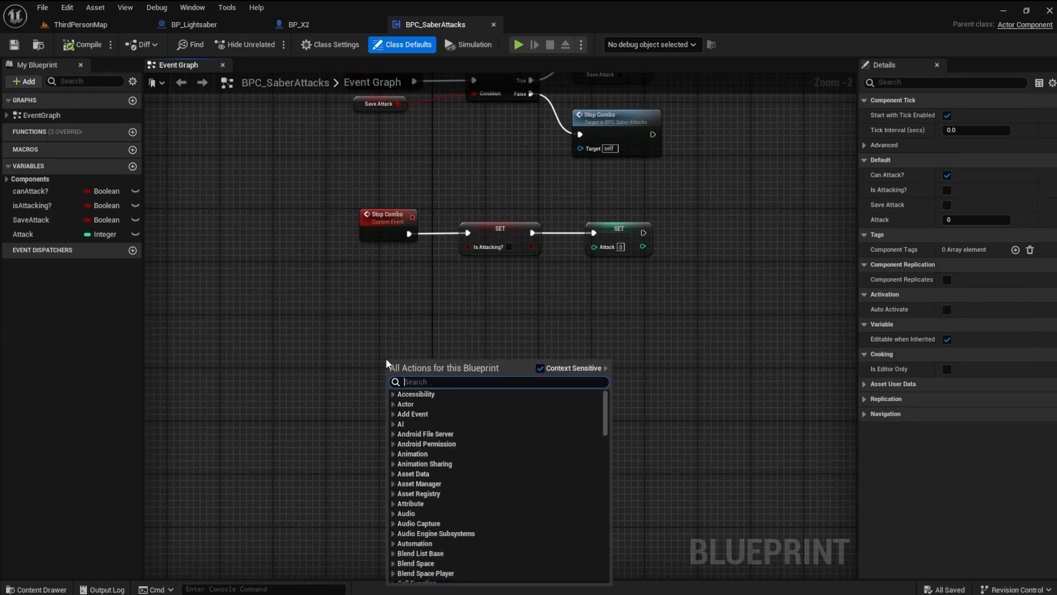
Step: Add custom events 'Start Saber Trace' and 'Saber Trace Loop', aligned one under the other
{"action": "type", "text": "custome"}
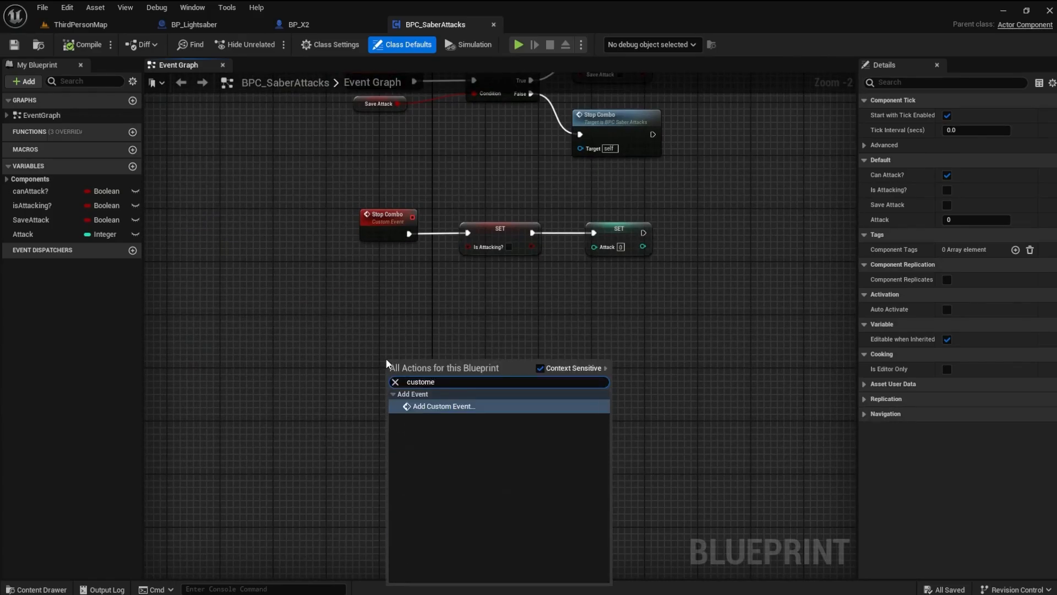
{"action": "left_click", "coordinate": [442, 406]}
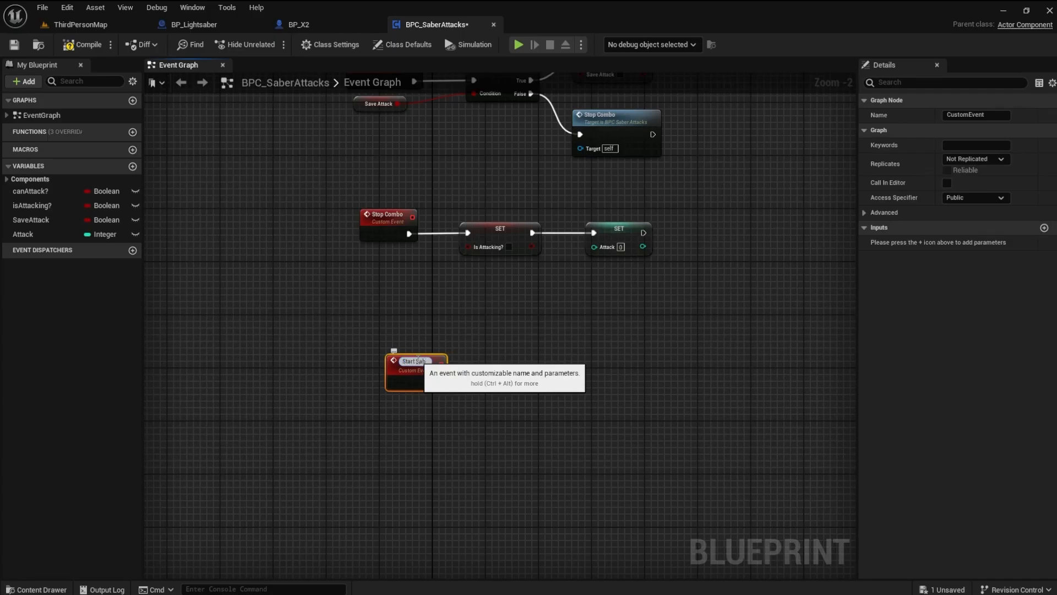
{"action": "type", "text": "Start Saber Trace"}
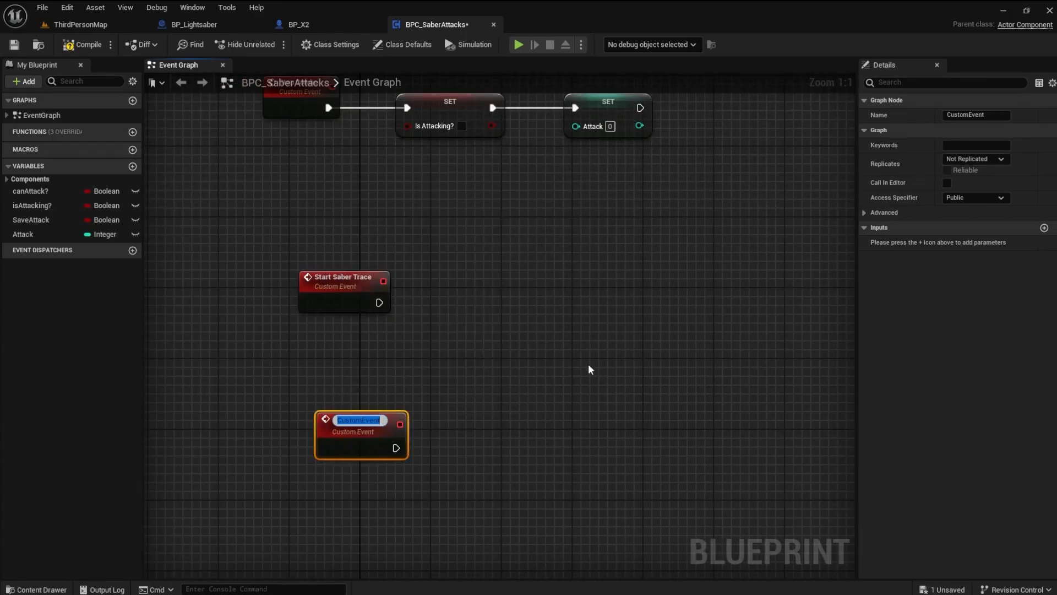
{"action": "type", "text": "Saber"}
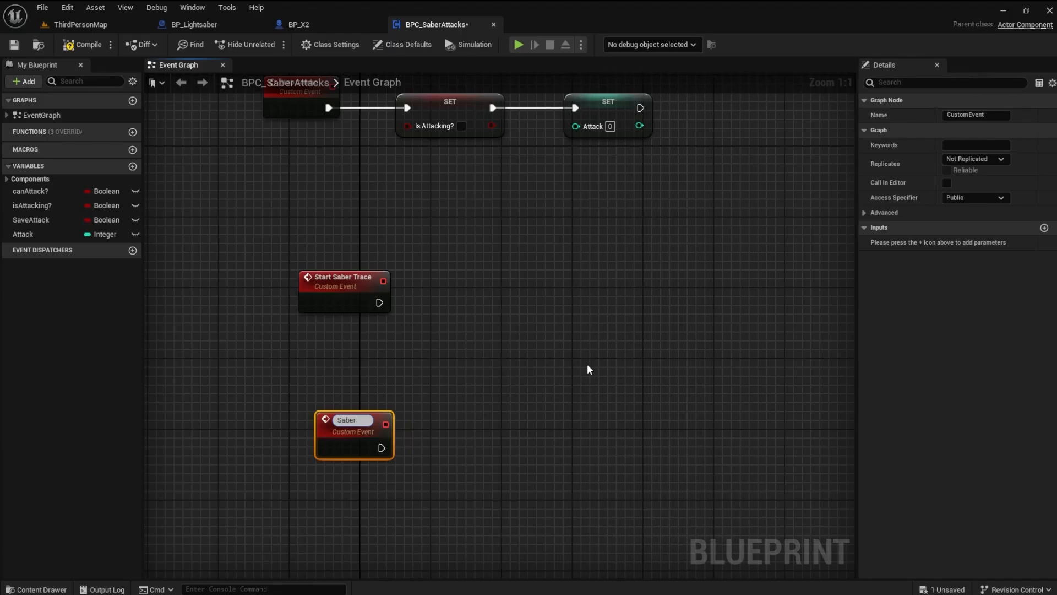
{"action": "type", "text": "Saber Trace Loop"}
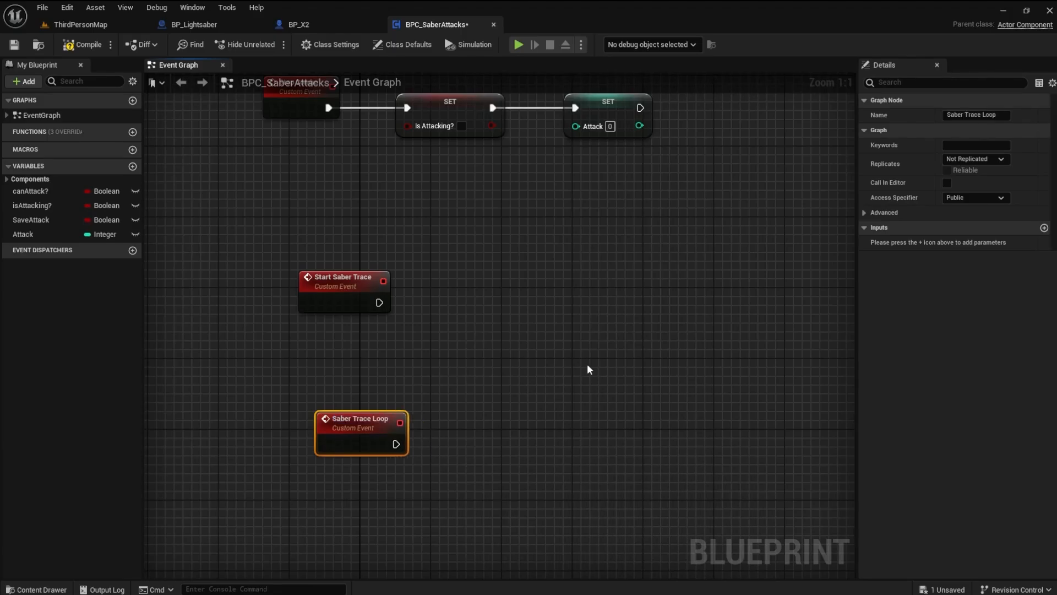
{"action": "left_click_drag", "start_coordinate": [362, 422], "coordinate": [343, 422]}
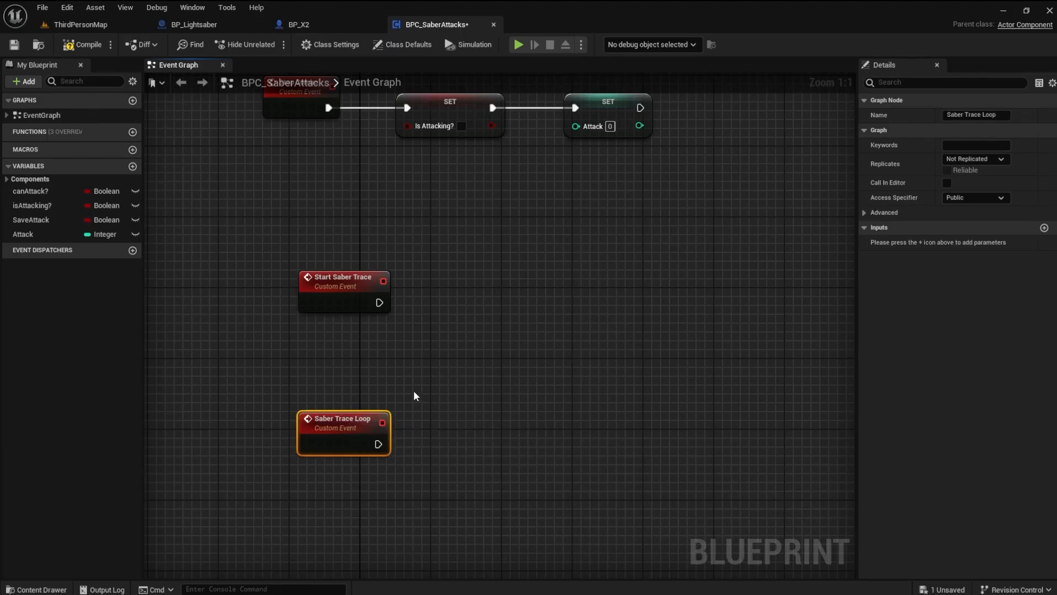
{"action": "mouse_move", "coordinate": [381, 423]}
{"action": "type", "text": "set timer by"}
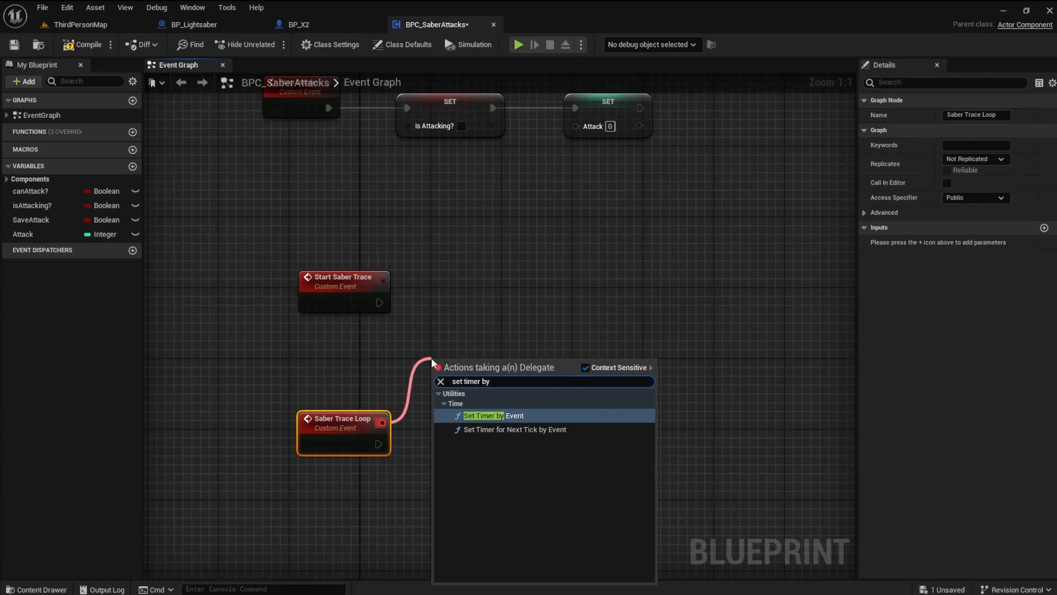
Step: Have Start Saber Trace drive a looping Set Timer by Event bound to Saber Trace Loop
{"action": "left_click", "coordinate": [492, 415]}
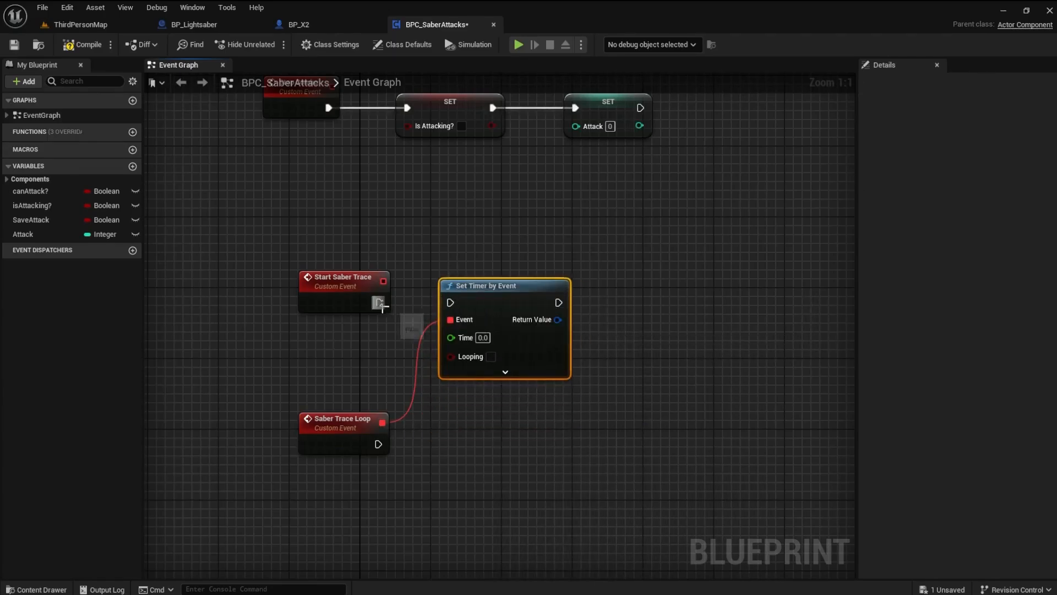
{"action": "left_click_drag", "start_coordinate": [379, 301], "coordinate": [448, 302]}
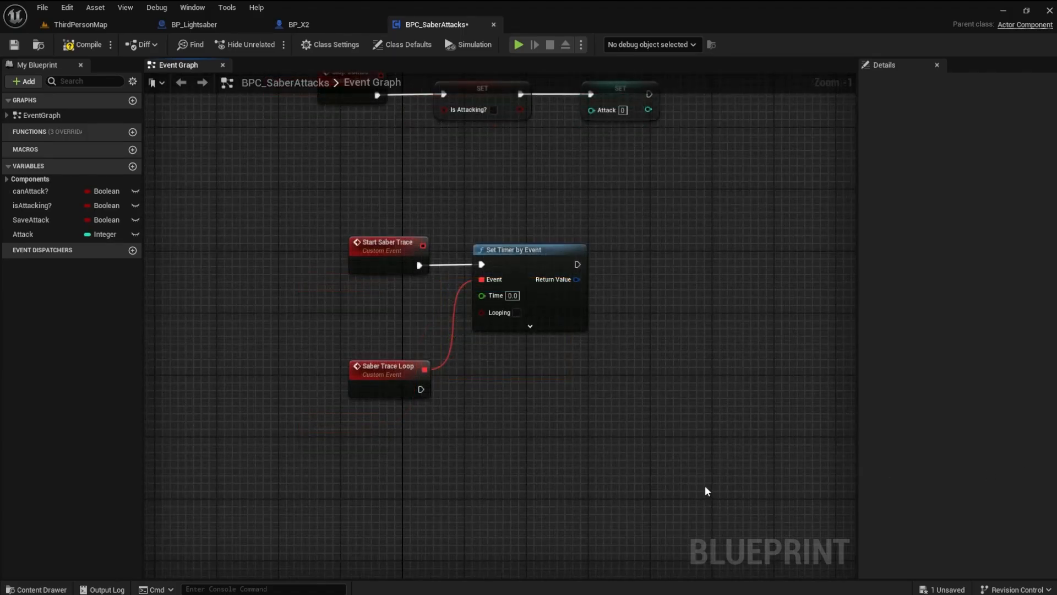
{"action": "mouse_move", "coordinate": [516, 312]}
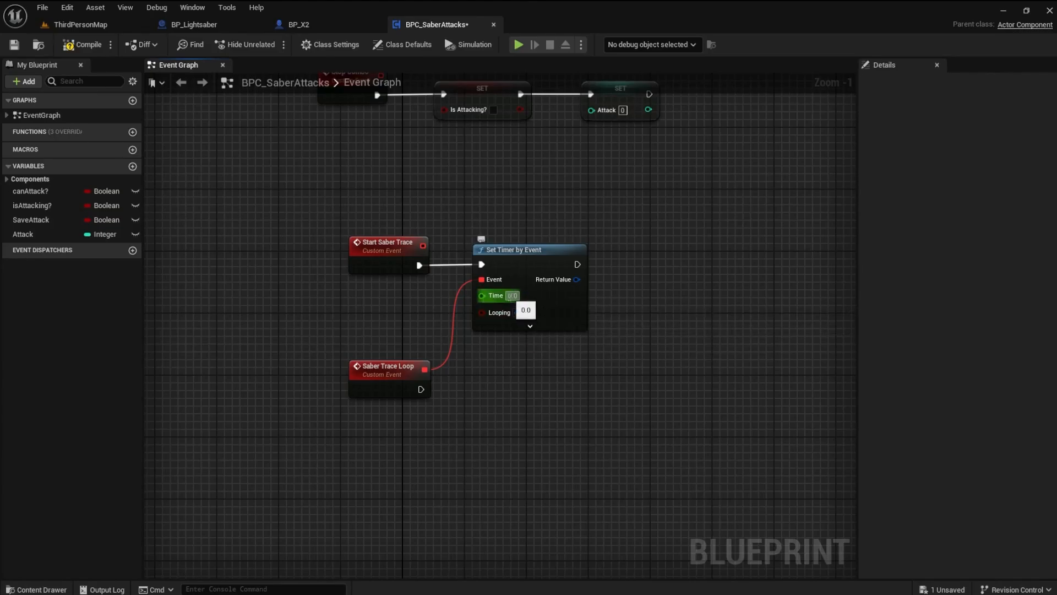
{"action": "left_click", "coordinate": [511, 295]}
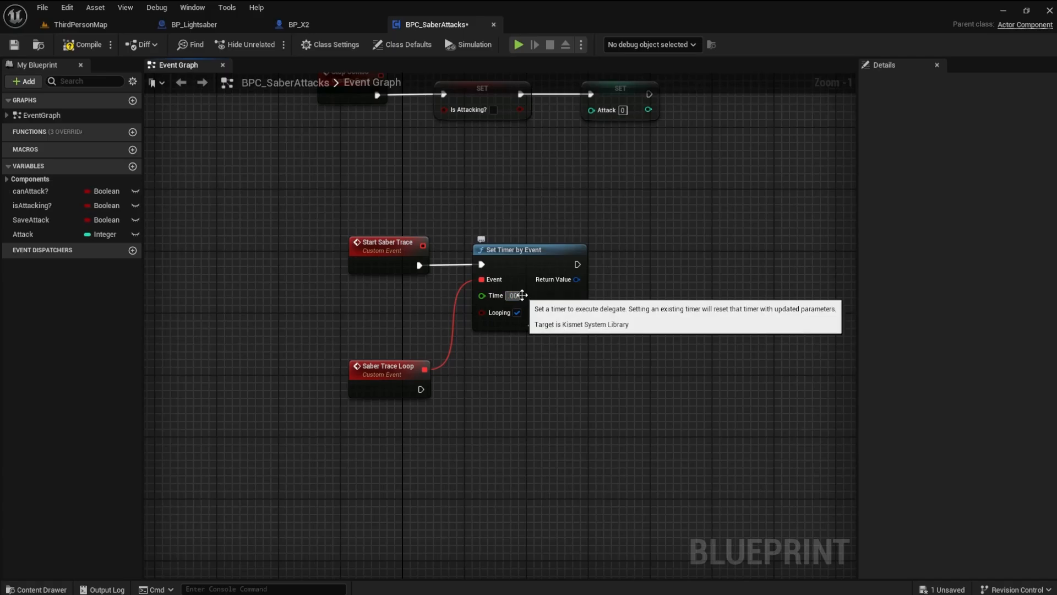
Step: Feed Saber Trace Loop into a Multi Sphere Trace By Channel with radius 10 and For Duration debug drawing
{"action": "left_click_drag", "start_coordinate": [420, 389], "coordinate": [496, 418]}
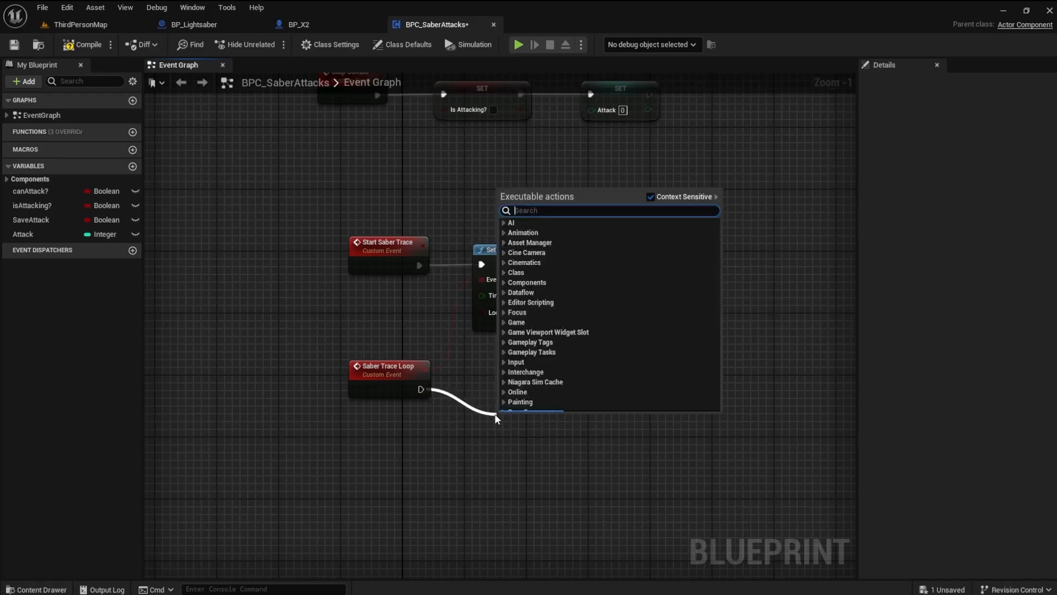
{"action": "type", "text": "sphere"}
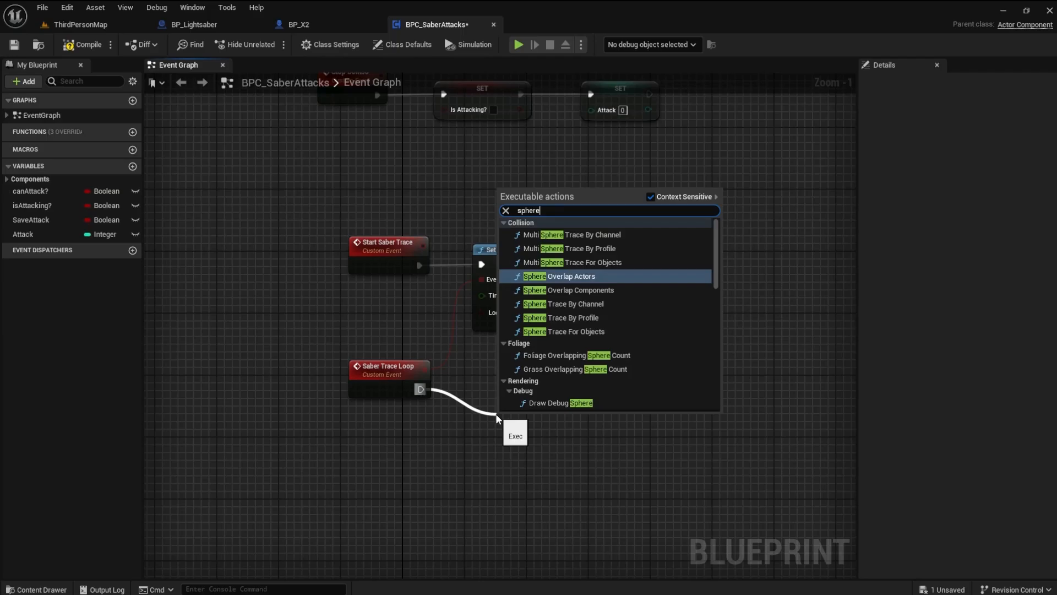
{"action": "left_click", "coordinate": [572, 233]}
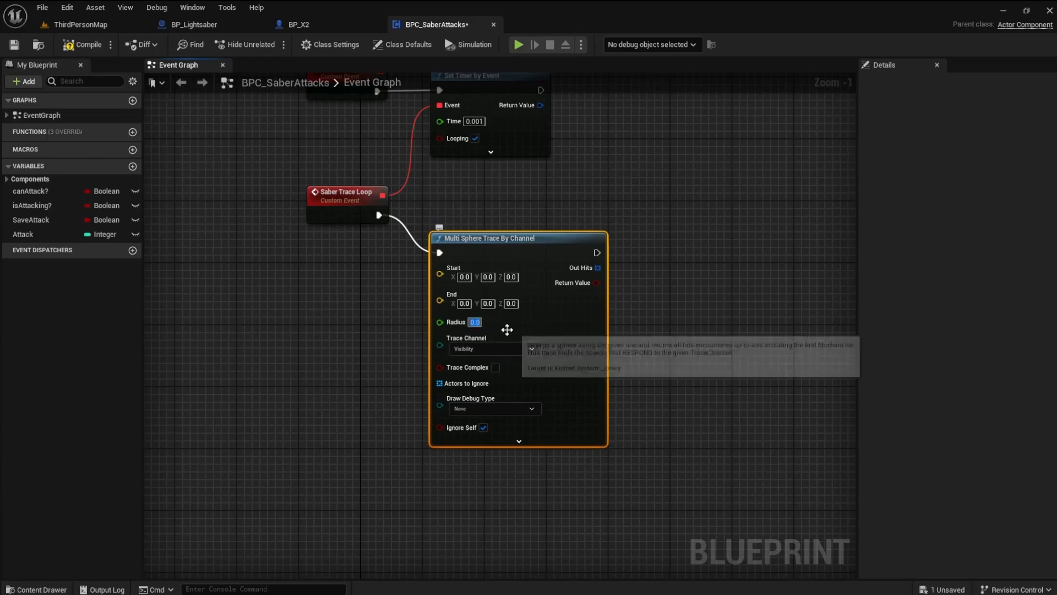
{"action": "type", "text": "10"}
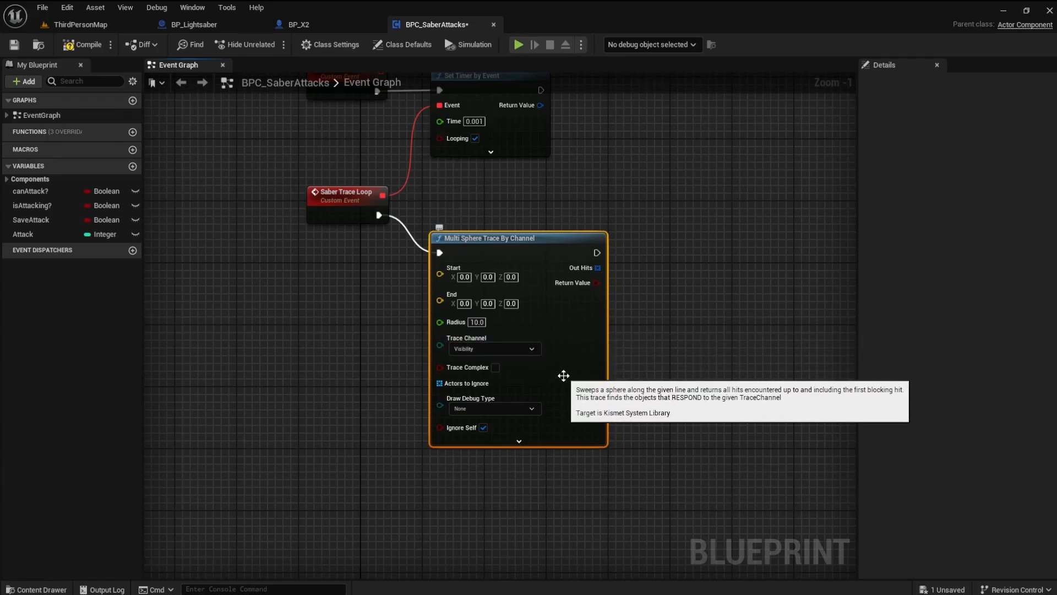
{"action": "left_click", "coordinate": [494, 407]}
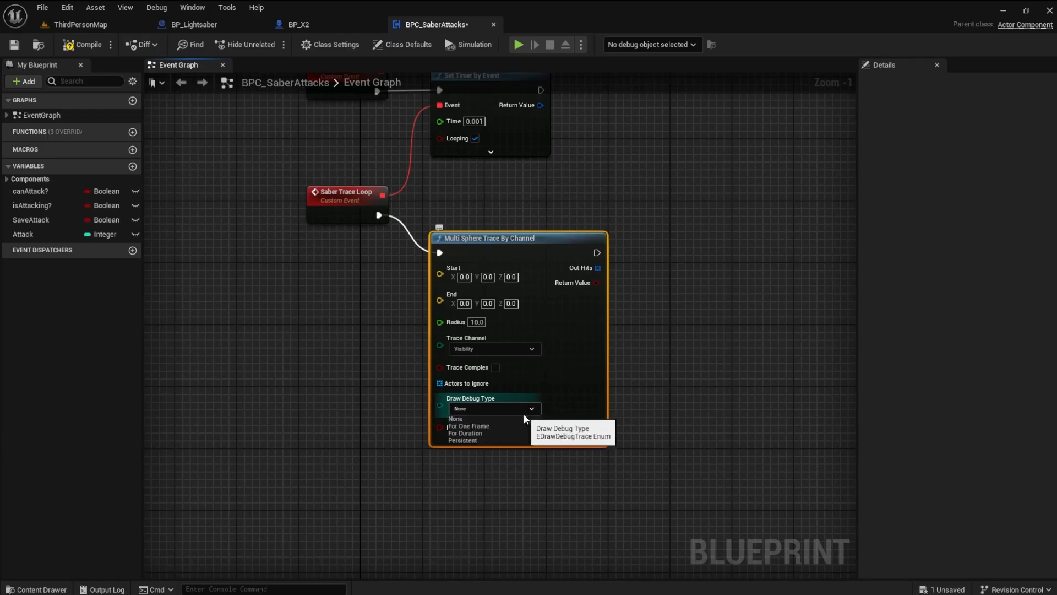
{"action": "left_click", "coordinate": [467, 432]}
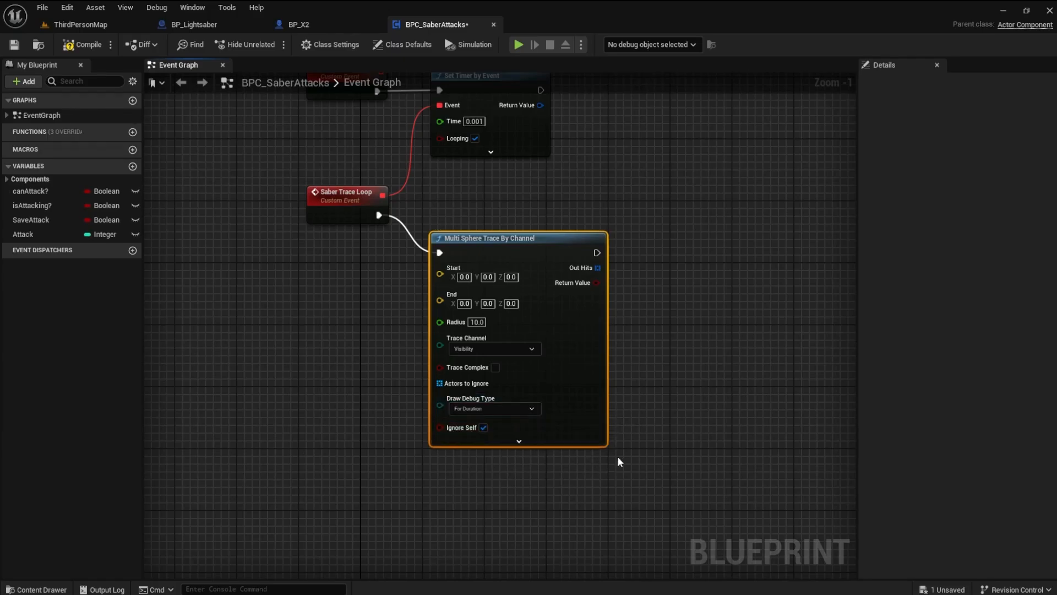
{"action": "mouse_move", "coordinate": [647, 440]}
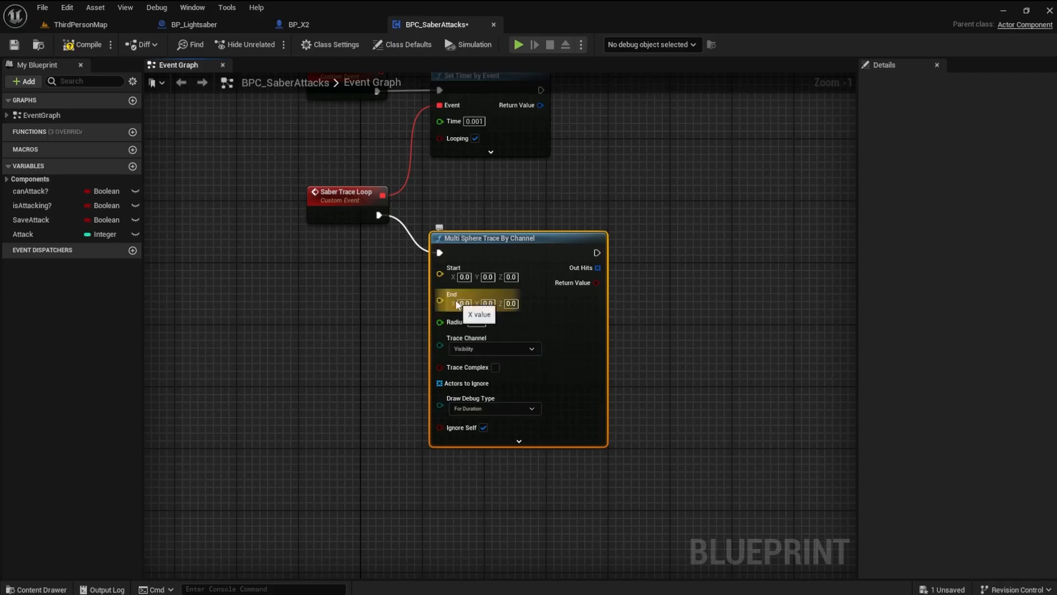
{"action": "mouse_move", "coordinate": [443, 302]}
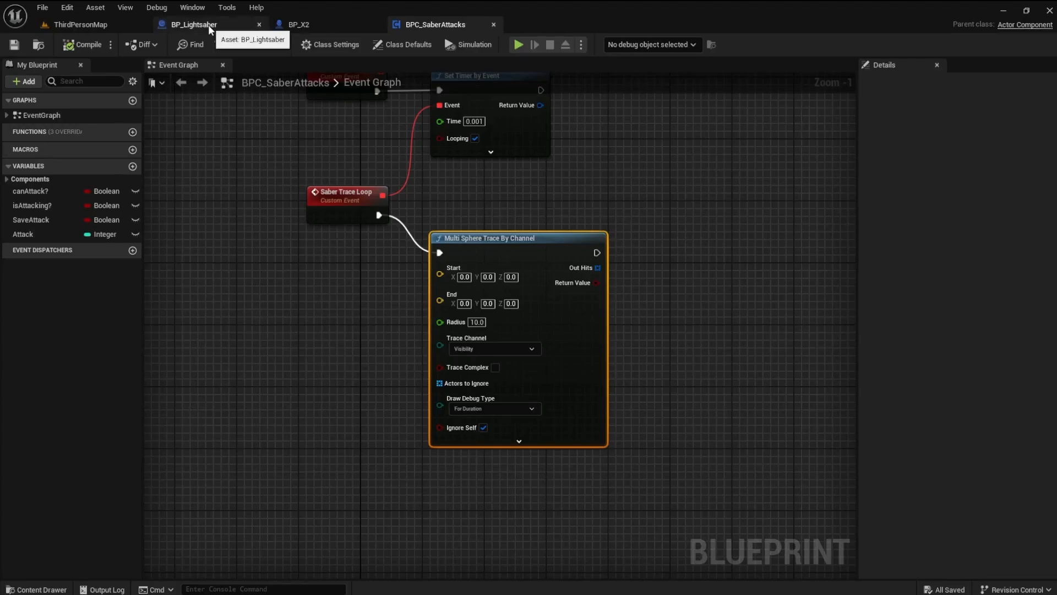
Step: In BP_Lightsaber's viewport set the blade's Scale Z to 1.0 and save the blueprint
{"action": "left_click", "coordinate": [194, 25]}
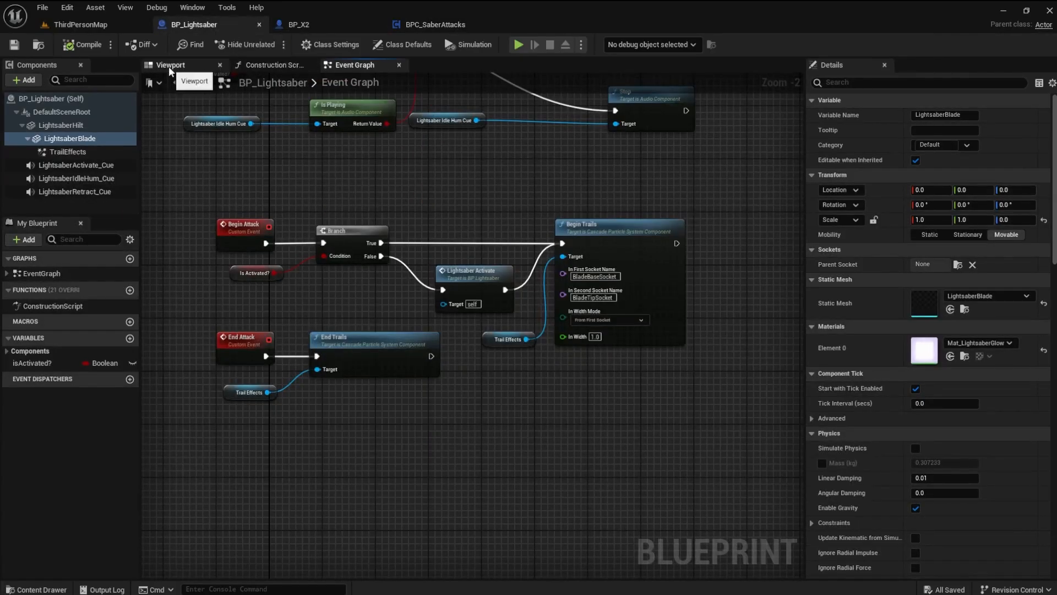
{"action": "left_click", "coordinate": [170, 65]}
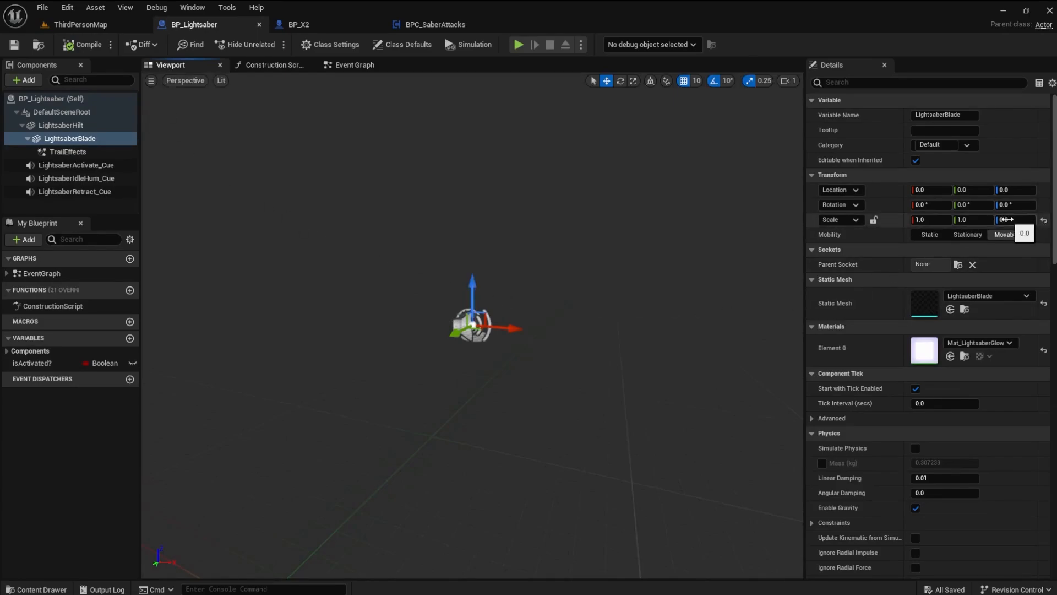
{"action": "left_click", "coordinate": [1014, 219]}
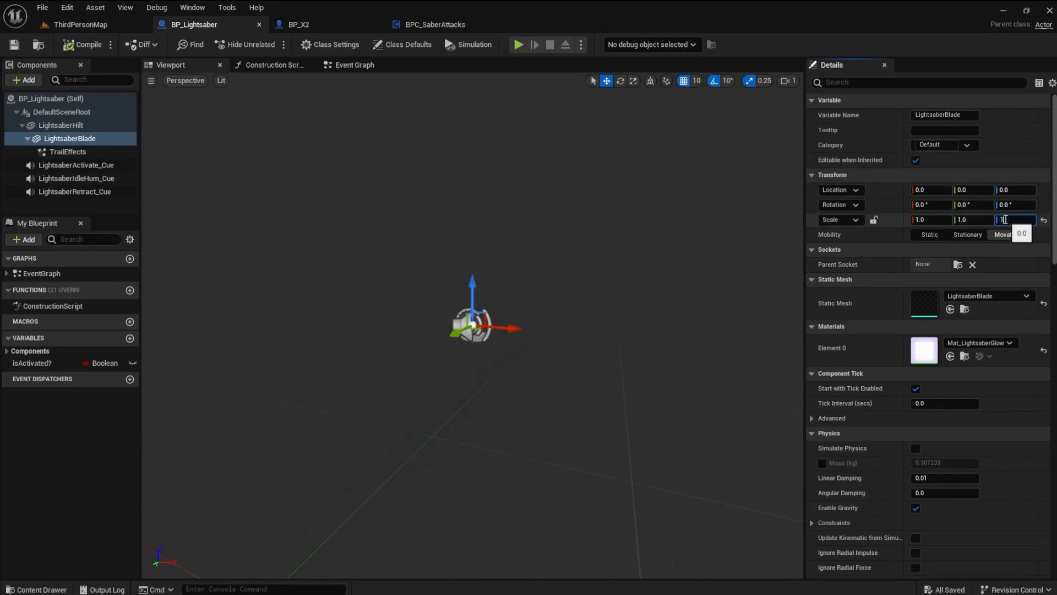
{"action": "type", "text": "1.0"}
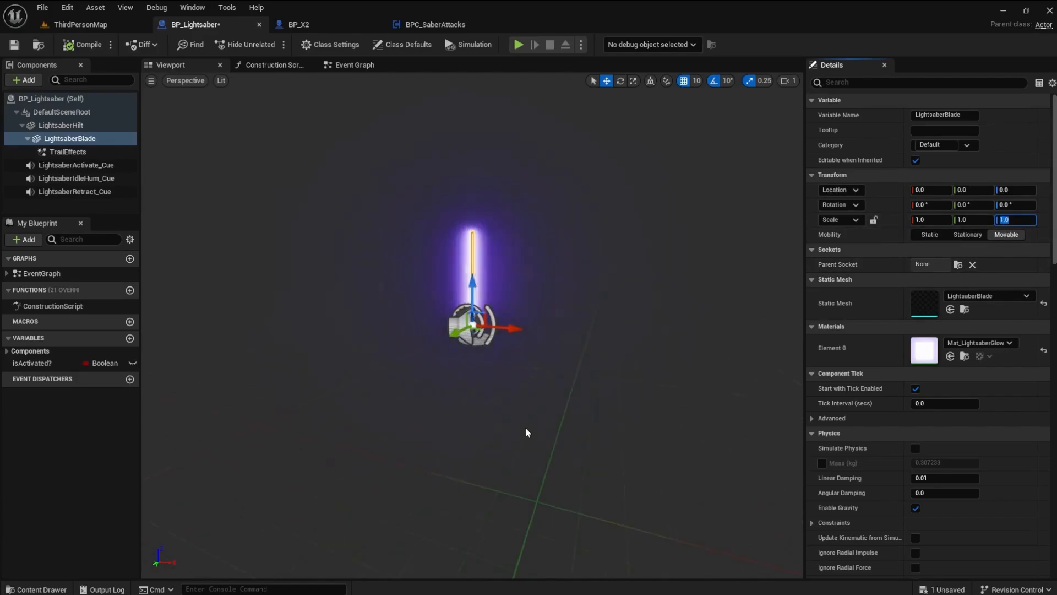
{"action": "mouse_move", "coordinate": [13, 44]}
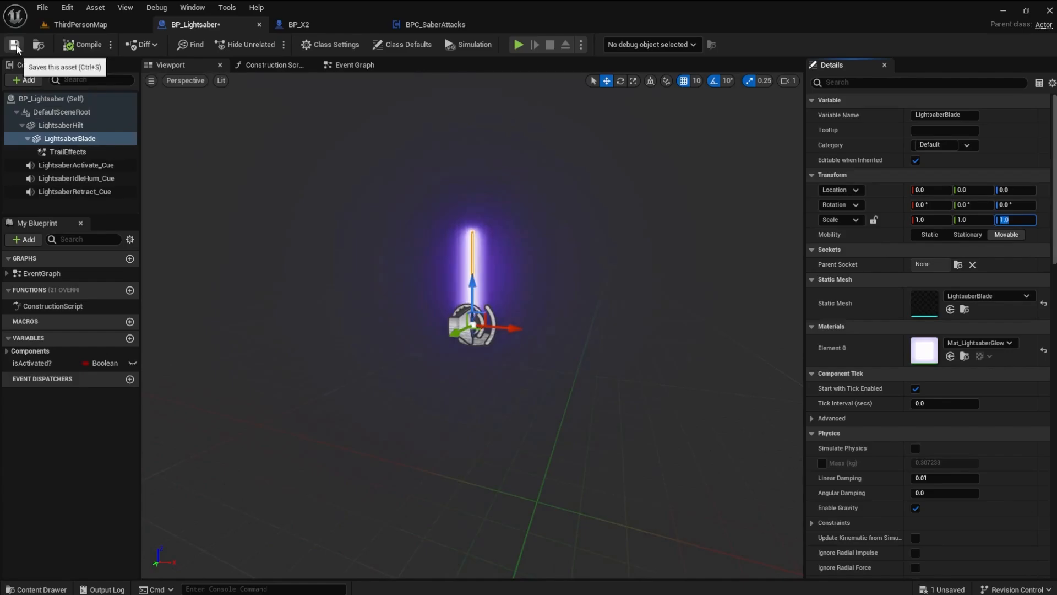
{"action": "left_click", "coordinate": [13, 44]}
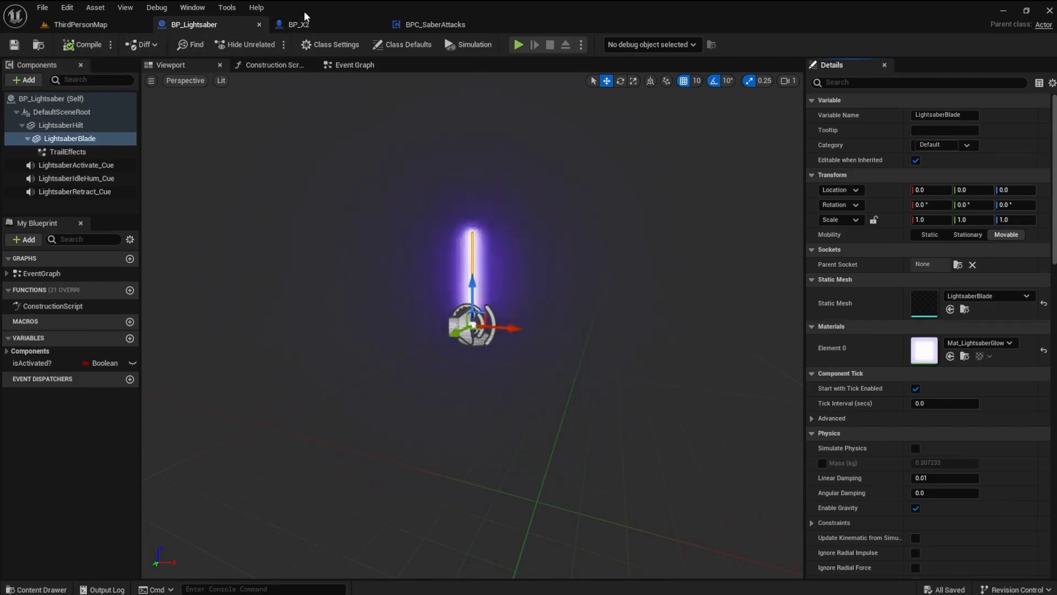
{"action": "left_click", "coordinate": [297, 24]}
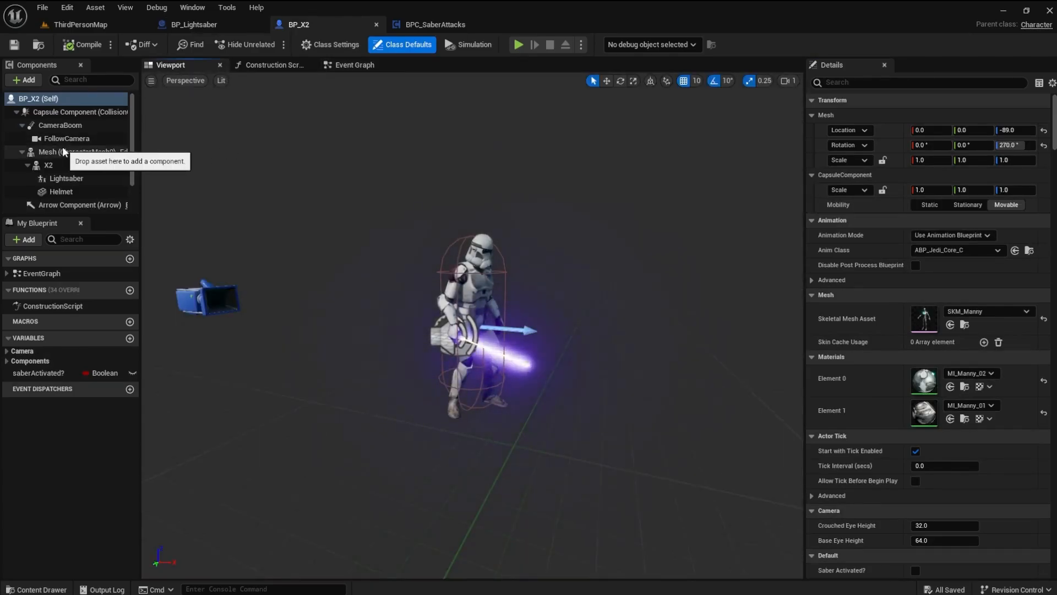
Step: Select BP_X2's Lightsaber as the parent for the new Saber Tip Point arrow
{"action": "left_click", "coordinate": [22, 79]}
{"action": "type", "text": "Saber Tip Point"}
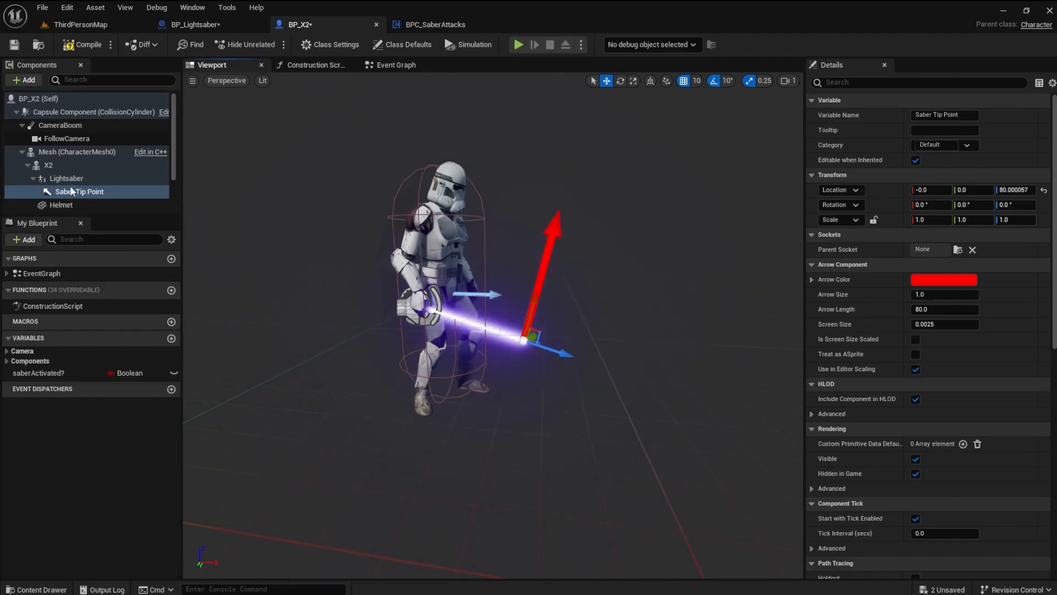
{"action": "mouse_move", "coordinate": [66, 178]}
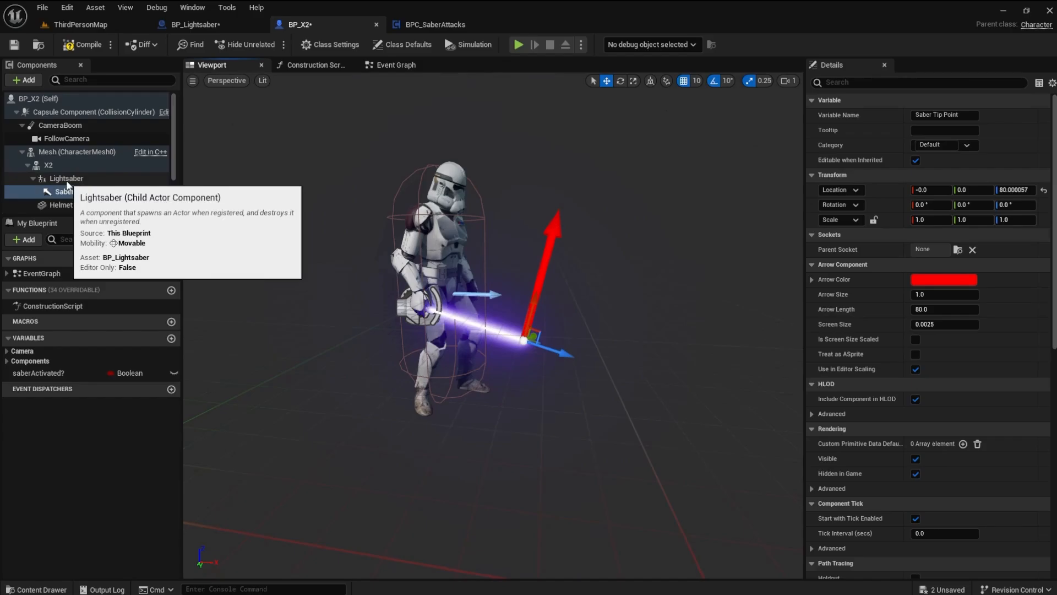
Step: Add an Arrow component under the Lightsaber and begin naming it Saber Base Point
{"action": "left_click", "coordinate": [66, 178]}
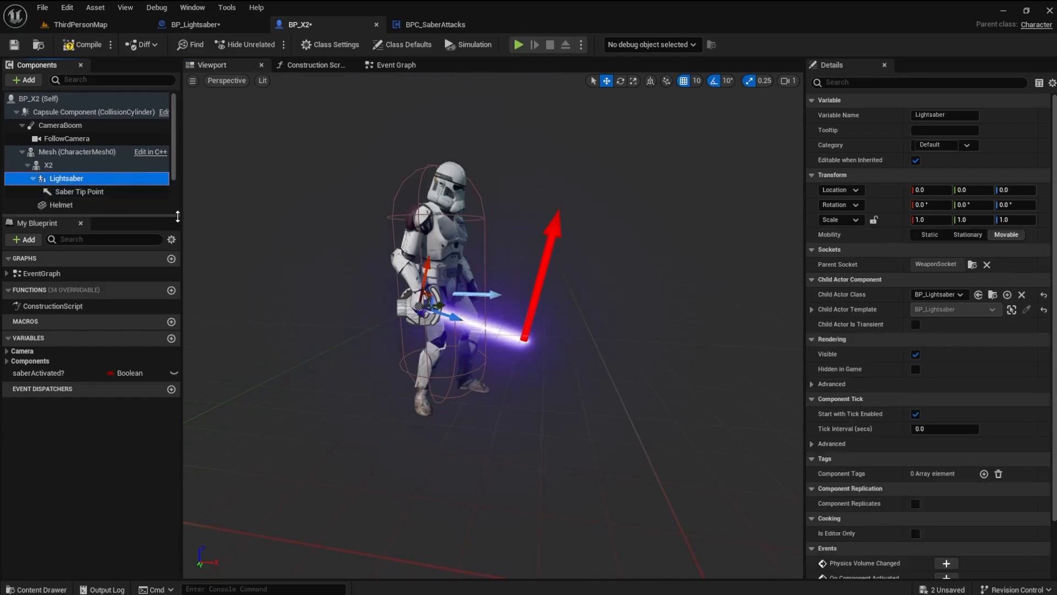
{"action": "type", "text": "arro"}
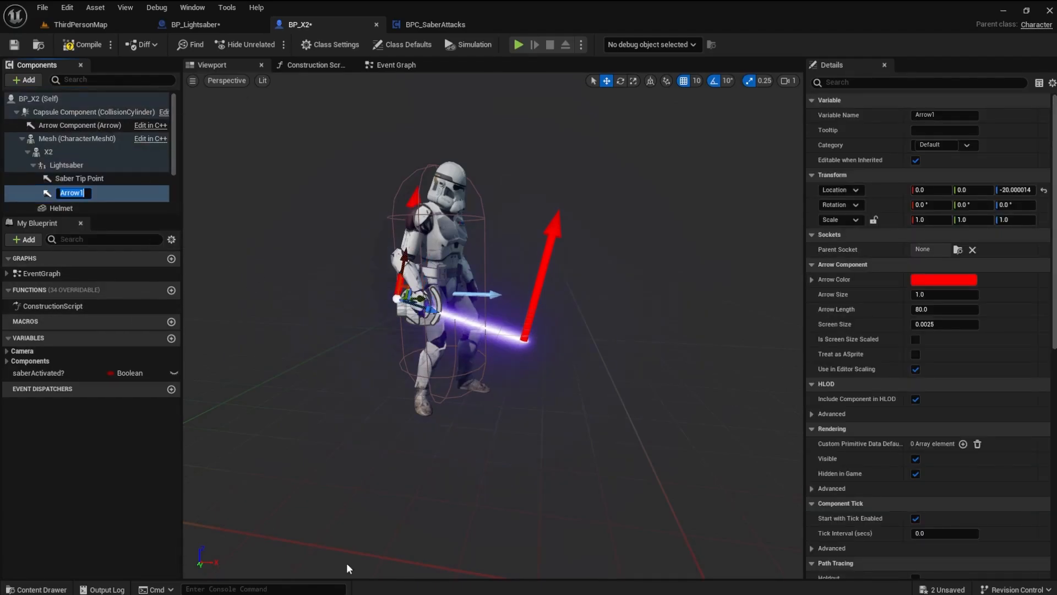
{"action": "type", "text": "Saber Base Point"}
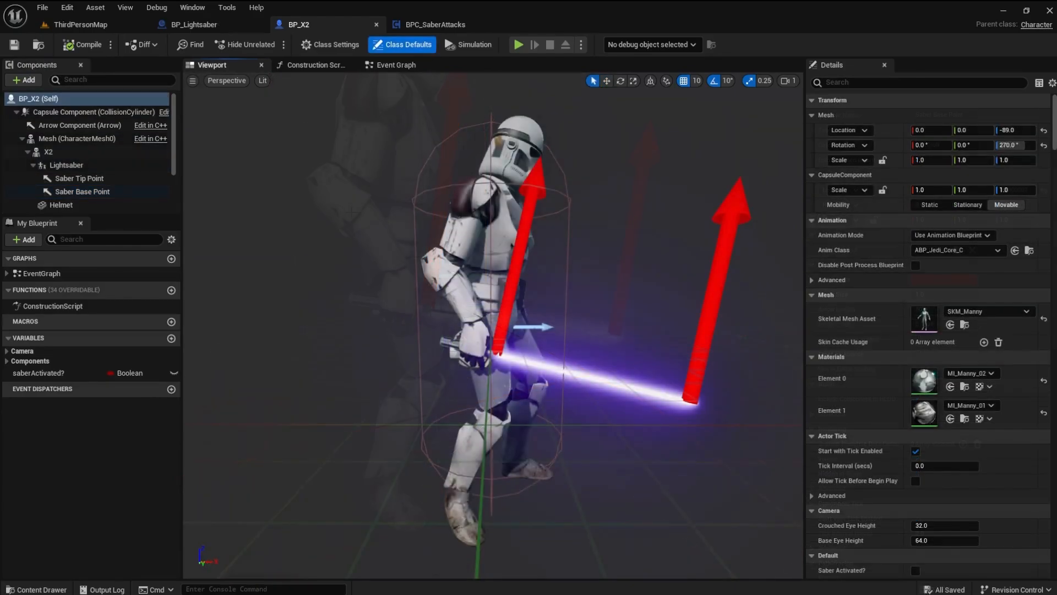
Step: Return to the BP_Lightsaber blueprint showing the LightsaberBlade details
{"action": "left_click", "coordinate": [194, 24]}
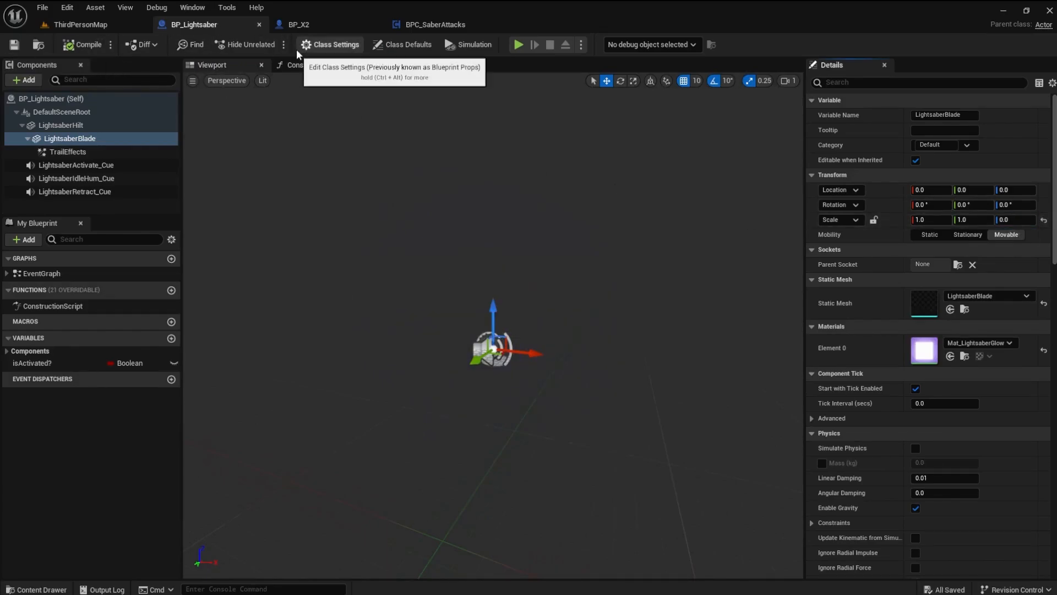
Step: In BPC_SaberAttacks promote the As BP X2 cast pin to a variable on begin play and name it 'X2 BP'
{"action": "left_click", "coordinate": [435, 24]}
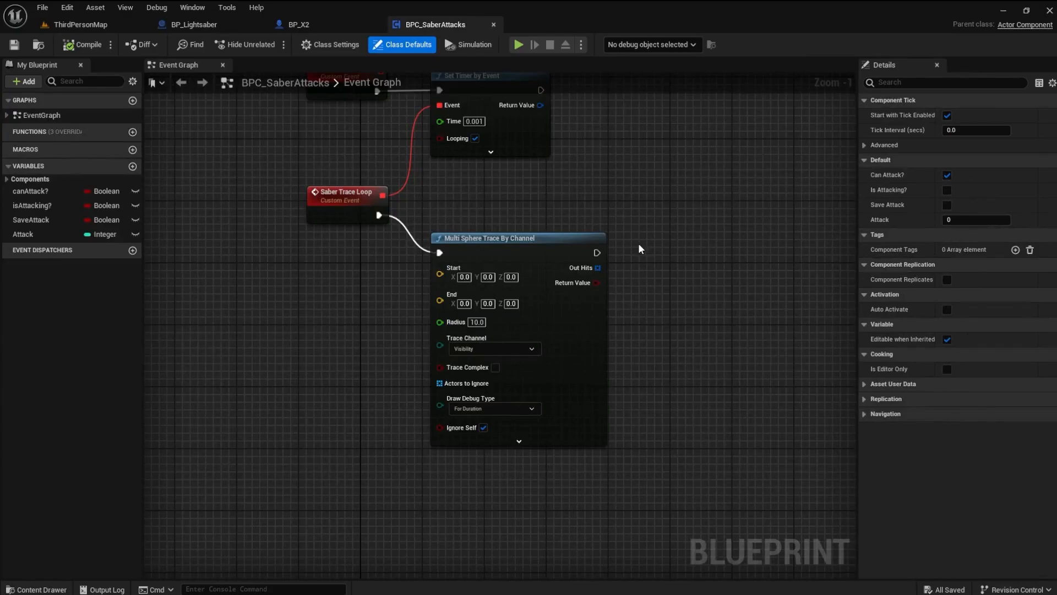
{"action": "mouse_move", "coordinate": [631, 250]}
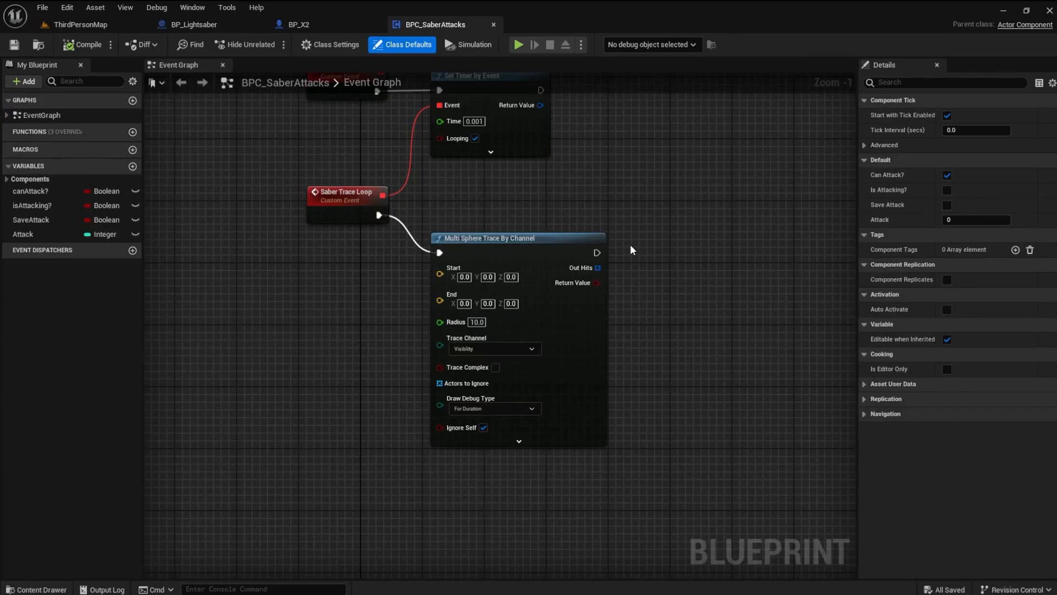
{"action": "mouse_move", "coordinate": [644, 211]}
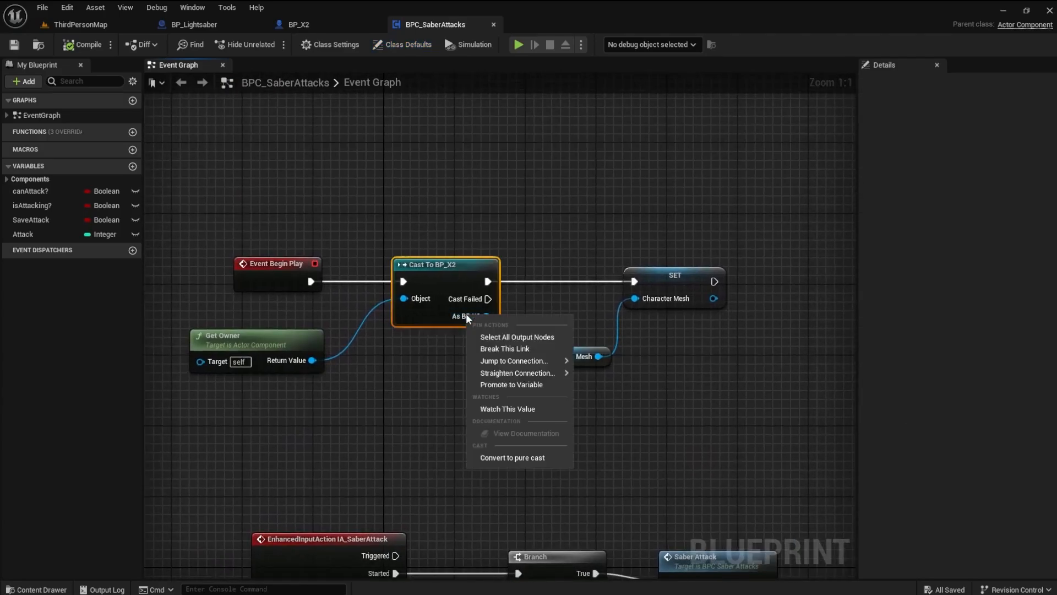
{"action": "left_click", "coordinate": [510, 385]}
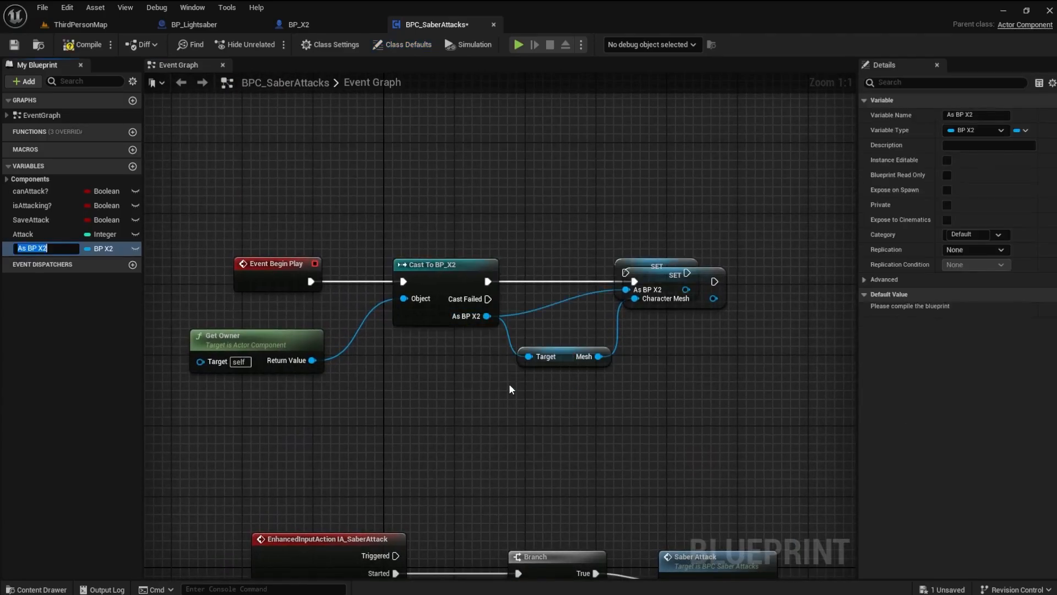
{"action": "left_click", "coordinate": [797, 274]}
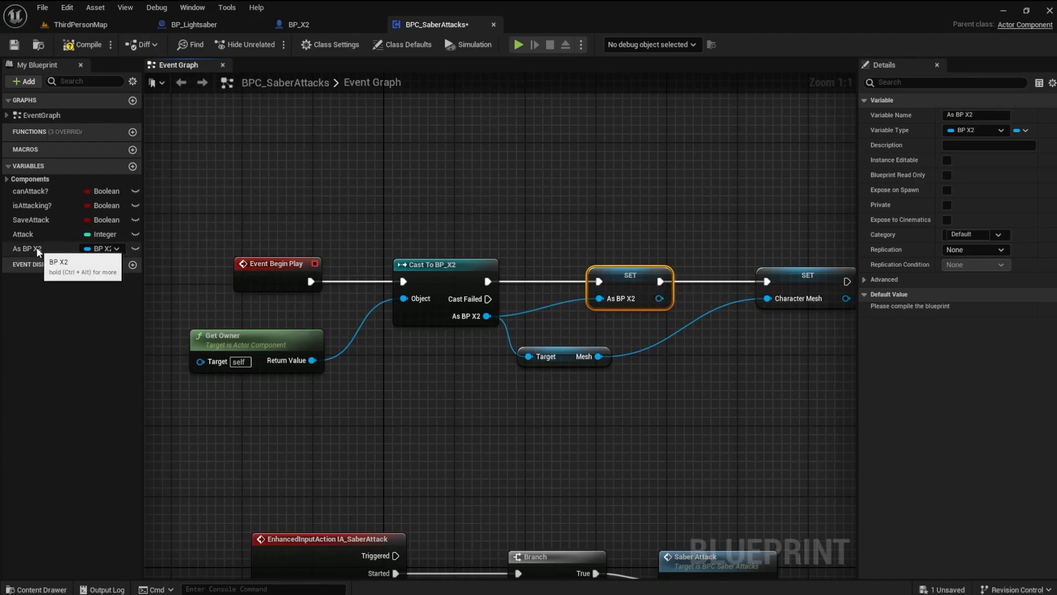
{"action": "double_click", "coordinate": [31, 248]}
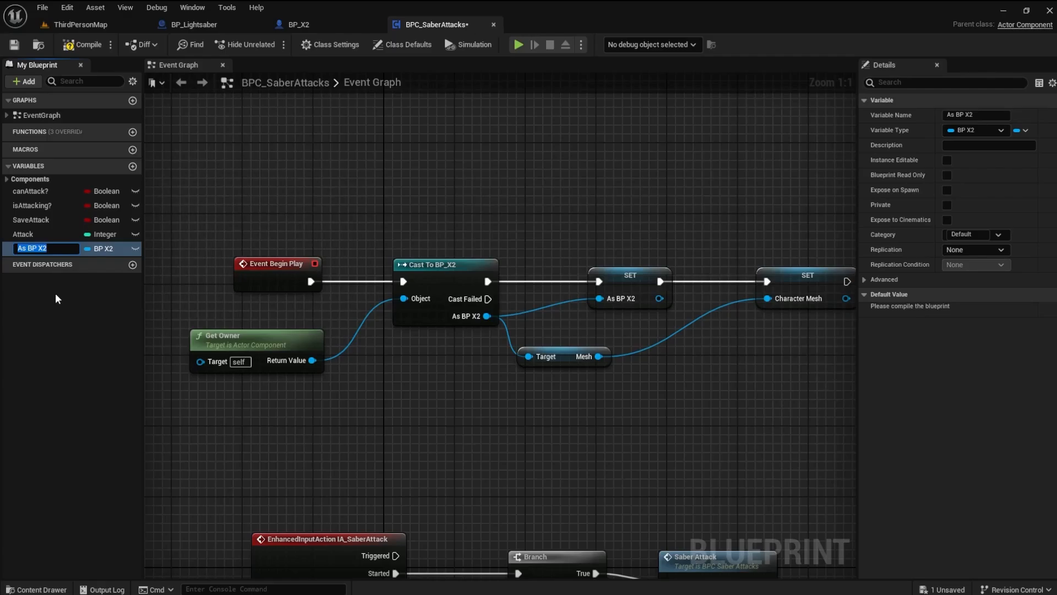
{"action": "type", "text": "X2 BP"}
{"action": "type", "text": "get saber"}
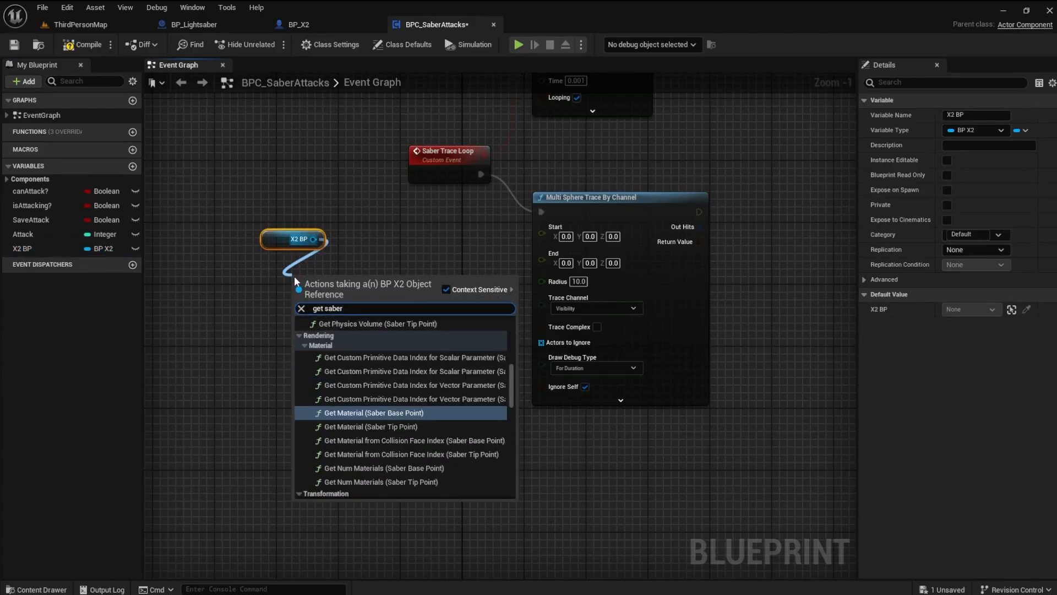
Step: Wire Saber Base Point and Saber Tip Point world locations into the Multi Sphere Trace Start and End
{"action": "type", "text": "base point"}
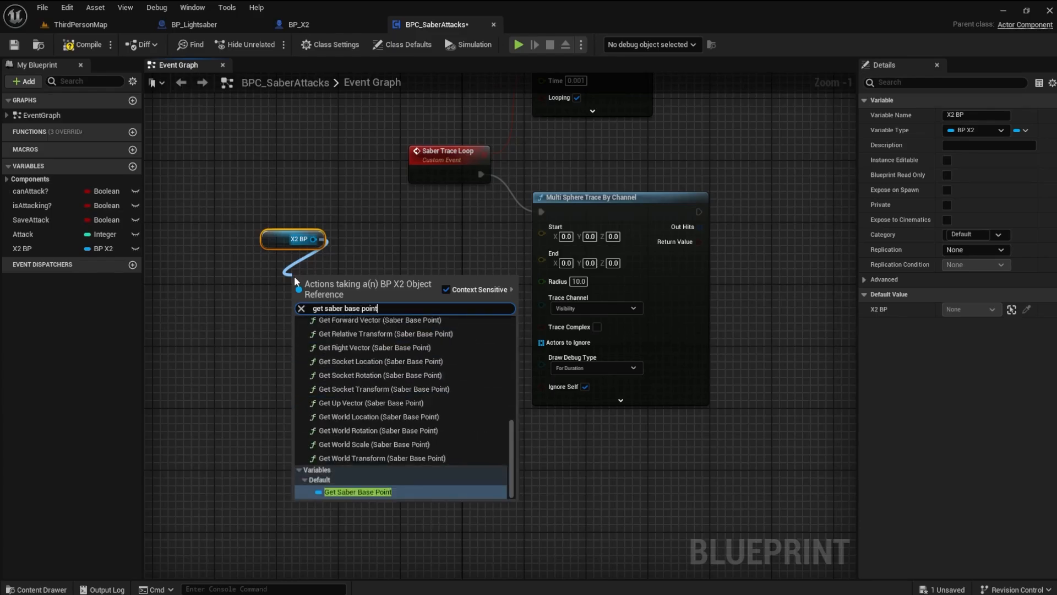
{"action": "left_click", "coordinate": [357, 491]}
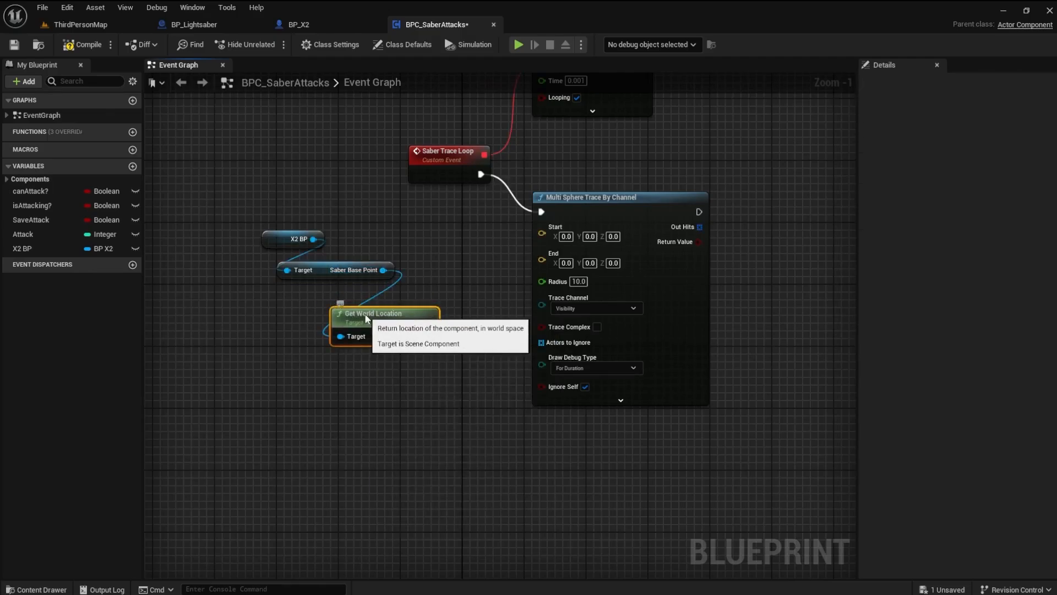
{"action": "left_click", "coordinate": [22, 248]}
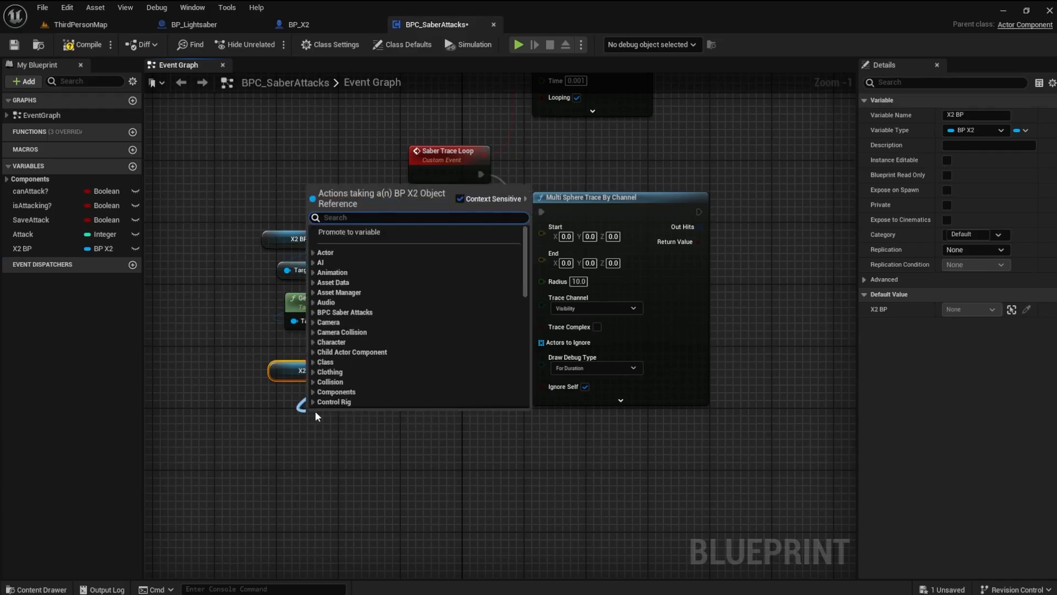
{"action": "type", "text": "get saber tip"}
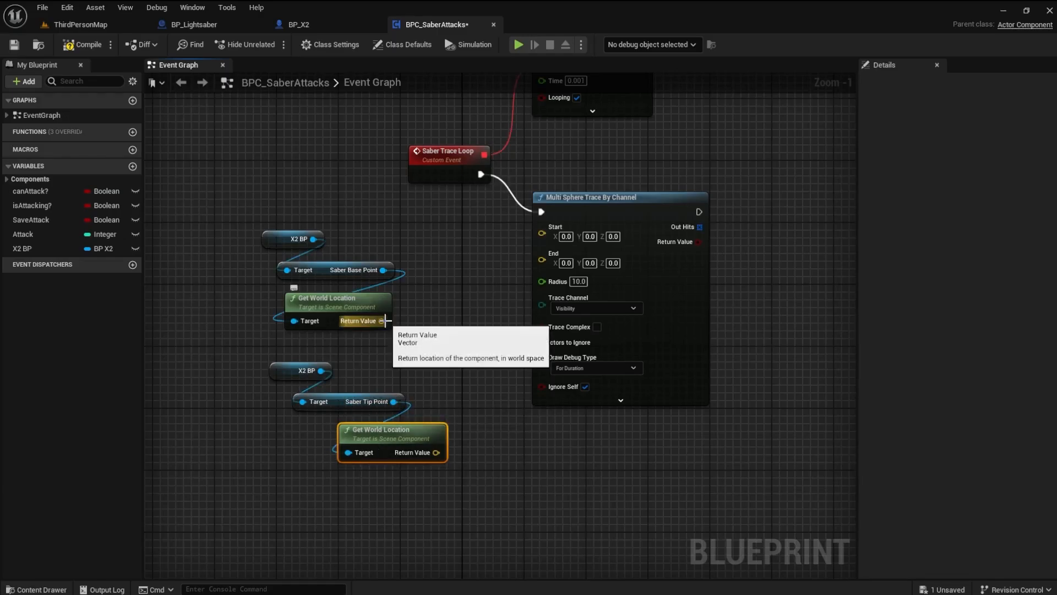
{"action": "left_click_drag", "start_coordinate": [382, 320], "coordinate": [543, 227]}
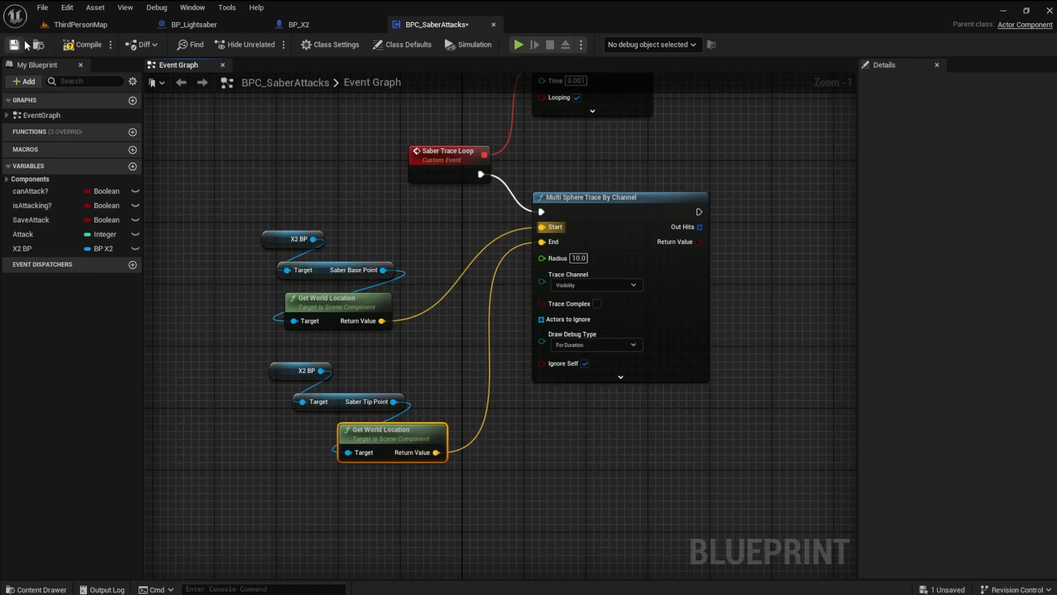
Step: Set the trace Draw Time to 0.2, call Start Saber Trace after Saber Attack, and save
{"action": "left_click", "coordinate": [13, 44]}
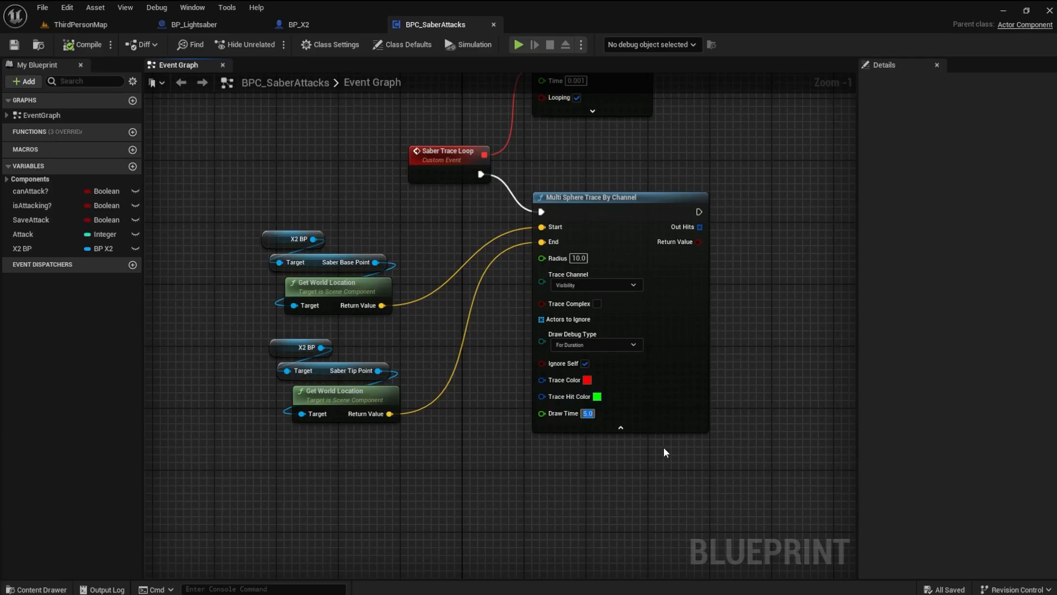
{"action": "type", "text": "0.2"}
{"action": "type", "text": "star"}
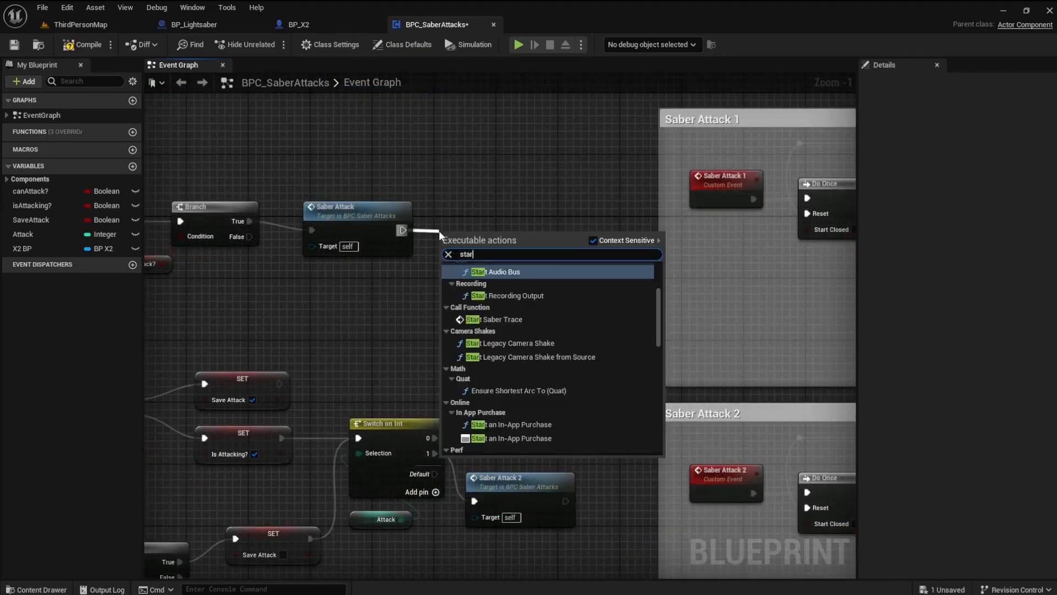
{"action": "left_click", "coordinate": [497, 319]}
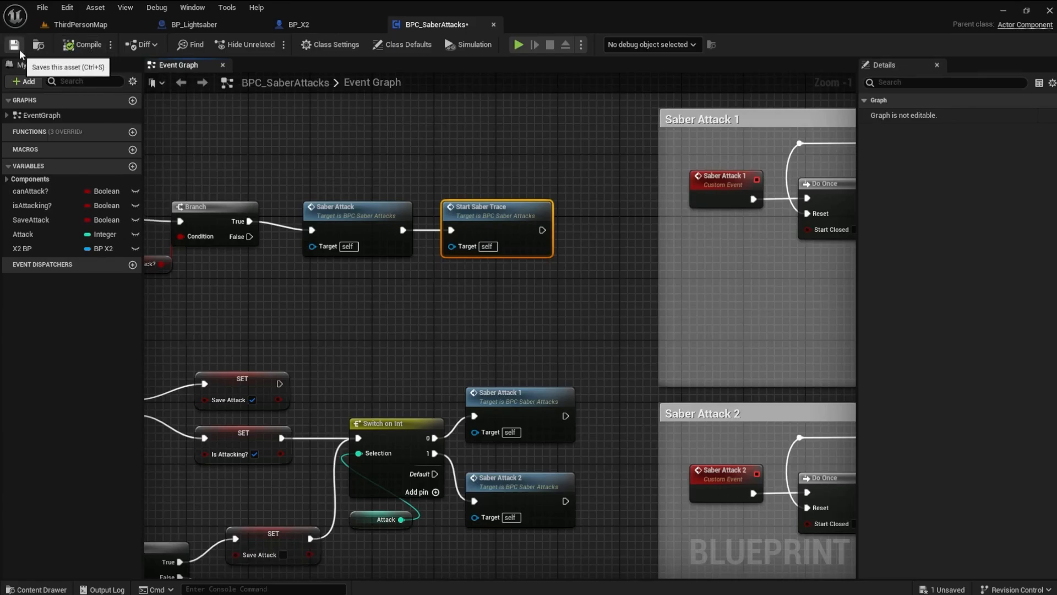
{"action": "left_click", "coordinate": [80, 24]}
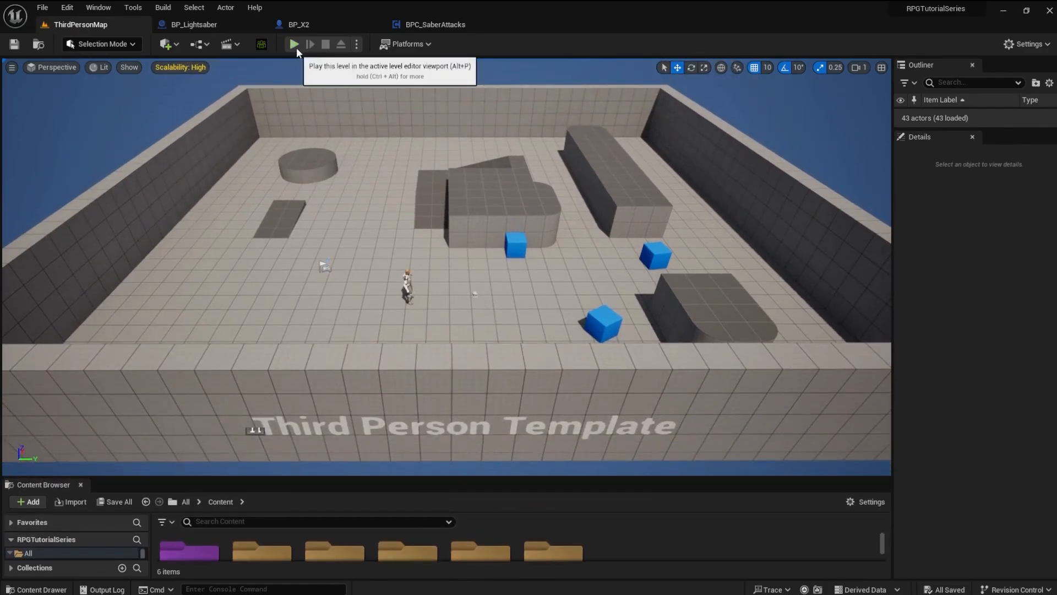
Step: Play the level, swing the saber to see the red debug trace, then return to BPC_SaberAttacks
{"action": "left_click", "coordinate": [294, 44]}
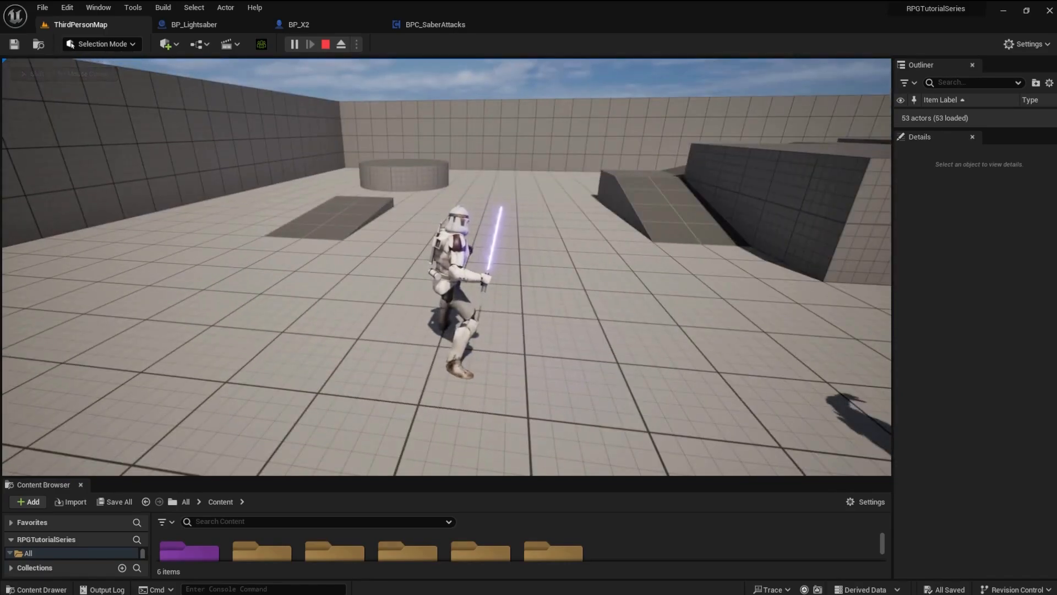
{"action": "left_click", "coordinate": [489, 243]}
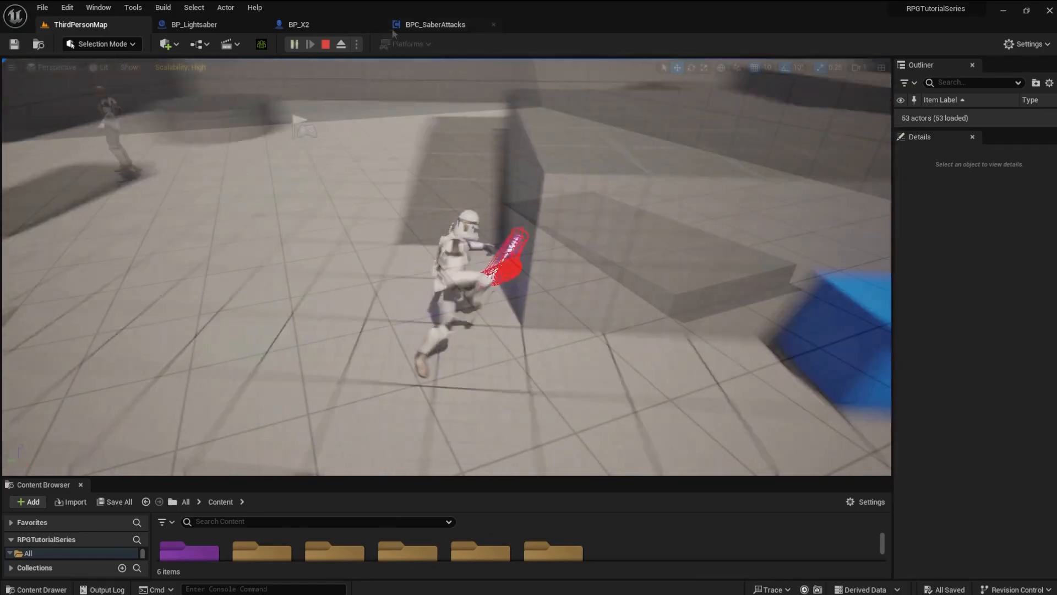
{"action": "left_click", "coordinate": [435, 24]}
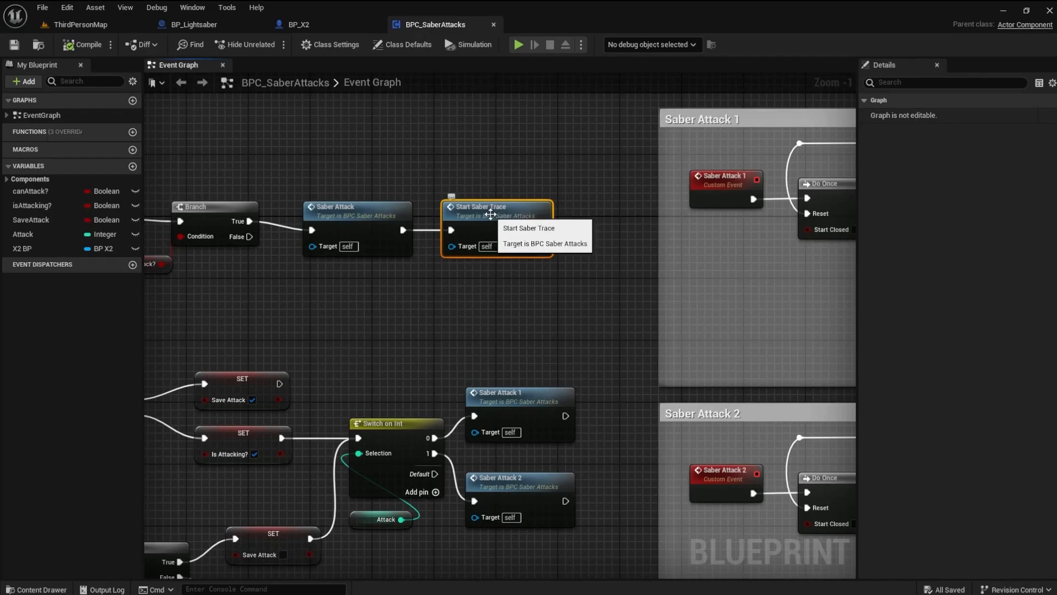
Step: Delete the selected node and save the BPC_SaberAttacks blueprint
{"action": "key", "text": "Delete"}
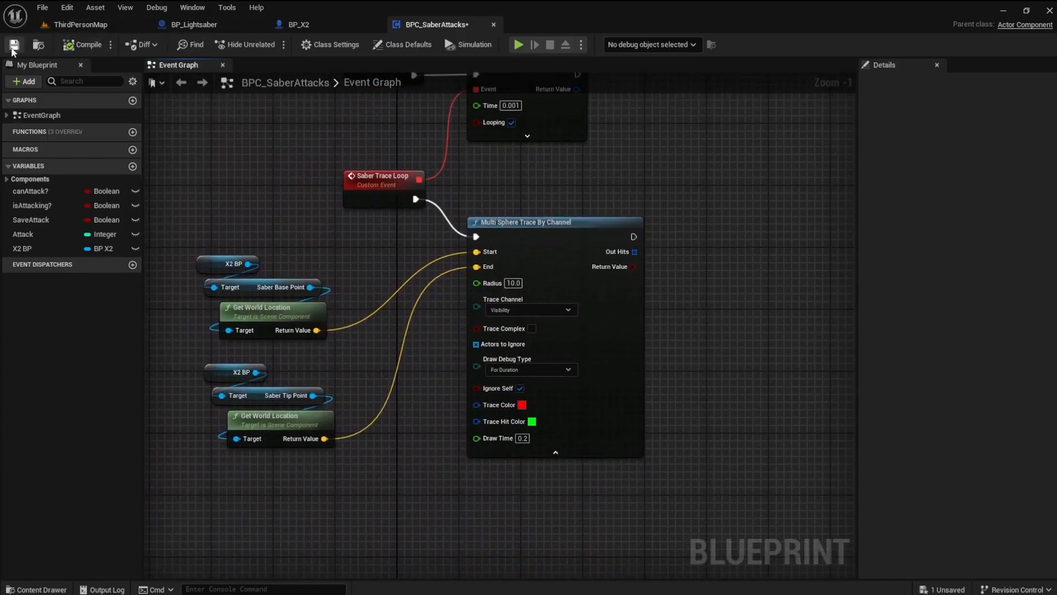
{"action": "left_click", "coordinate": [14, 44]}
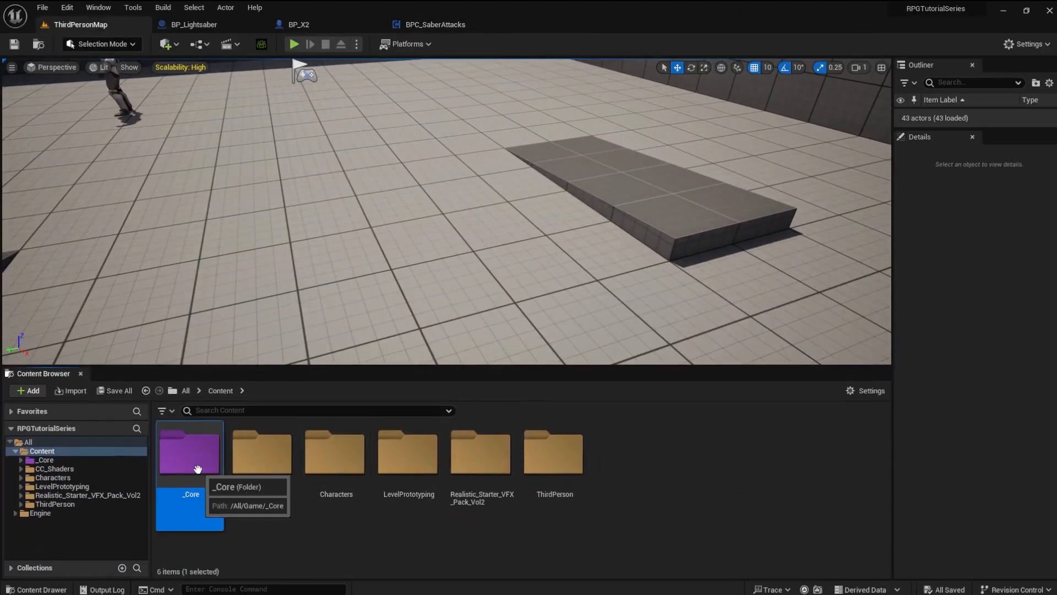
Step: In _Core/Blueprints, create a new Blueprint Class with AnimNotifyState as parent
{"action": "double_click", "coordinate": [189, 451]}
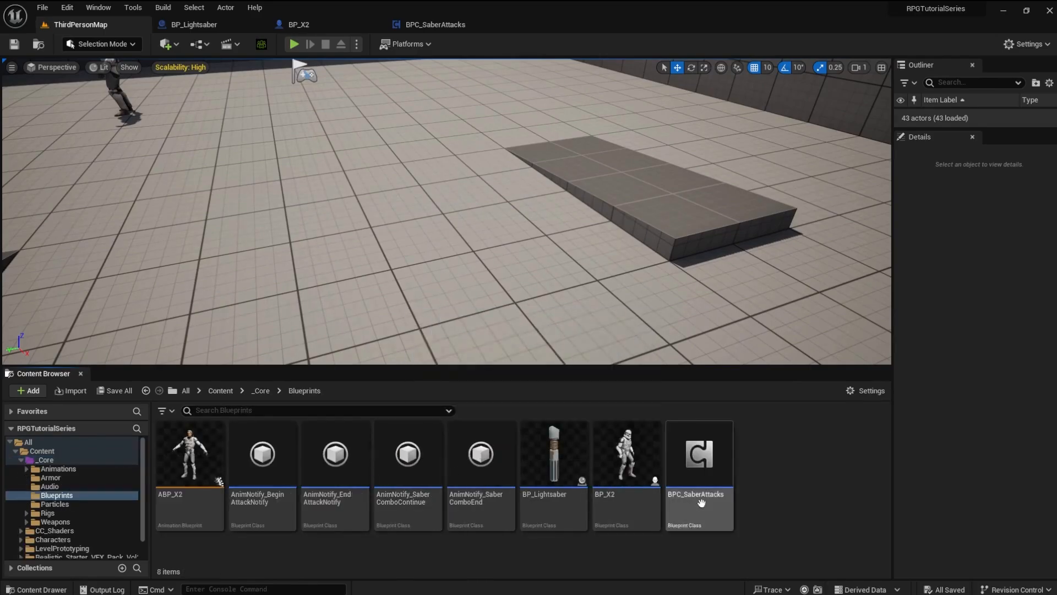
{"action": "left_click", "coordinate": [27, 390]}
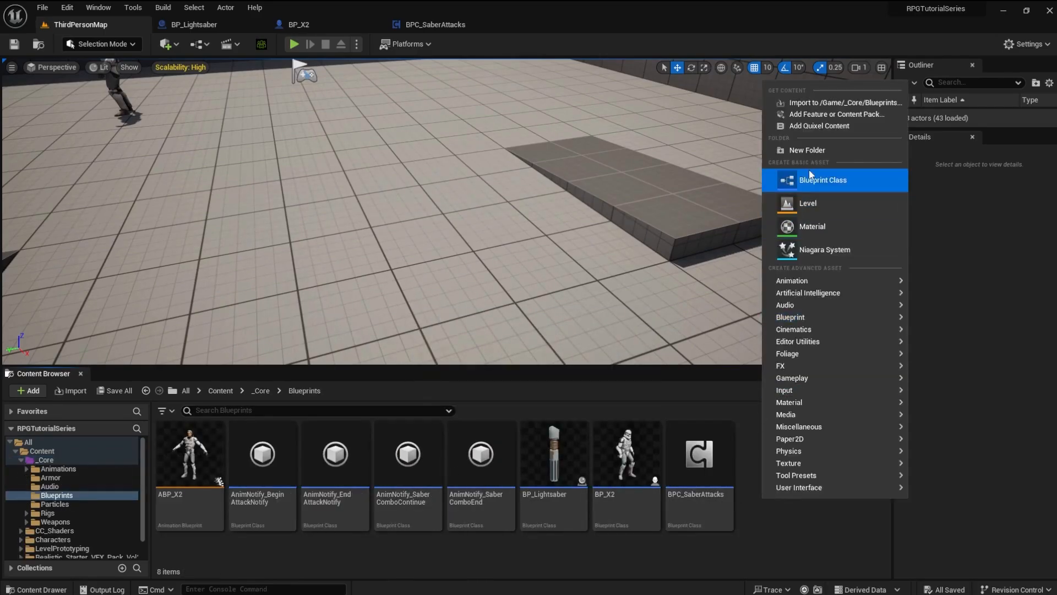
{"action": "left_click", "coordinate": [821, 180]}
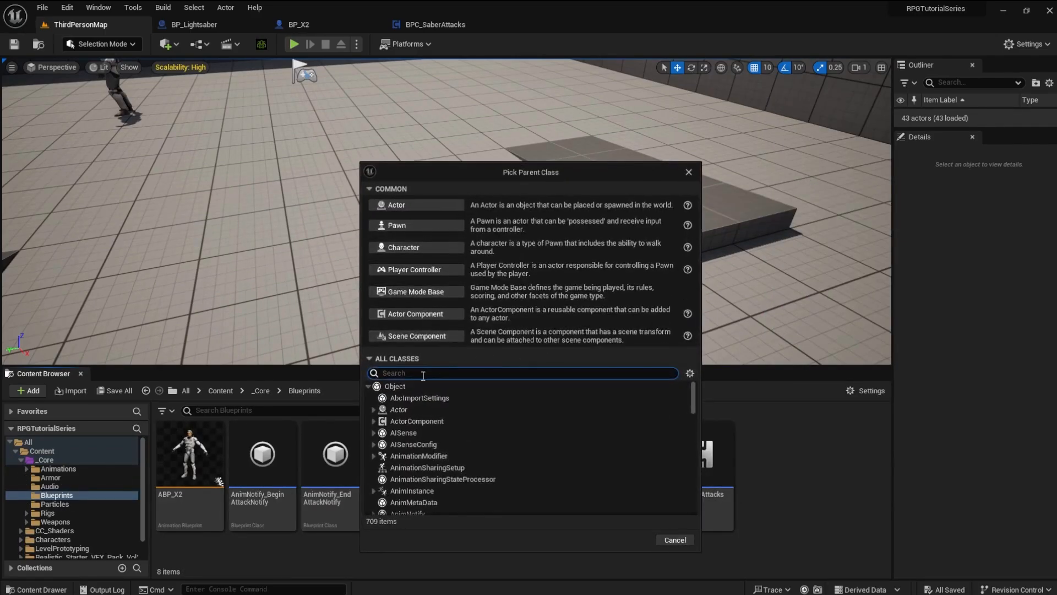
{"action": "type", "text": "anim"}
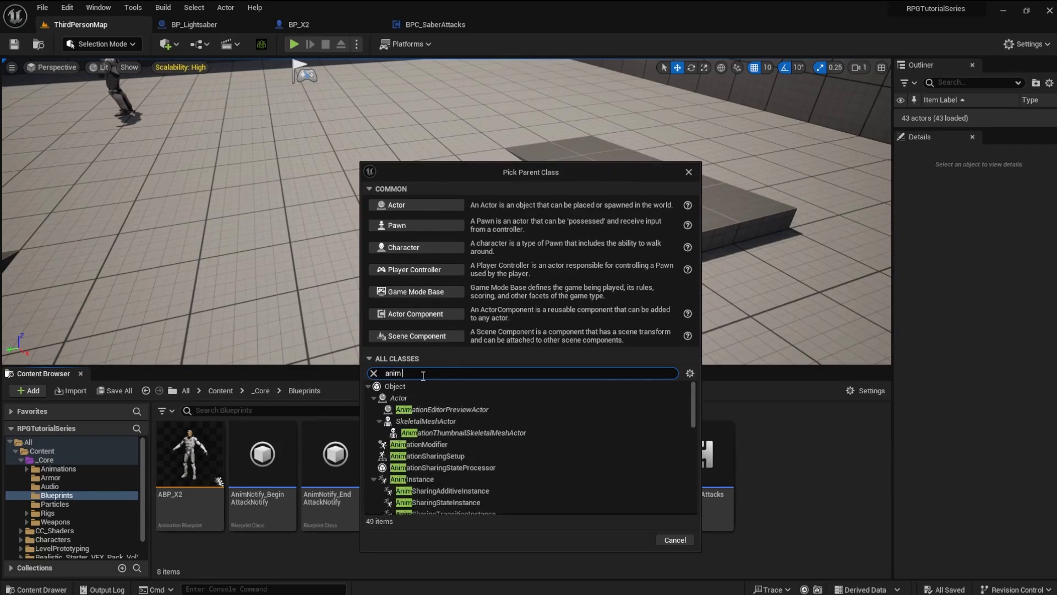
{"action": "type", "text": "notig"}
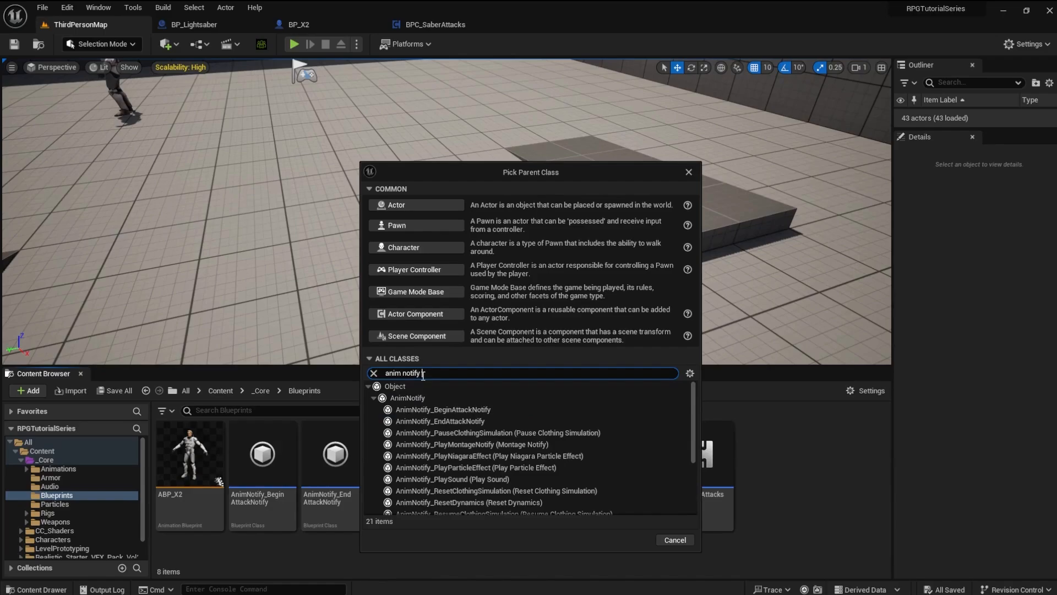
{"action": "type", "text": "state"}
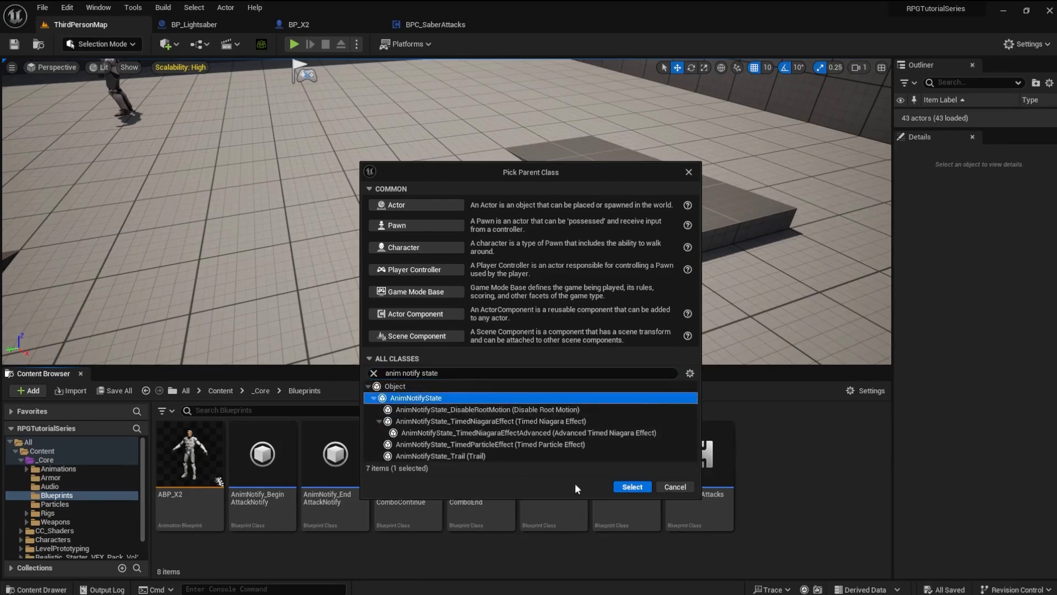
{"action": "left_click", "coordinate": [630, 486]}
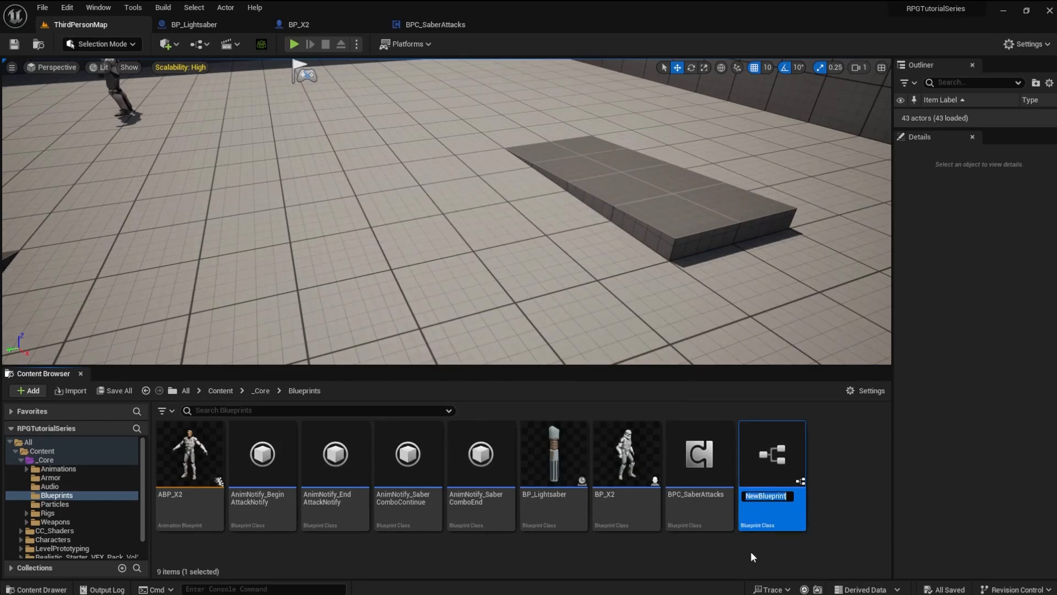
Step: Name the new blueprint BP_SaberTrace and open it for editing
{"action": "type", "text": "B"}
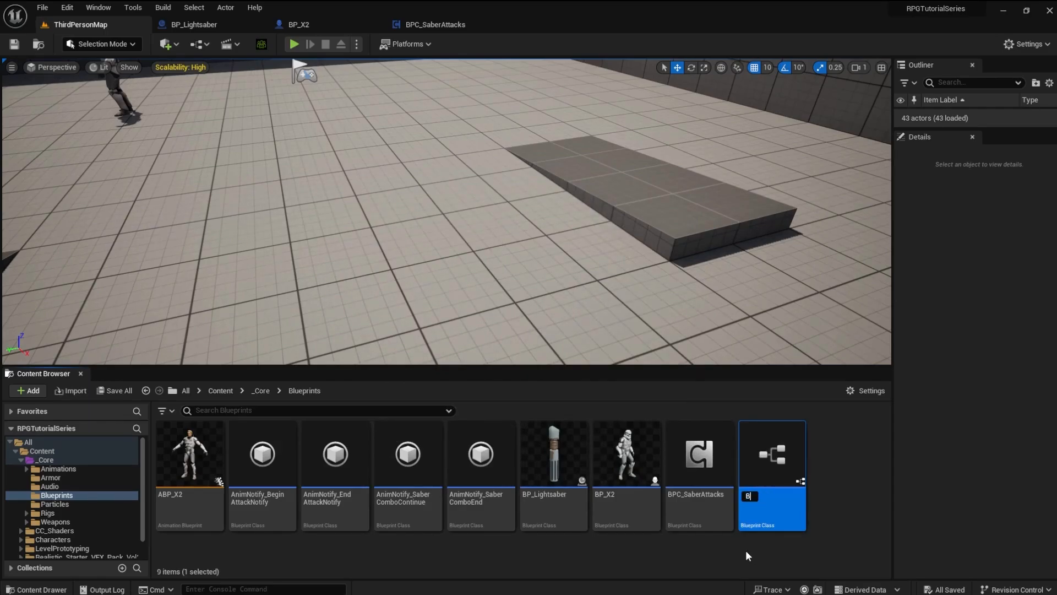
{"action": "type", "text": "P_SaberTrace"}
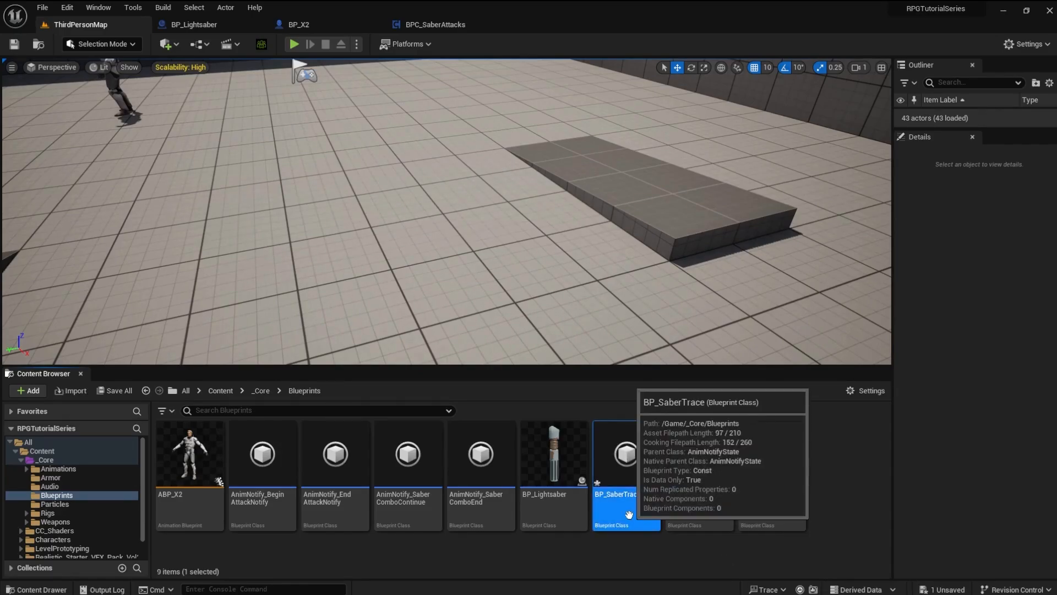
{"action": "double_click", "coordinate": [623, 454]}
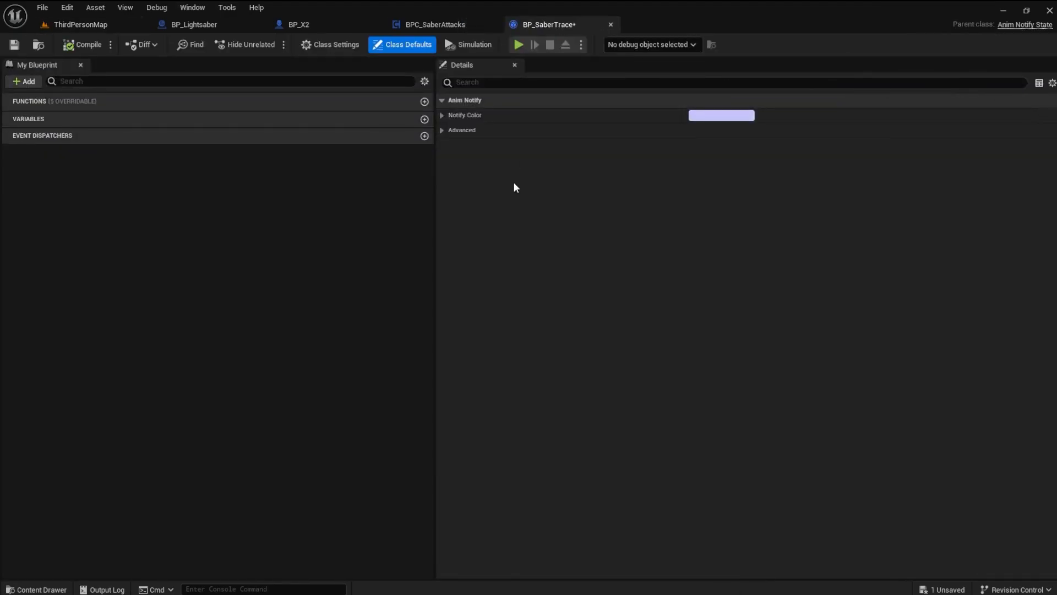
Step: Override the Received Notify Begin function in BP_SaberTrace
{"action": "left_click", "coordinate": [424, 101]}
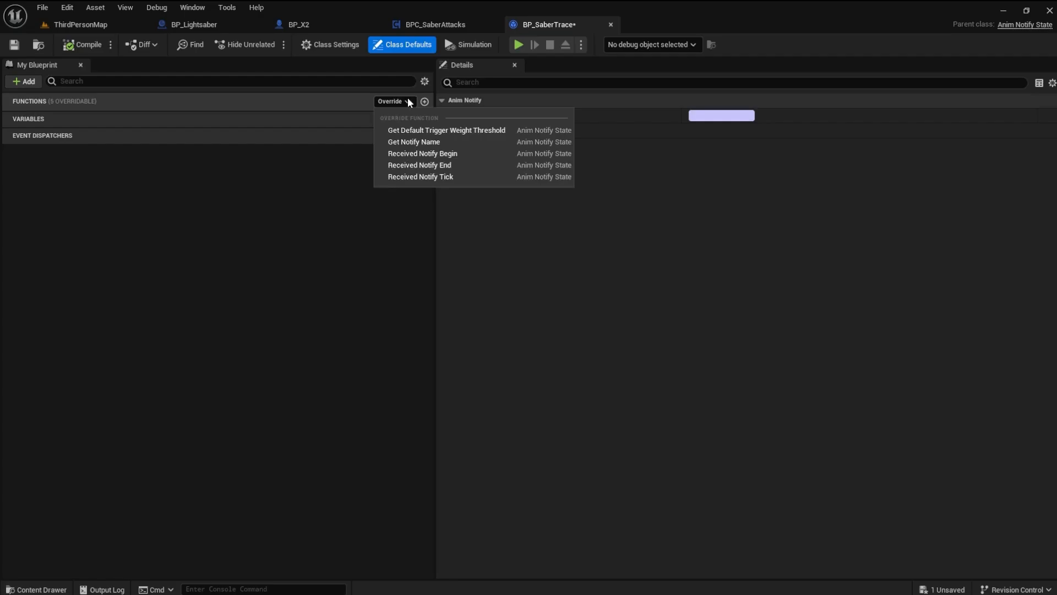
{"action": "mouse_move", "coordinate": [419, 164]}
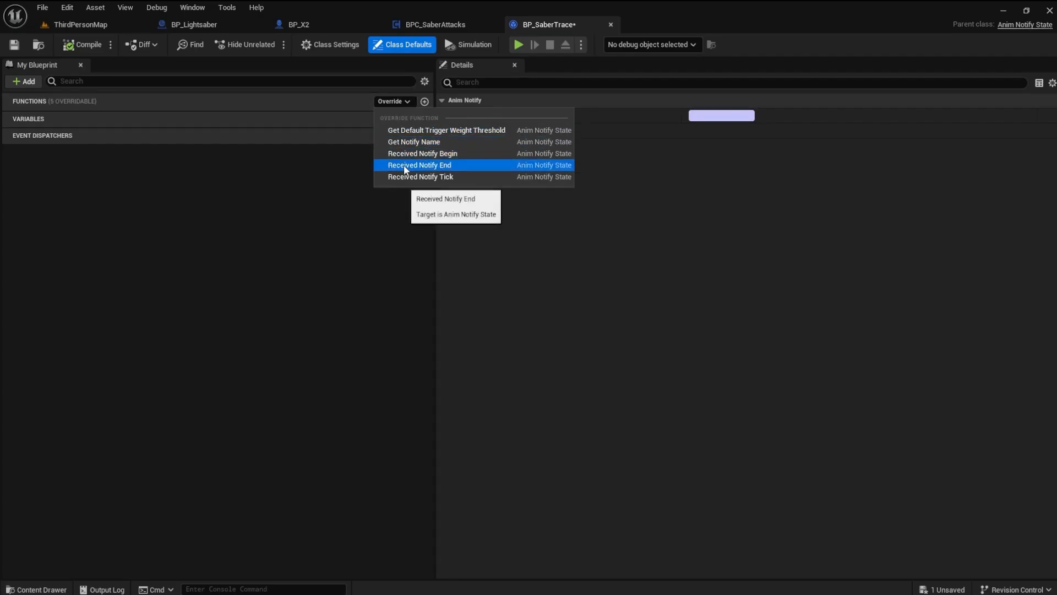
{"action": "left_click", "coordinate": [422, 153]}
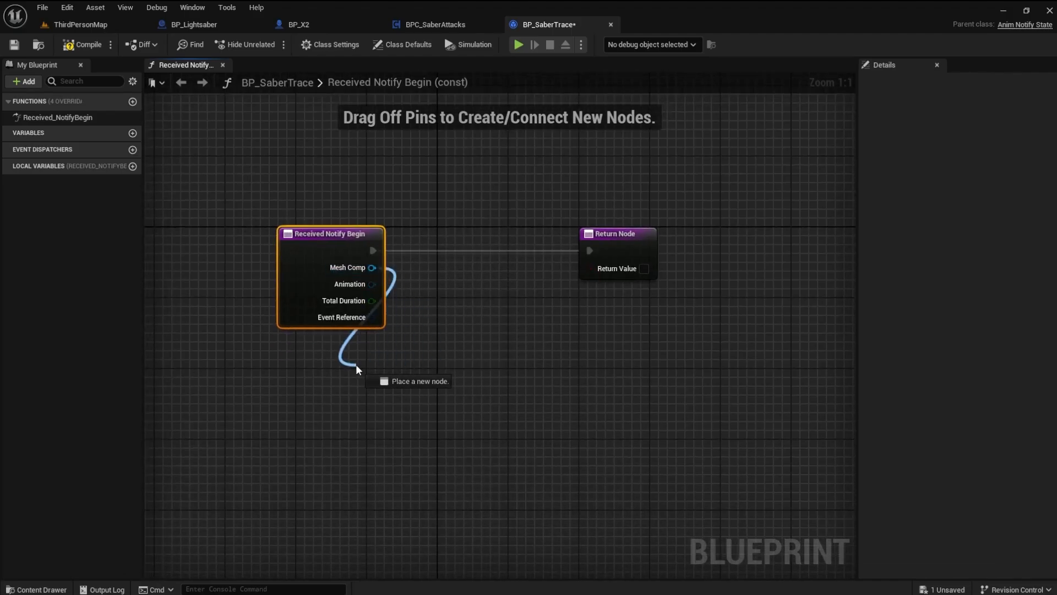
Step: Get the owner of Mesh Comp and cast it to BP_X2
{"action": "type", "text": "get owner"}
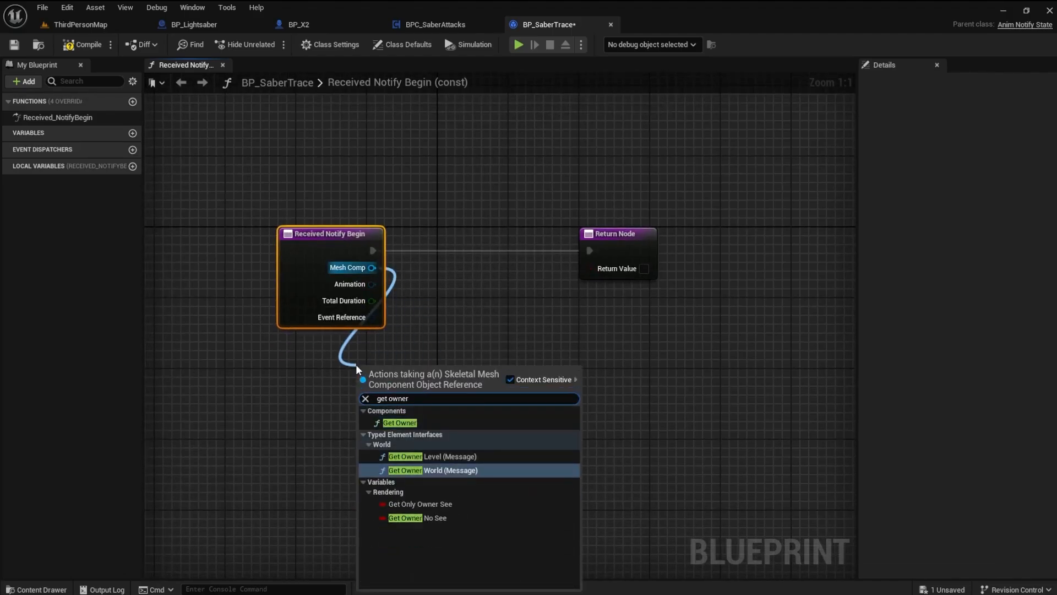
{"action": "left_click", "coordinate": [400, 421]}
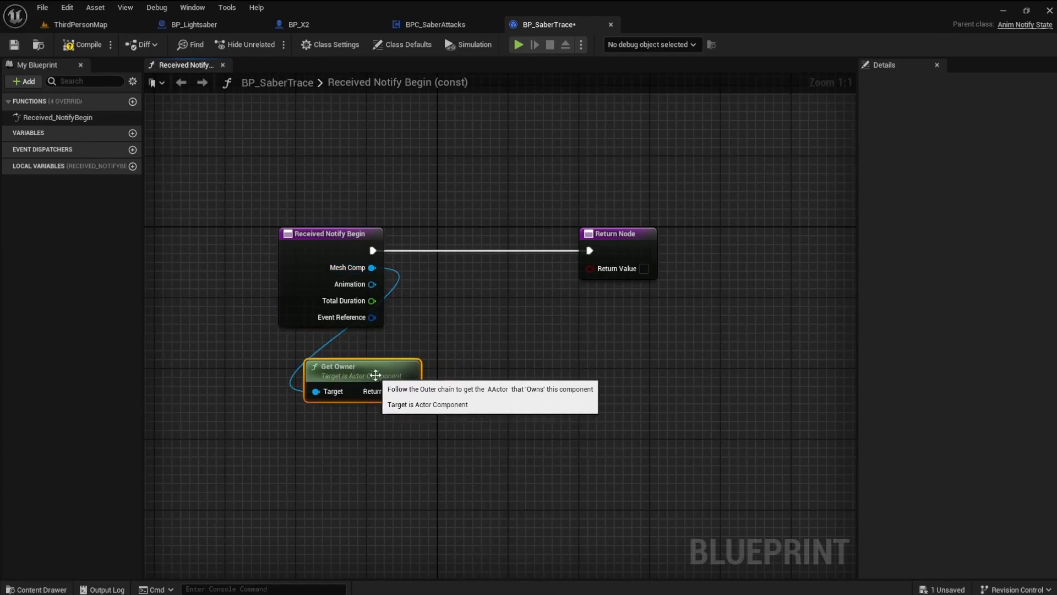
{"action": "left_click_drag", "start_coordinate": [406, 391], "coordinate": [470, 382]}
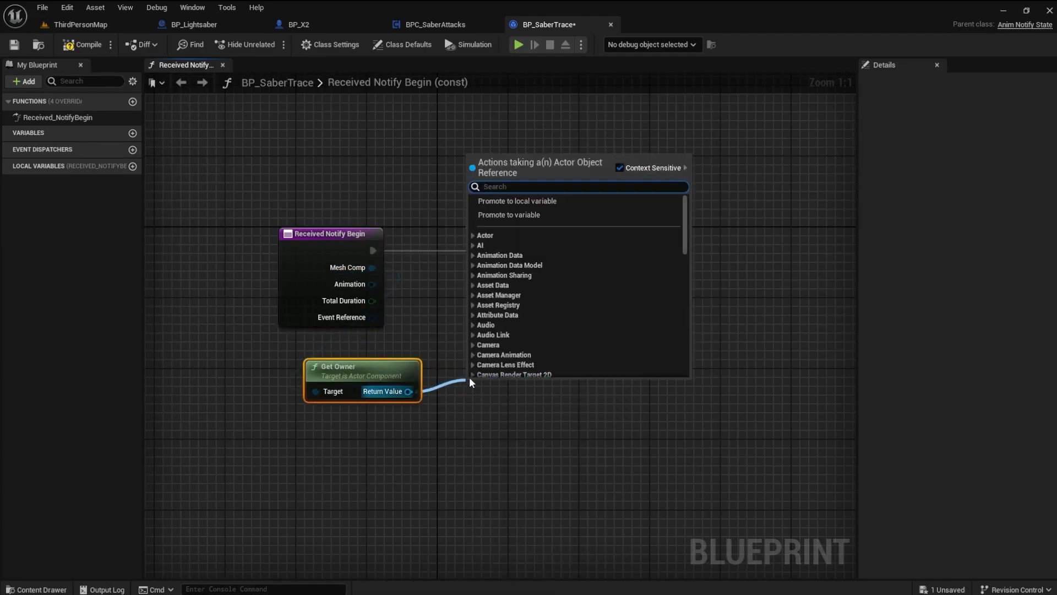
{"action": "type", "text": "cast to bp"}
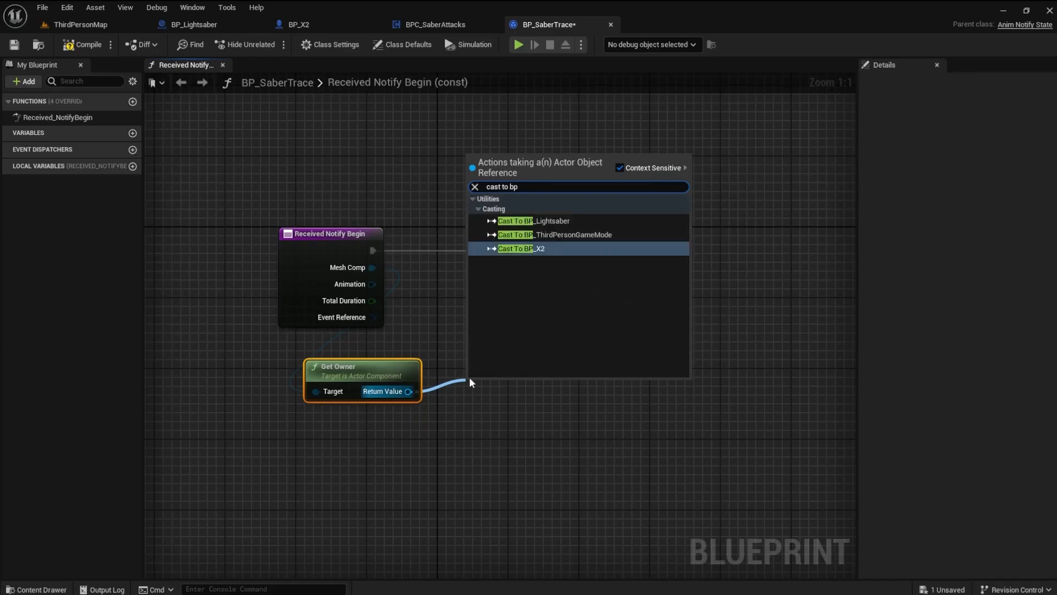
{"action": "left_click", "coordinate": [522, 247]}
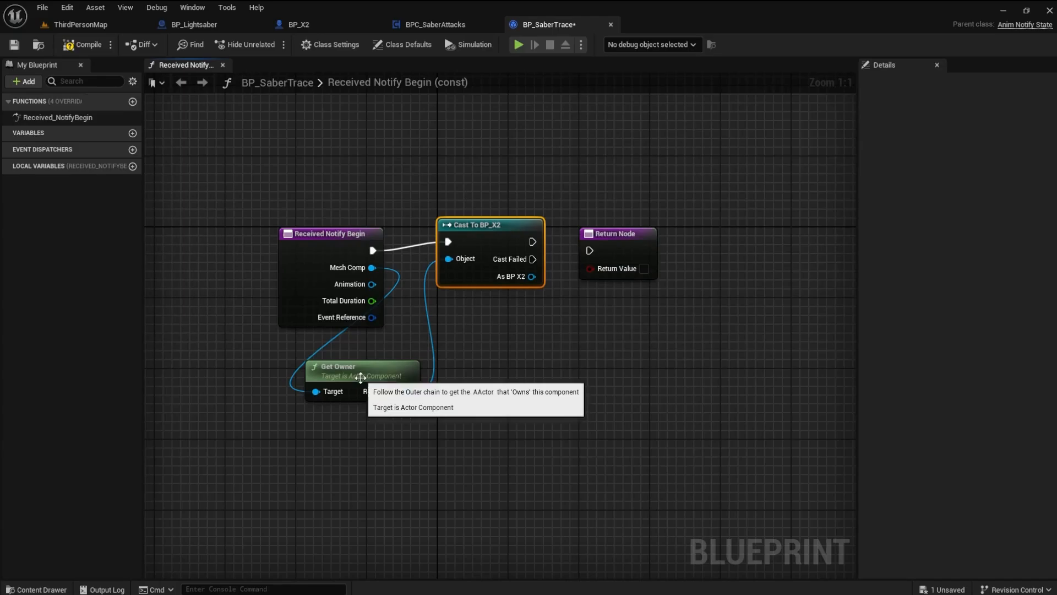
{"action": "left_click_drag", "start_coordinate": [361, 371], "coordinate": [425, 378]}
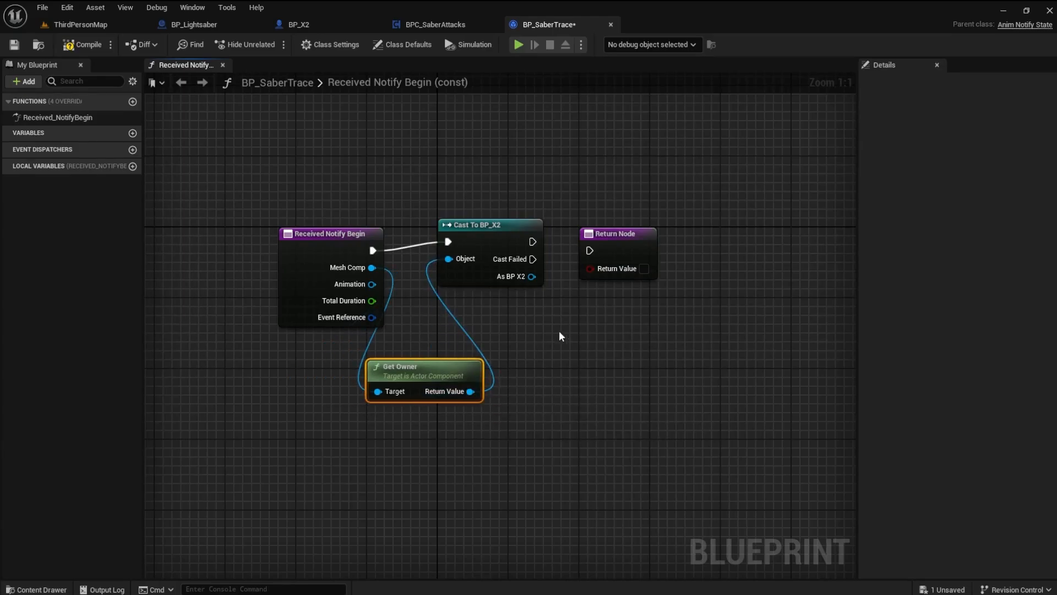
Step: From BP_X2 get BPC Saber Attacks, call Start Saber Trace, and save BP_SaberTrace
{"action": "left_click_drag", "start_coordinate": [613, 233], "coordinate": [680, 233]}
{"action": "type", "text": "get"}
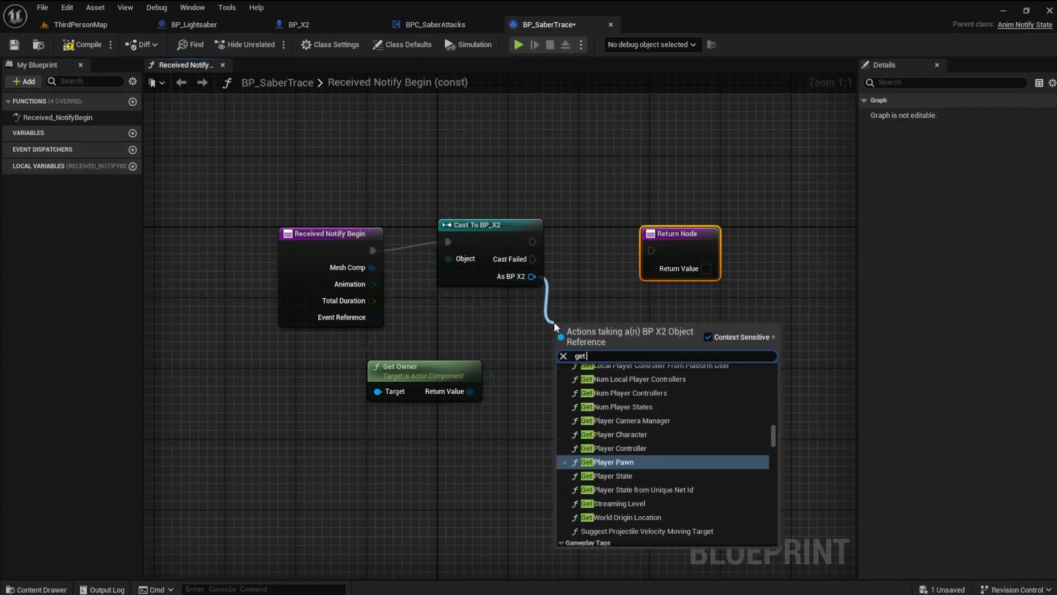
{"action": "type", "text": "bpc"}
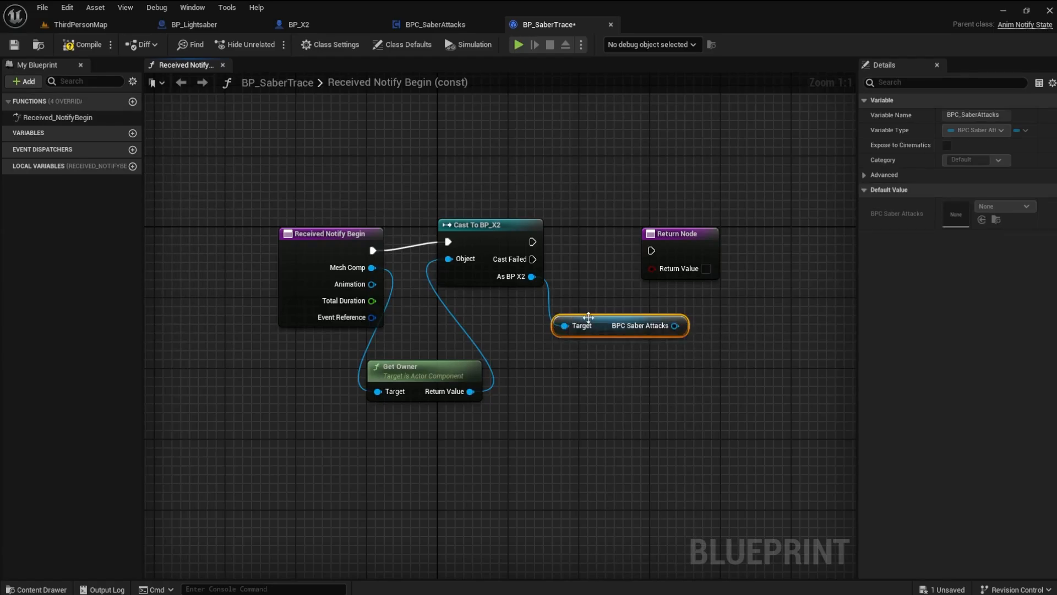
{"action": "left_click_drag", "start_coordinate": [617, 325], "coordinate": [593, 325]}
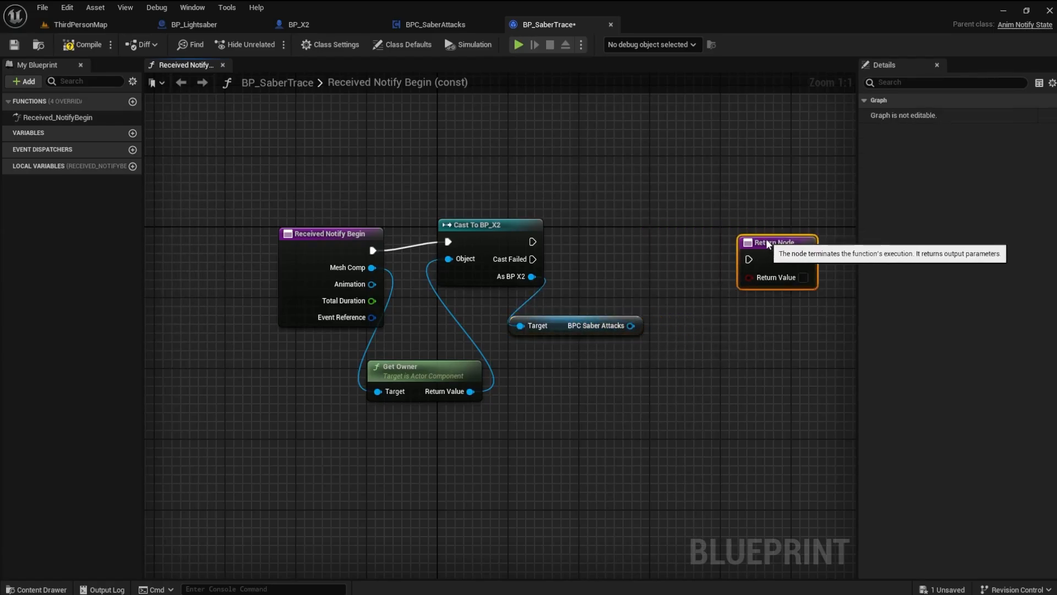
{"action": "left_click_drag", "start_coordinate": [629, 325], "coordinate": [634, 279]}
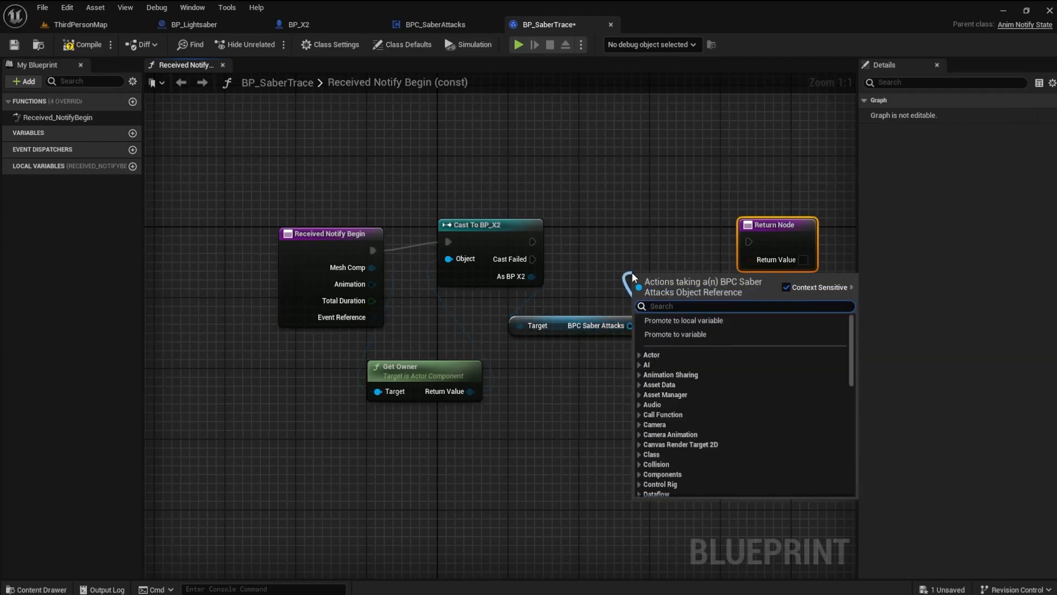
{"action": "type", "text": "start"}
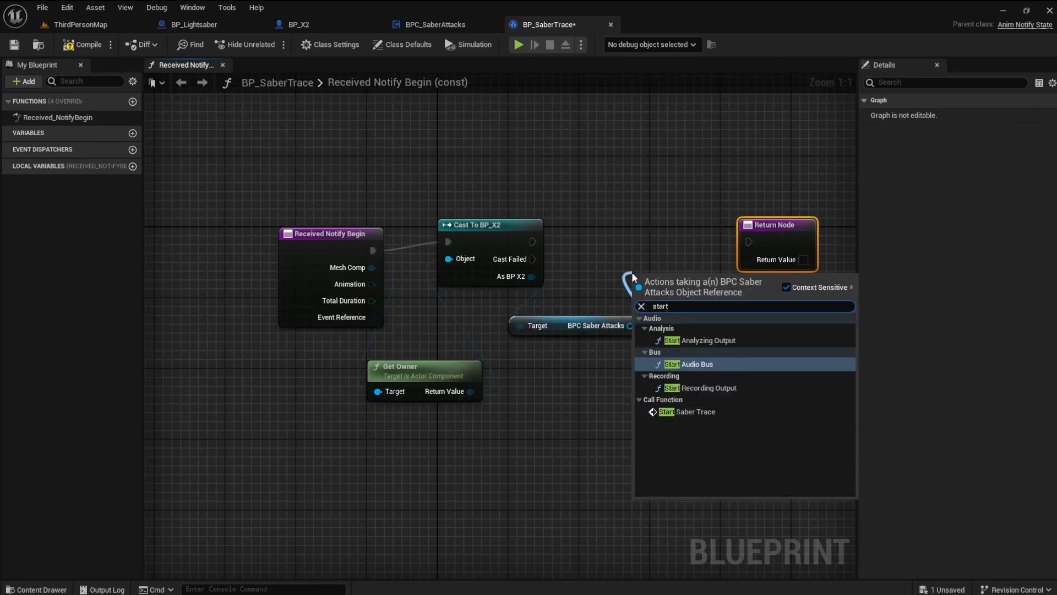
{"action": "left_click", "coordinate": [693, 411]}
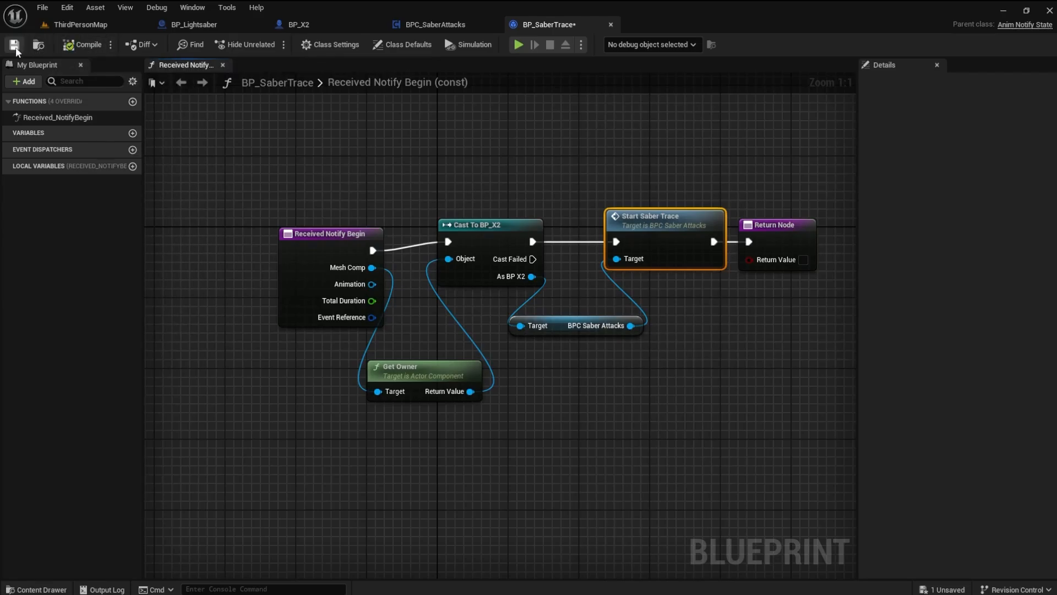
{"action": "left_click", "coordinate": [433, 24]}
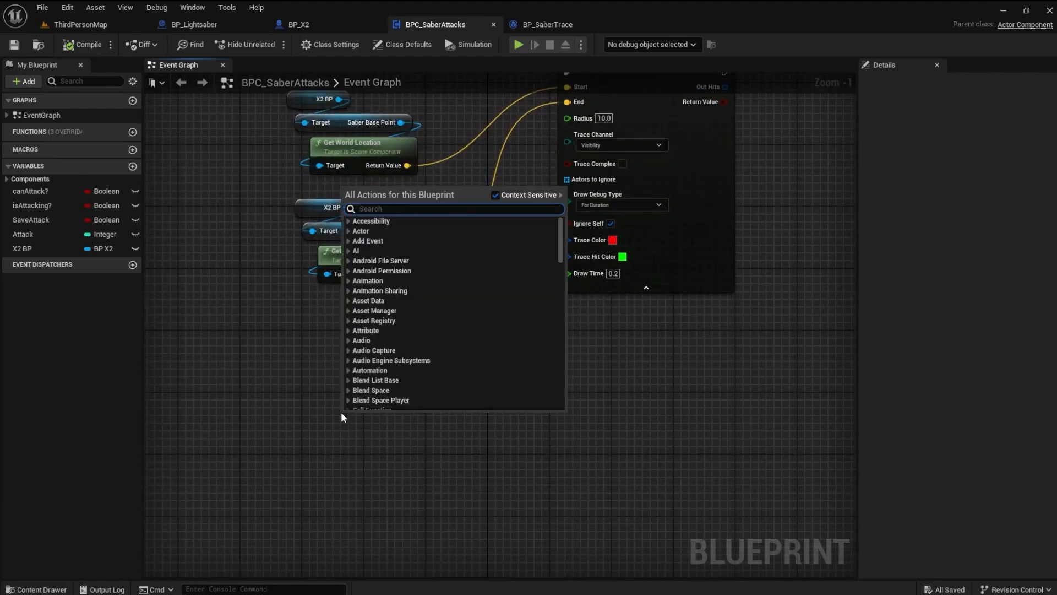
Step: Add a custom event named Stop Saber Trace to BPC_SaberAttacks
{"action": "type", "text": "cus"}
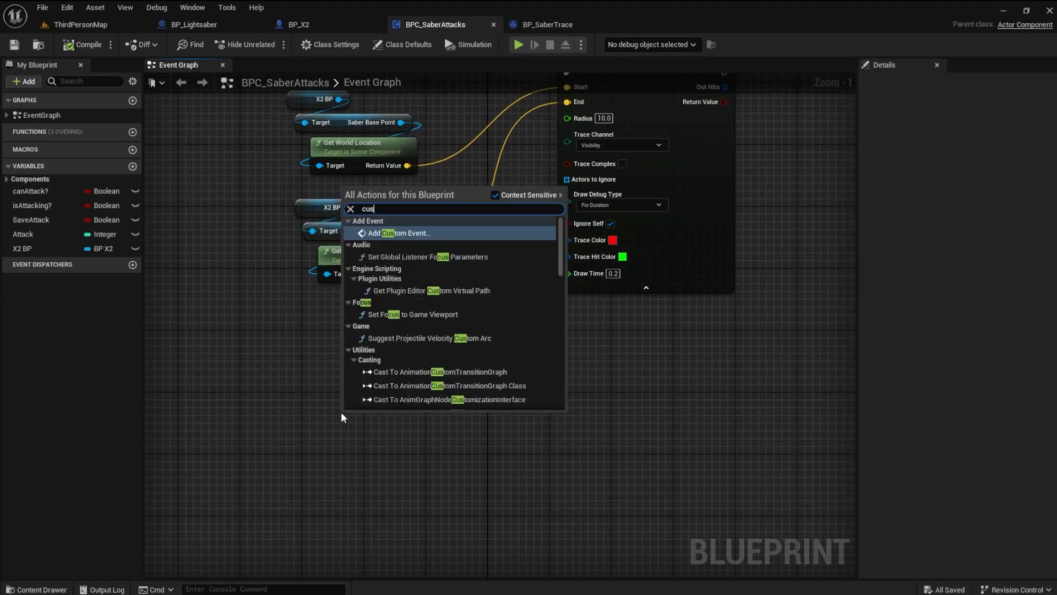
{"action": "left_click", "coordinate": [400, 232]}
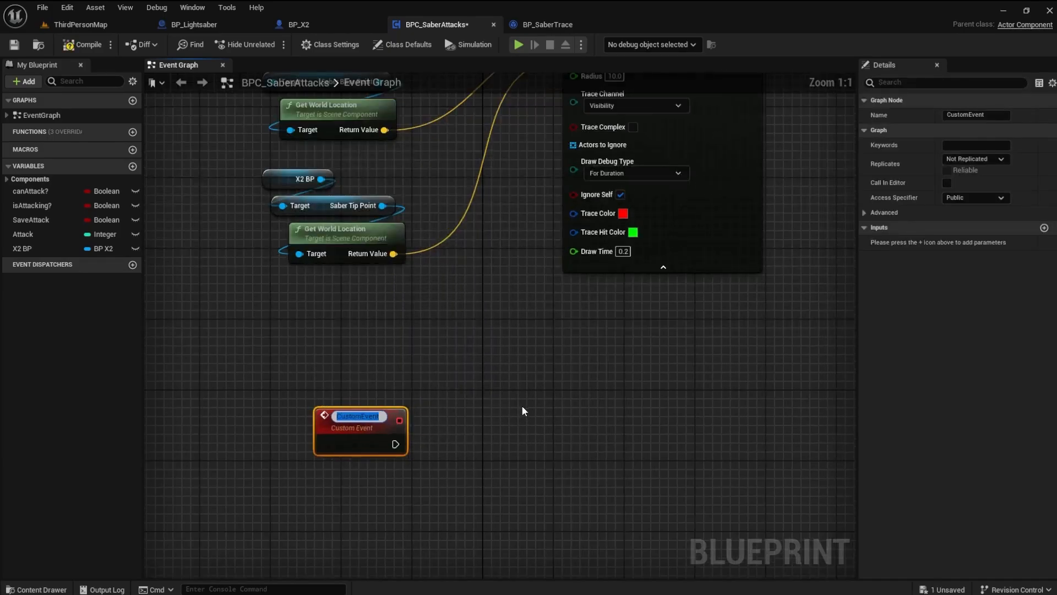
{"action": "type", "text": "Sto"}
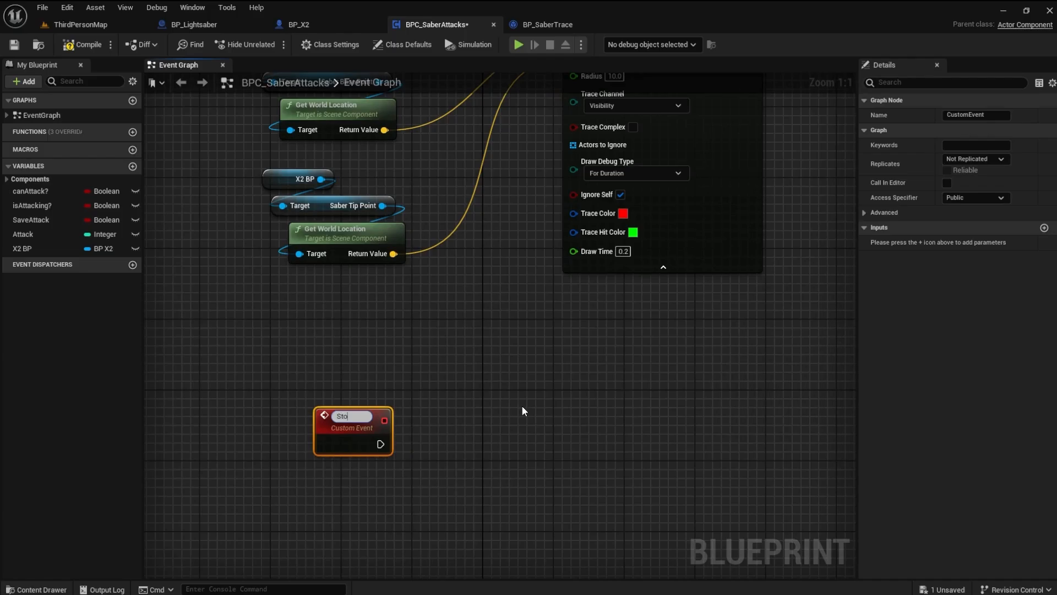
{"action": "type", "text": "Stop Saber"}
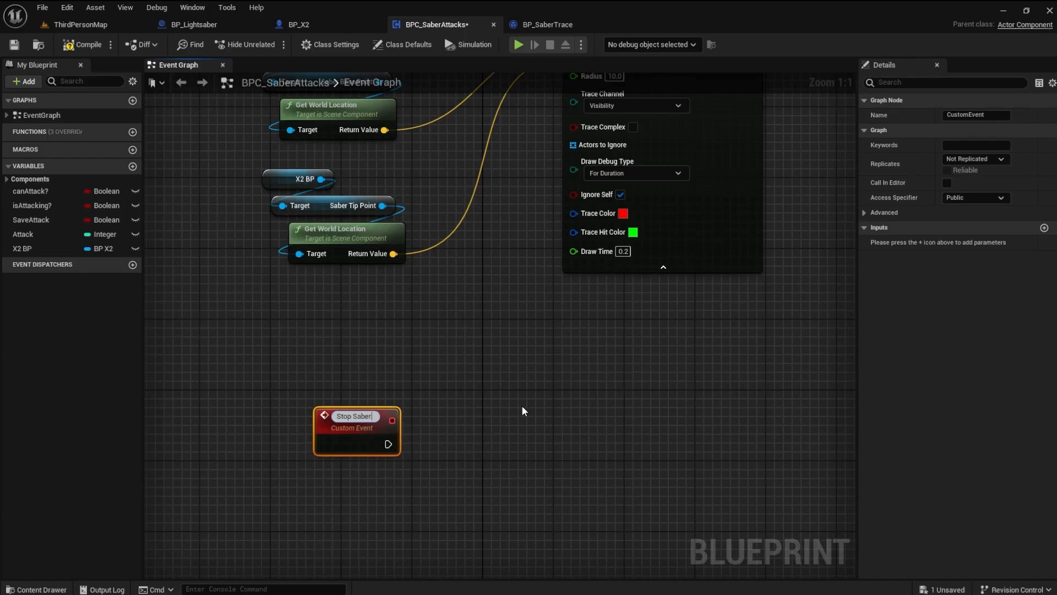
{"action": "type", "text": "Trace"}
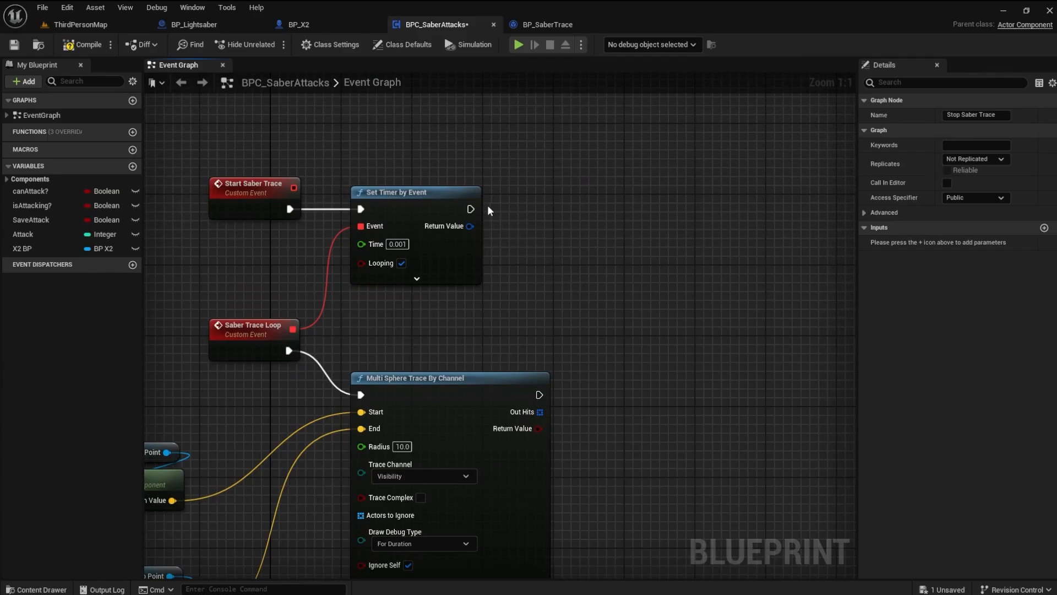
{"action": "mouse_move", "coordinate": [469, 210]}
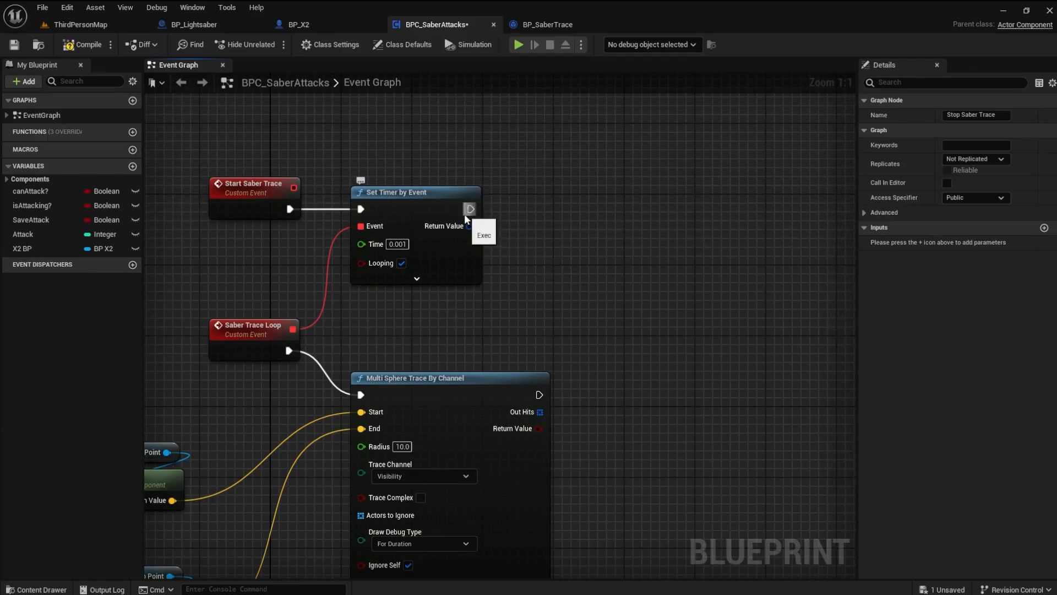
Step: Promote the timer handle to variable SaberTraceLoop and clear and invalidate it from Stop Saber Trace
{"action": "right_click", "coordinate": [469, 226]}
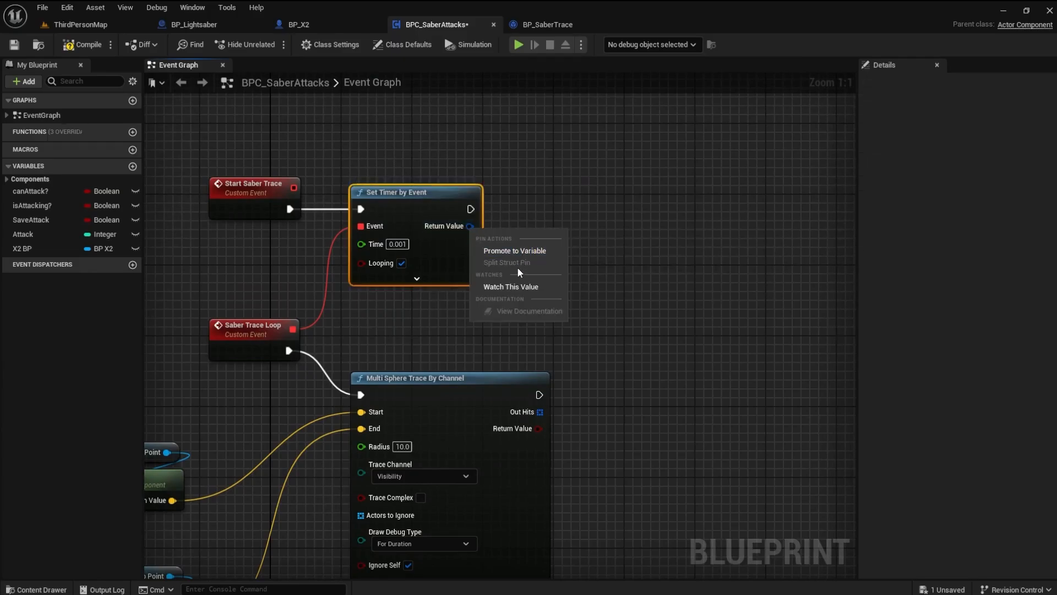
{"action": "left_click", "coordinate": [514, 250]}
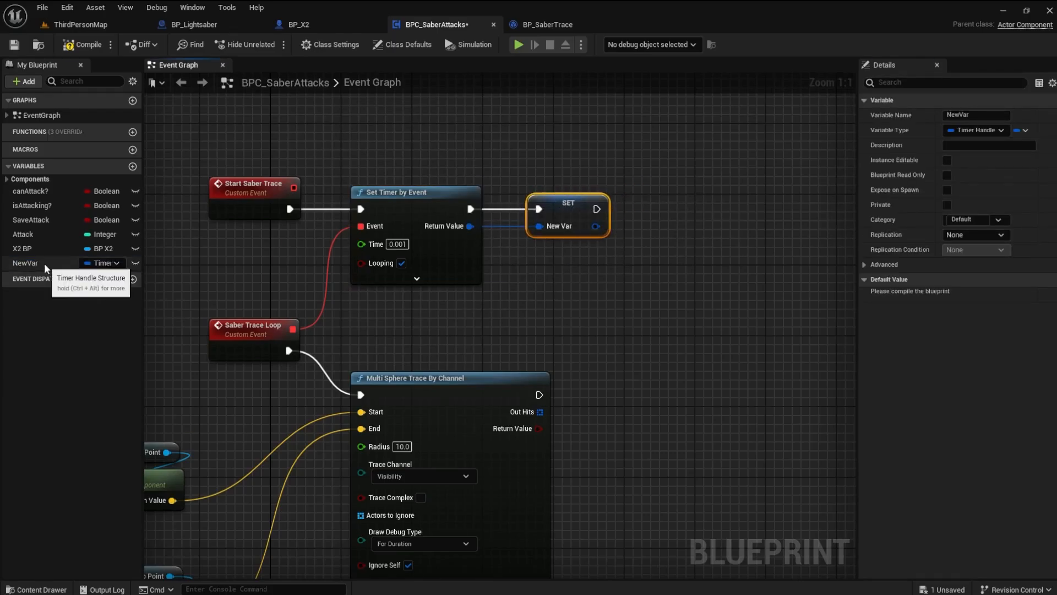
{"action": "left_click", "coordinate": [25, 263]}
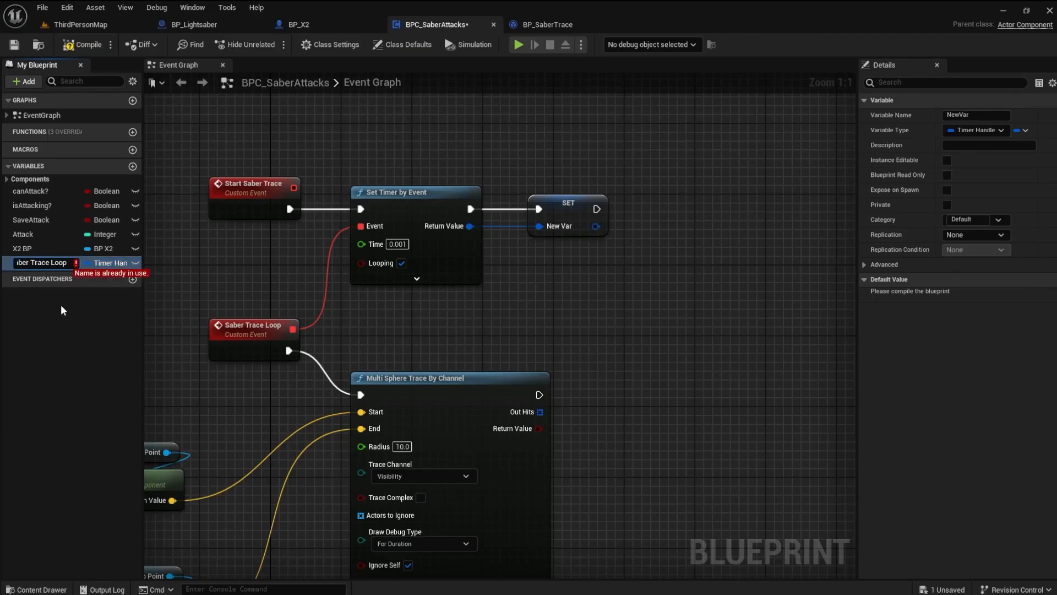
{"action": "type", "text": "Saber Tra"}
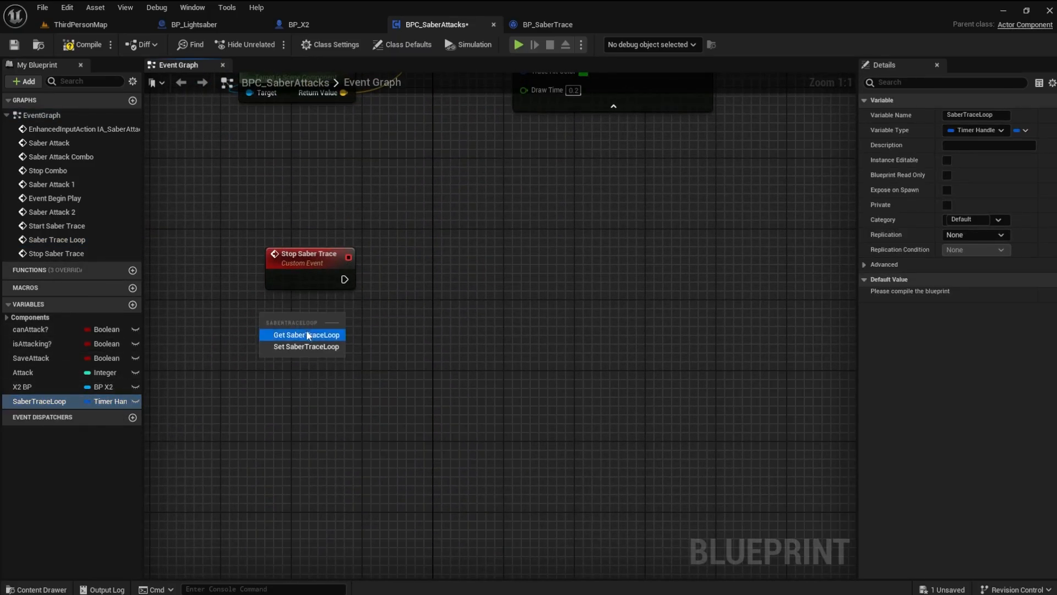
{"action": "left_click", "coordinate": [306, 335]}
{"action": "type", "text": "clear"}
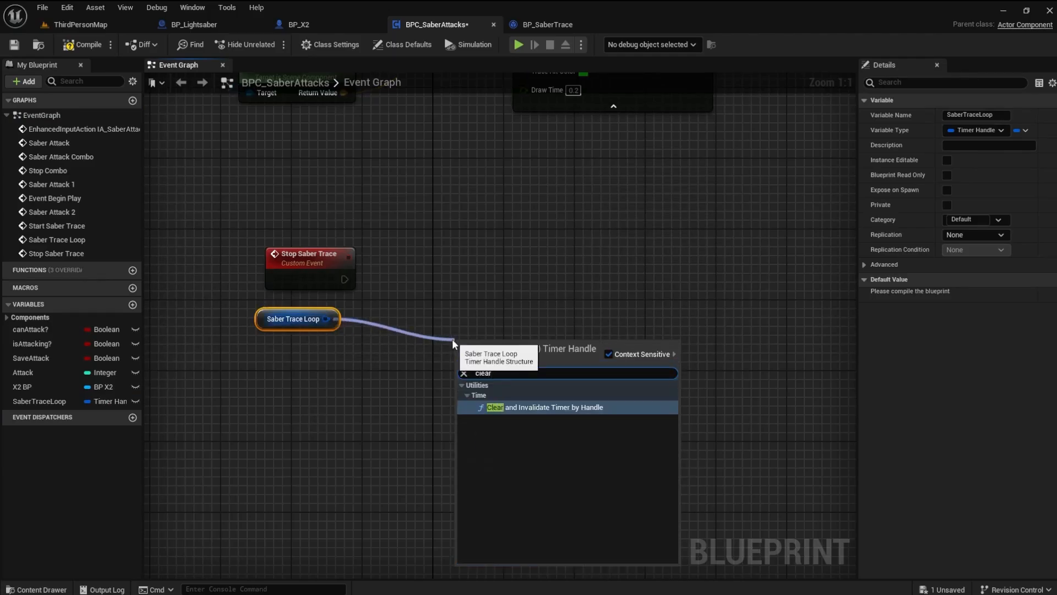
{"action": "left_click", "coordinate": [544, 407]}
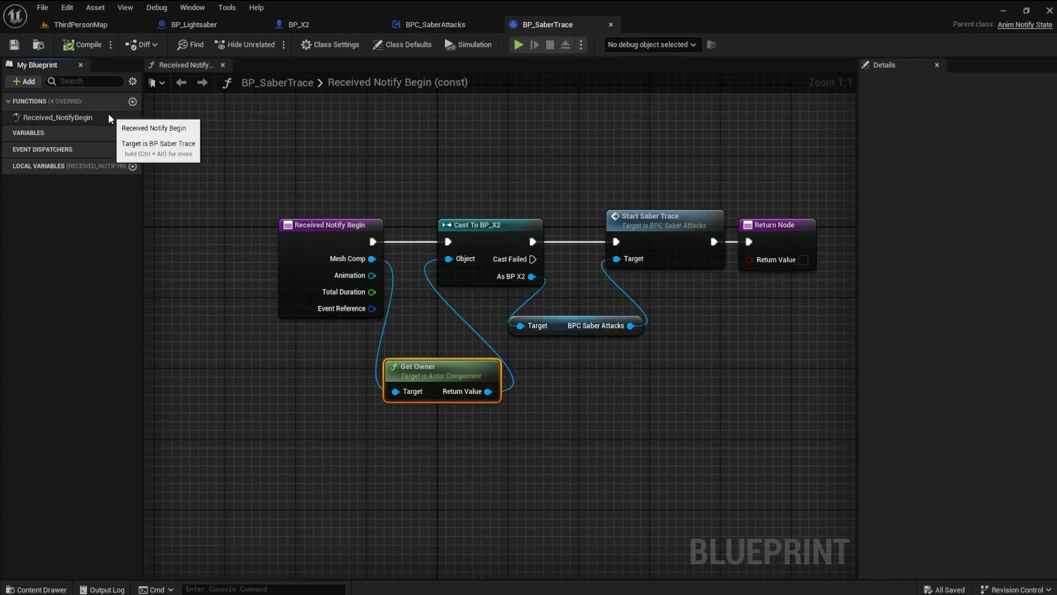
{"action": "mouse_move", "coordinate": [105, 117]}
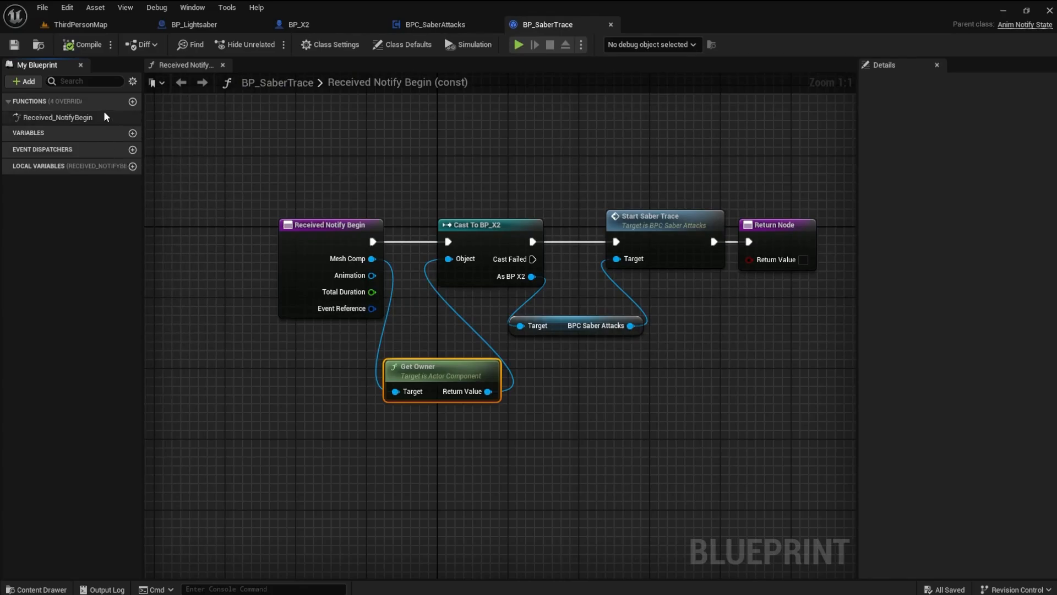
Step: Override Received Notify End and copy the owner/cast/component nodes from Notify Begin into it
{"action": "left_click", "coordinate": [132, 101]}
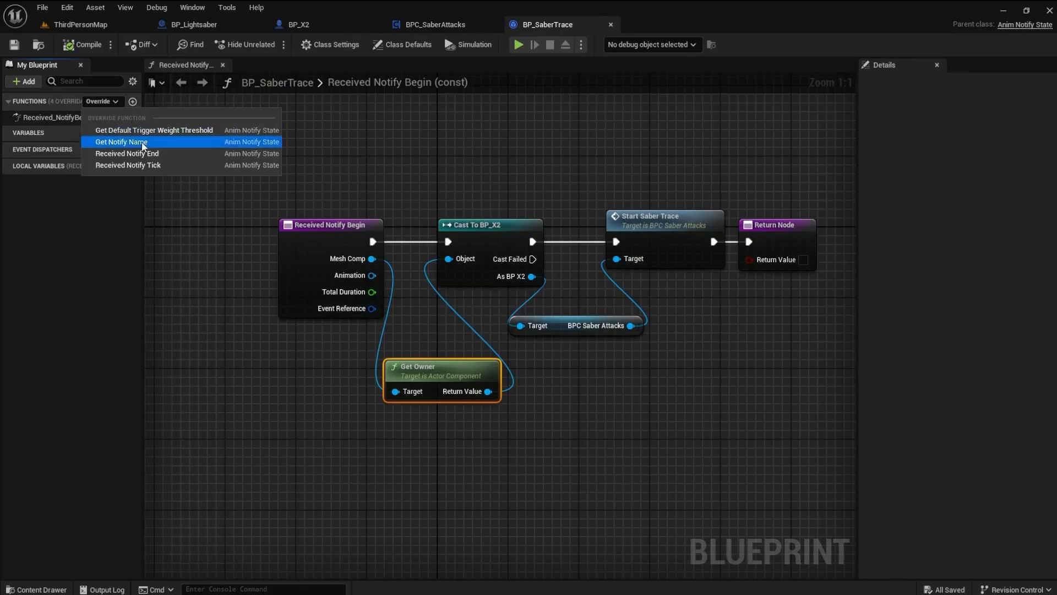
{"action": "left_click", "coordinate": [126, 153]}
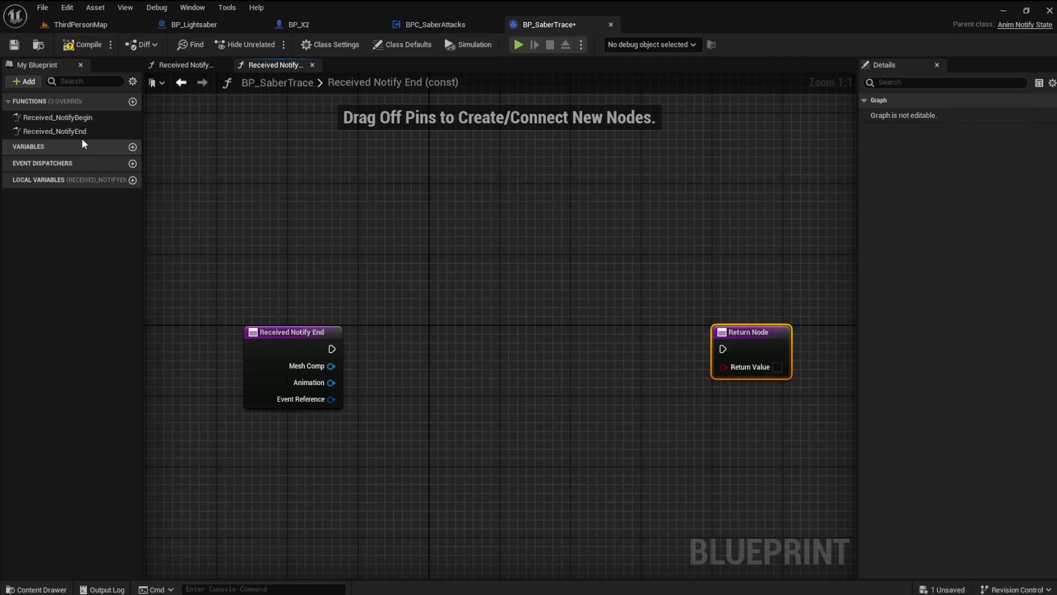
{"action": "left_click", "coordinate": [57, 117]}
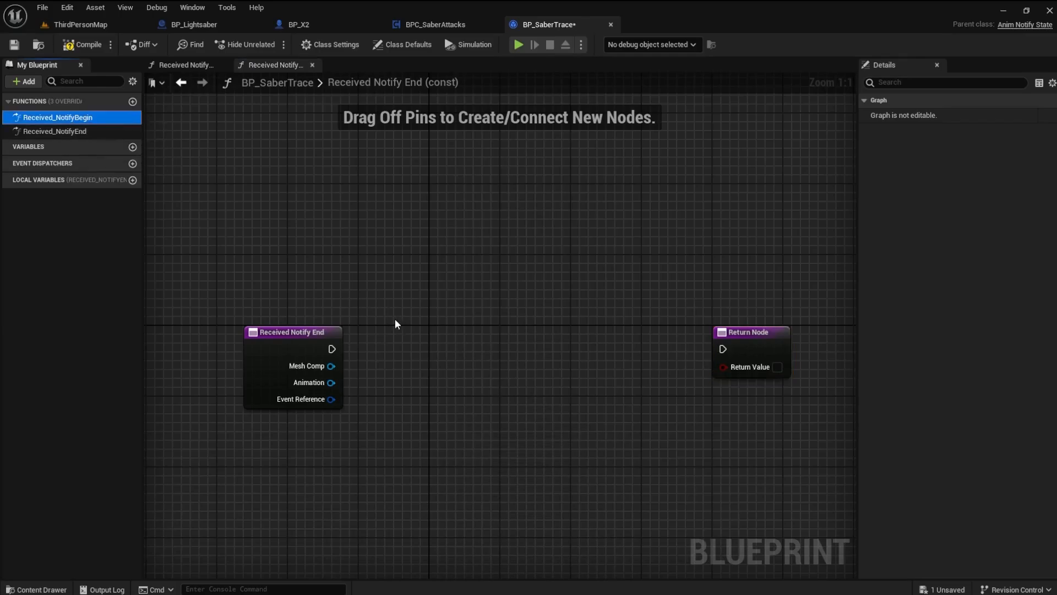
{"action": "left_click", "coordinate": [182, 65]}
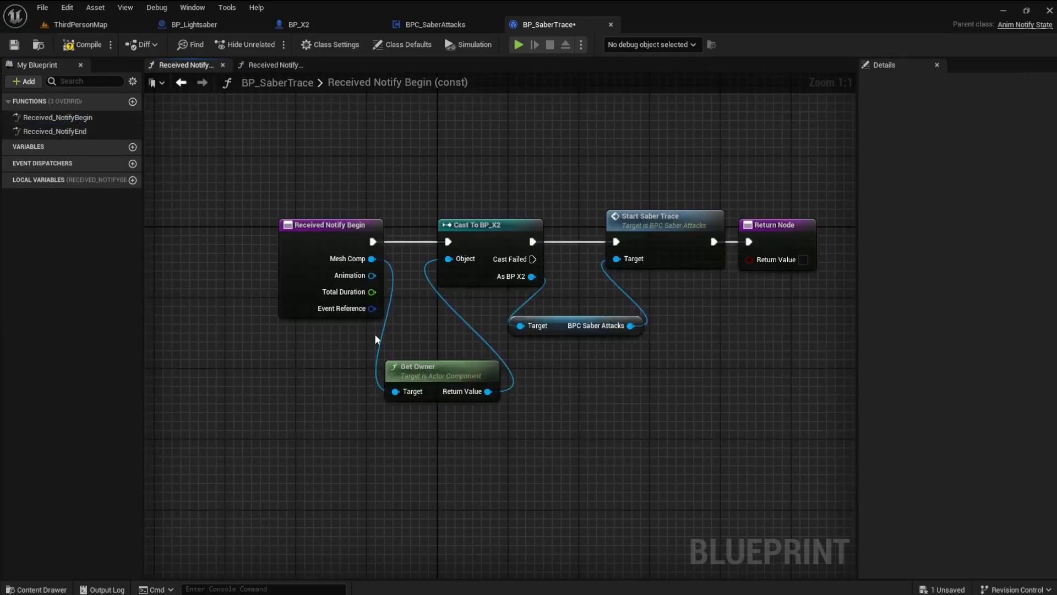
{"action": "left_click", "coordinate": [438, 374]}
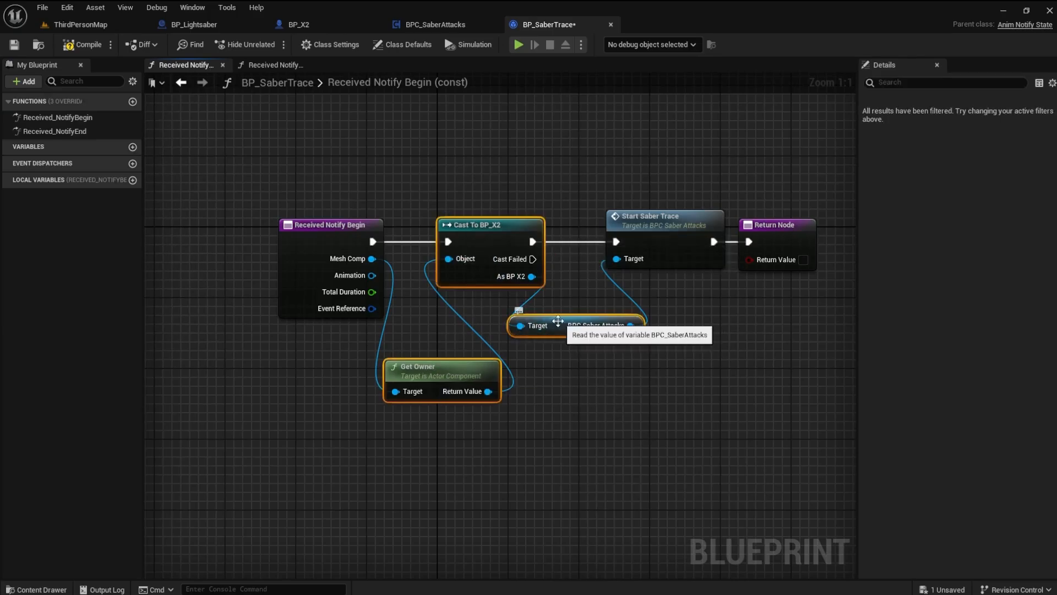
{"action": "left_click", "coordinate": [55, 131]}
{"action": "type", "text": "stop"}
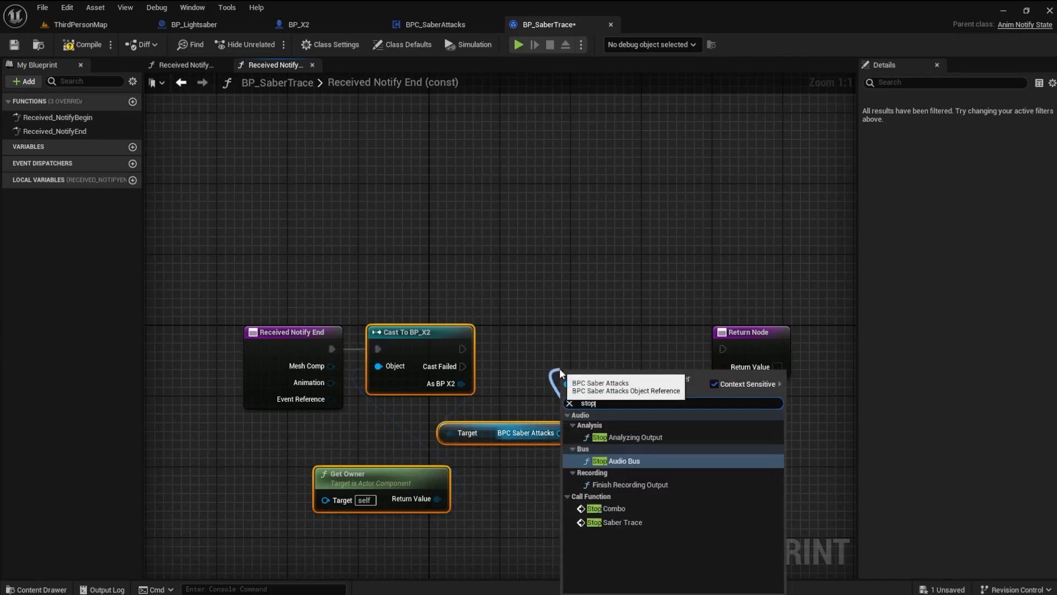
Step: Call Stop Saber Trace in Notify End, save, and return to the level editor
{"action": "left_click", "coordinate": [620, 522]}
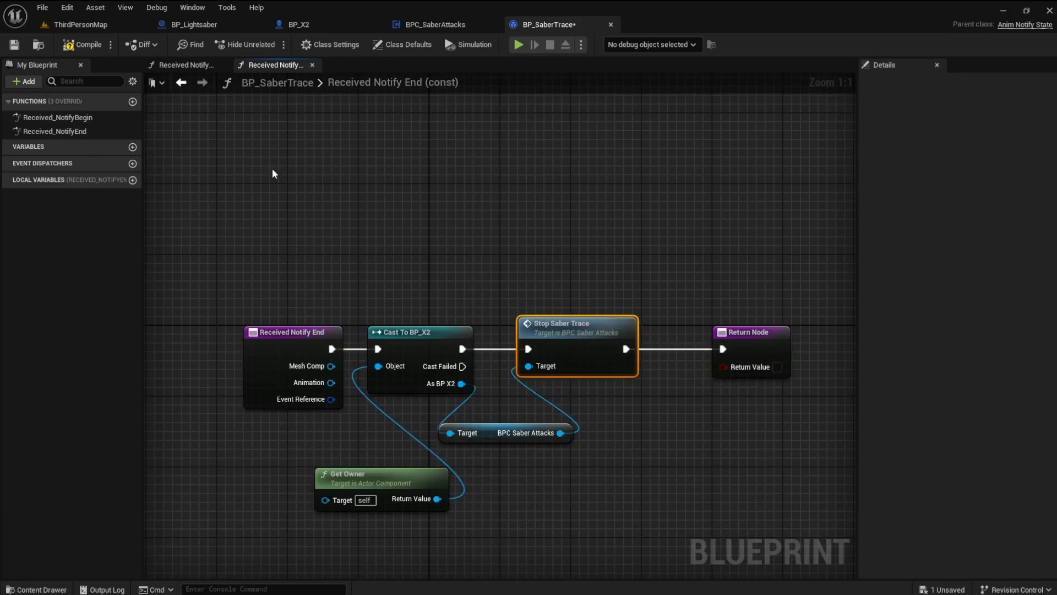
{"action": "mouse_move", "coordinate": [332, 365]}
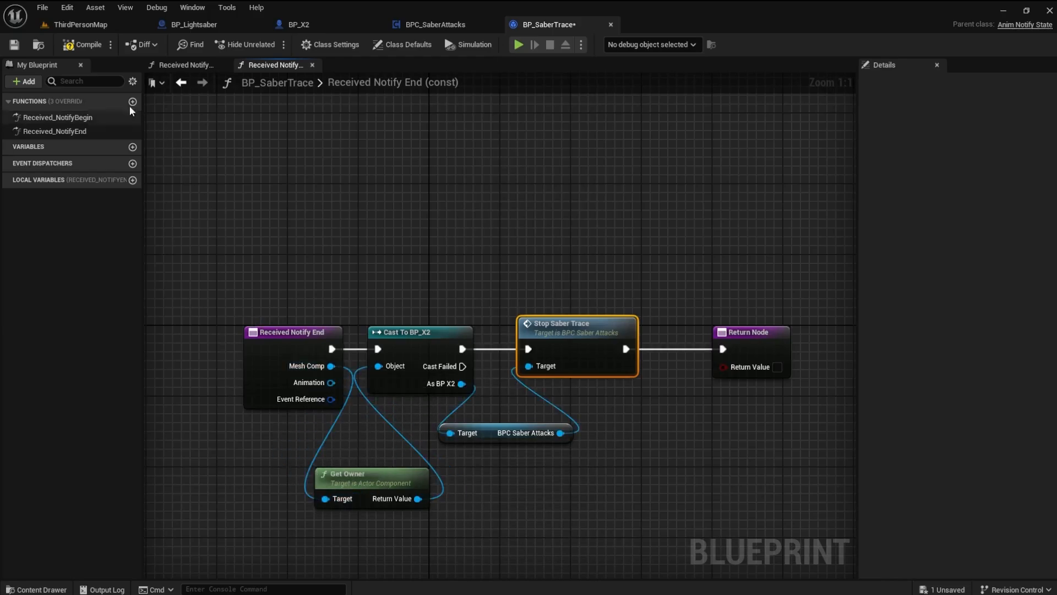
{"action": "left_click", "coordinate": [86, 44]}
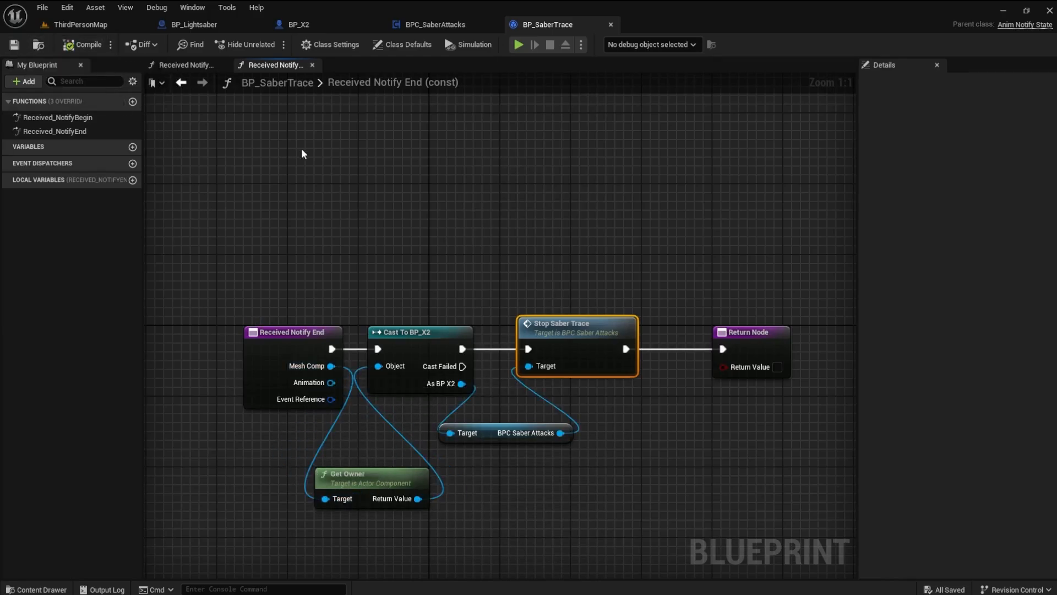
{"action": "left_click", "coordinate": [402, 44]}
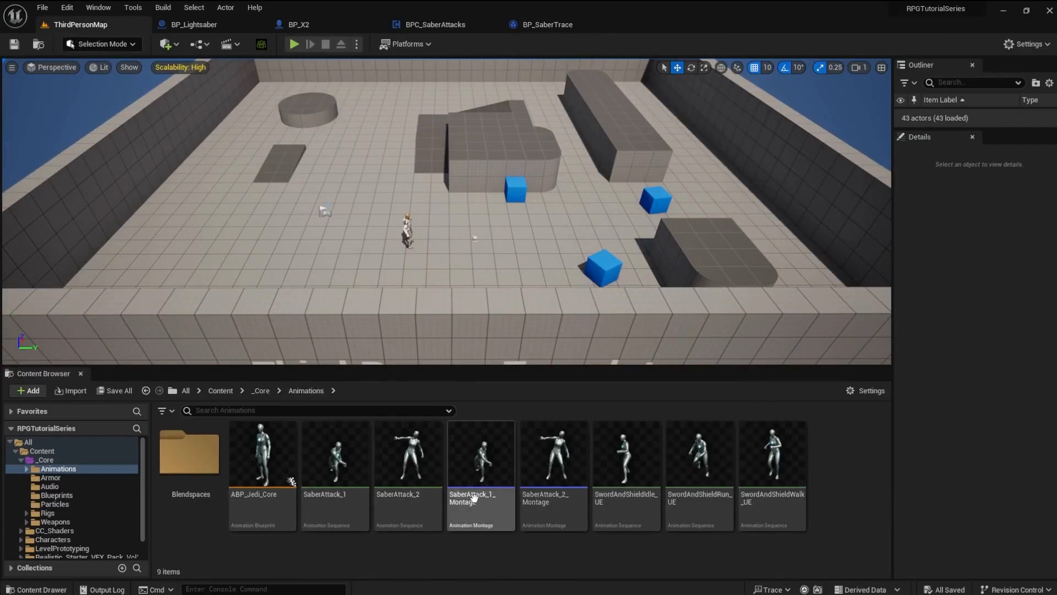
Step: Open SaberAttack_1_Montage and add a new Saber Trace notify track
{"action": "left_click", "coordinate": [480, 465]}
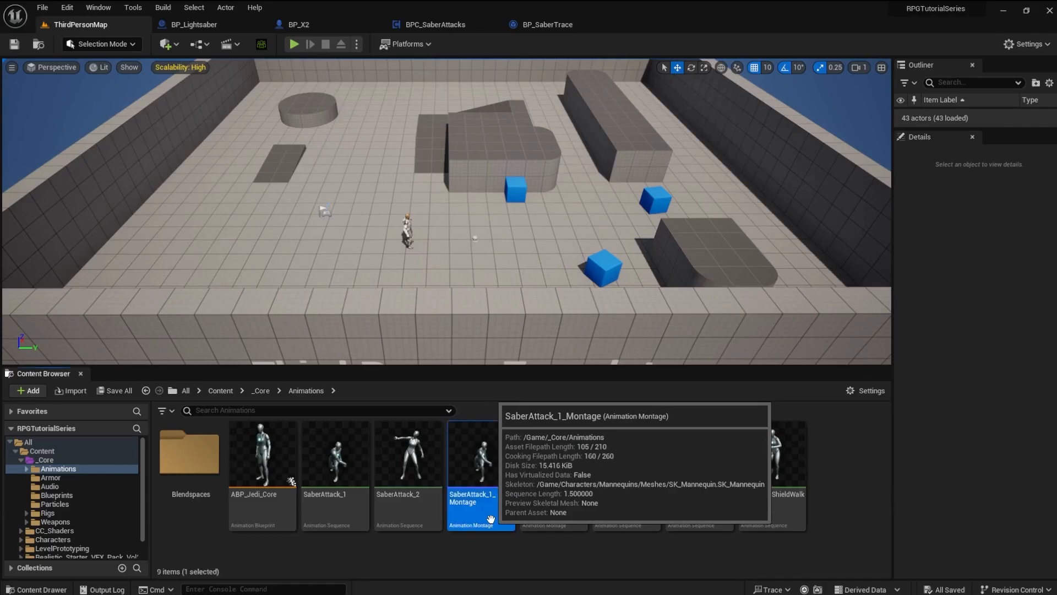
{"action": "double_click", "coordinate": [480, 458]}
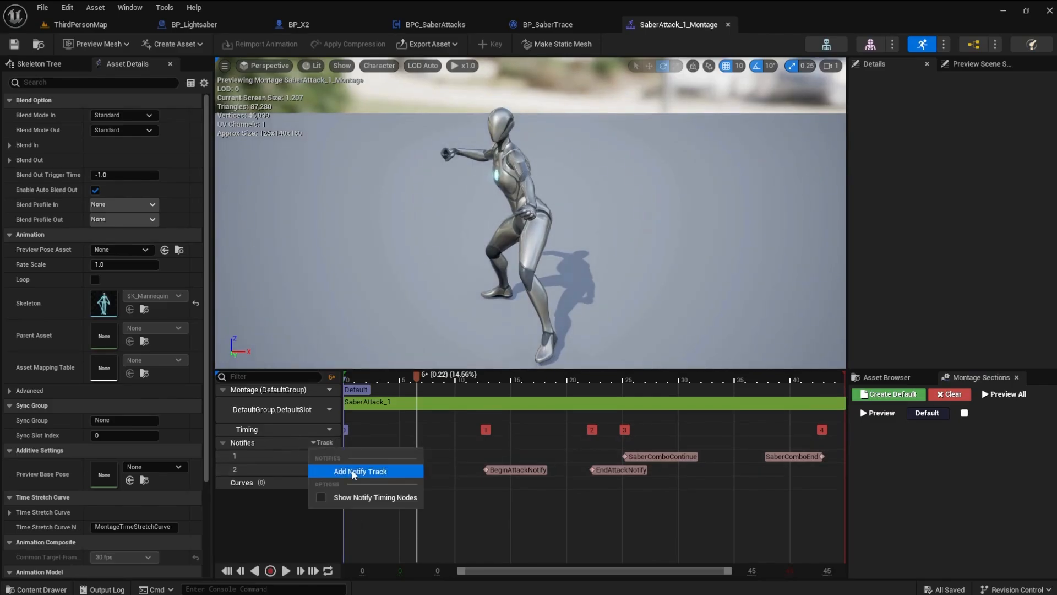
{"action": "left_click", "coordinate": [360, 470]}
{"action": "type", "text": "Saber Trace"}
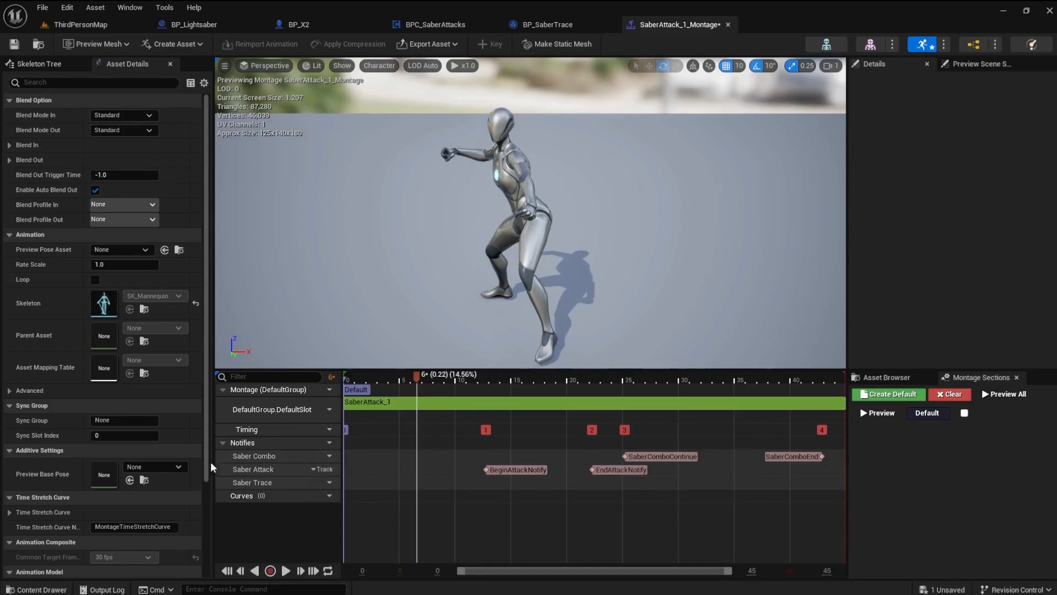
{"action": "mouse_move", "coordinate": [436, 344]}
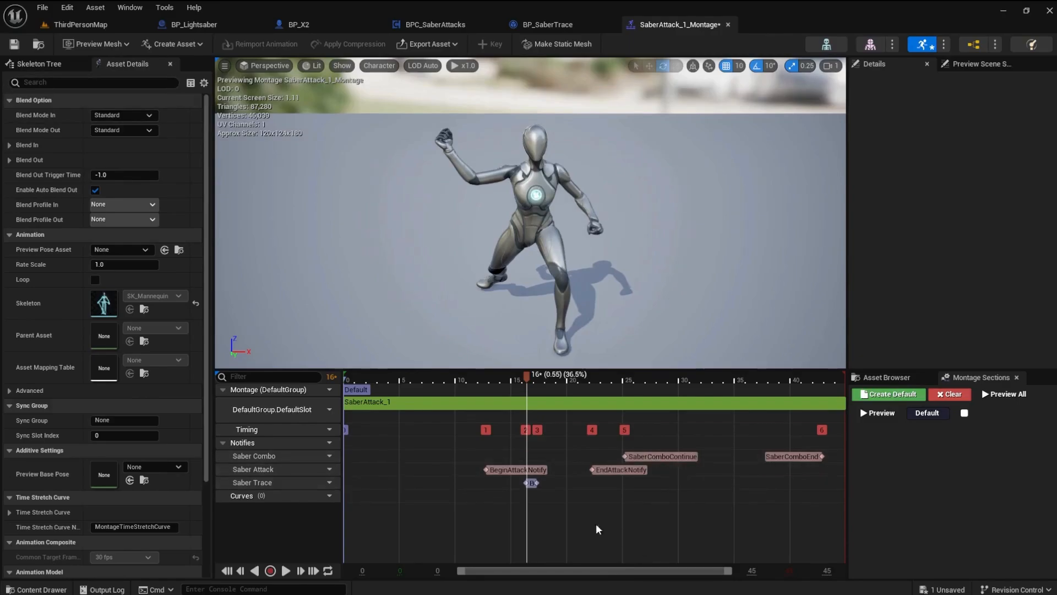
{"action": "mouse_move", "coordinate": [572, 518]}
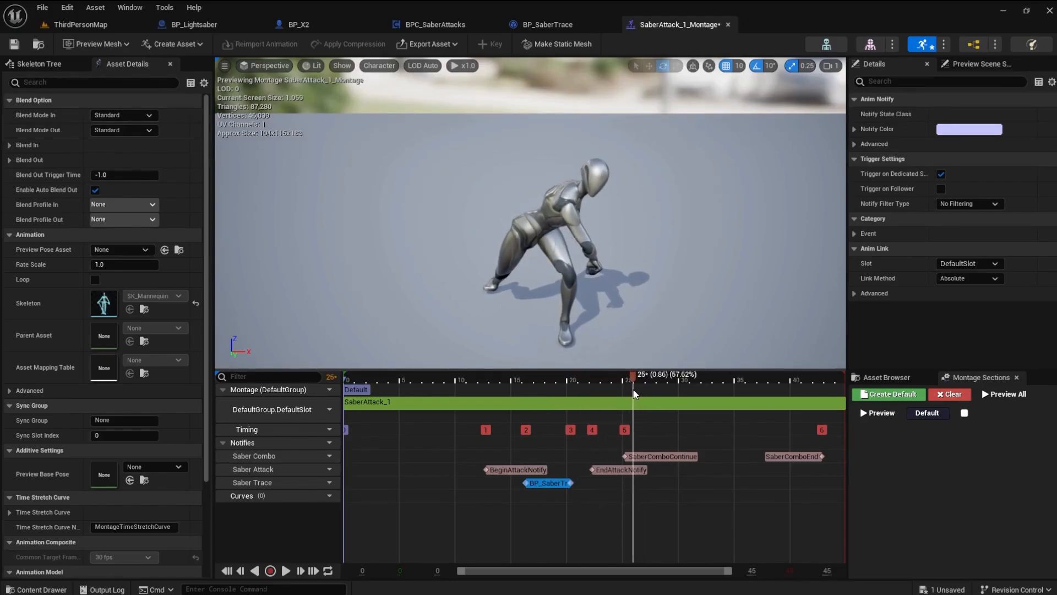
Step: Stretch the BP_SaberTrace notify across the swing, save SaberAttack_1_Montage, and close it
{"action": "left_click_drag", "start_coordinate": [632, 375], "coordinate": [600, 374]}
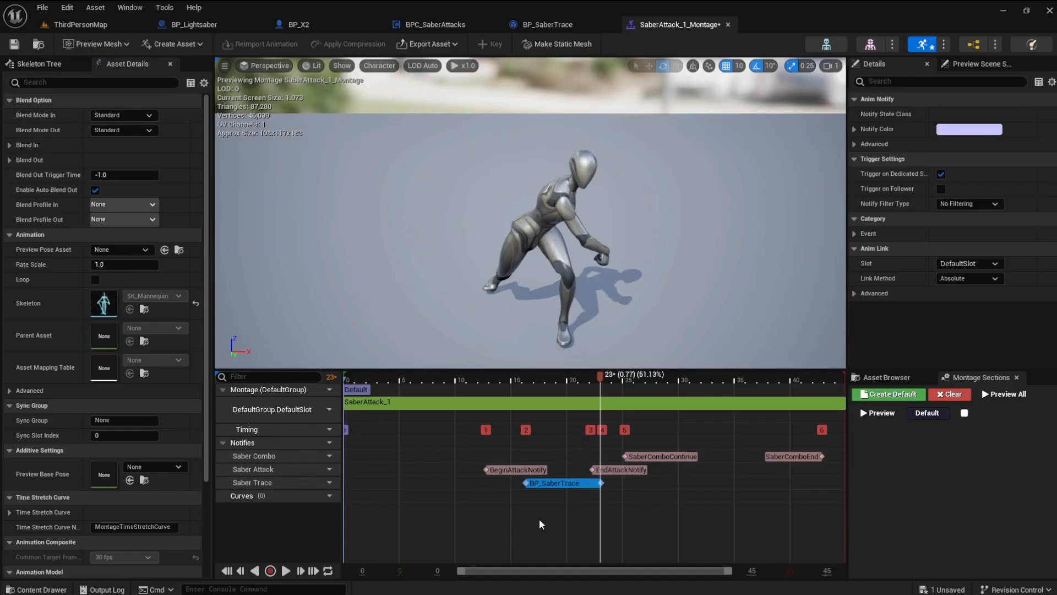
{"action": "mouse_move", "coordinate": [283, 418]}
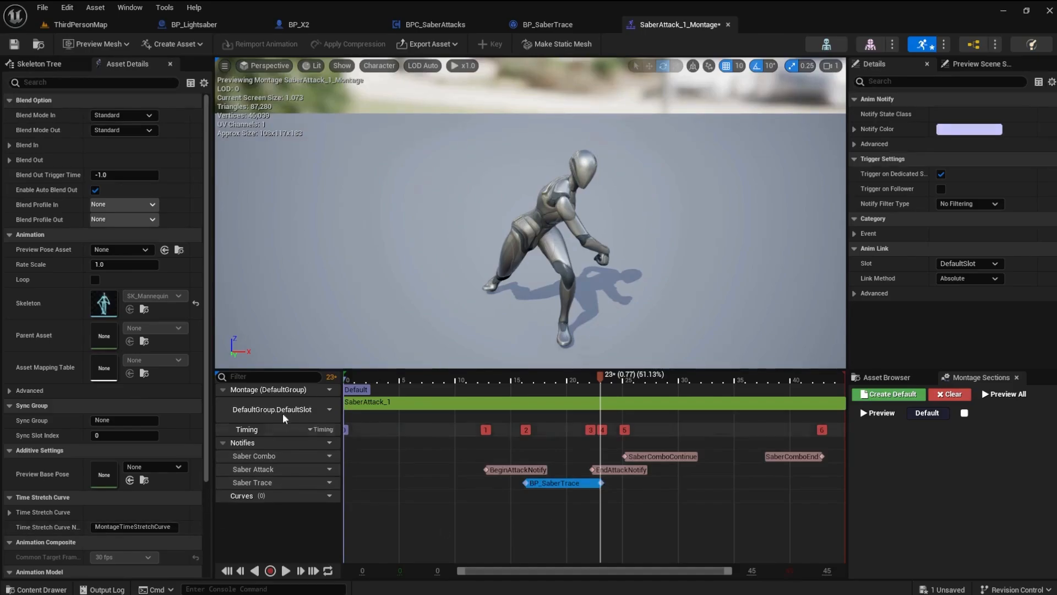
{"action": "left_click", "coordinate": [14, 44]}
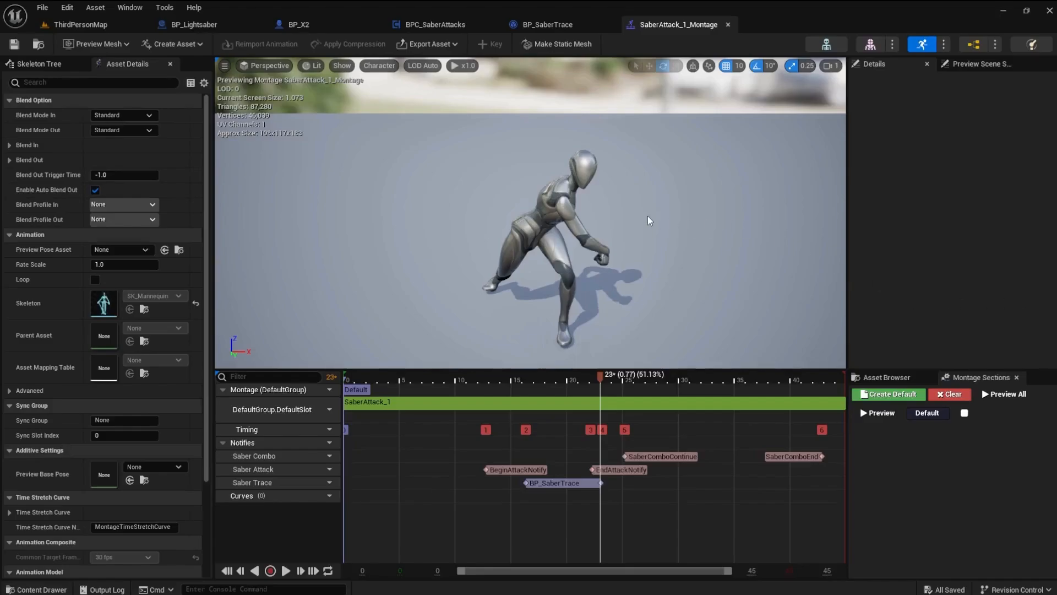
{"action": "mouse_move", "coordinate": [614, 180]}
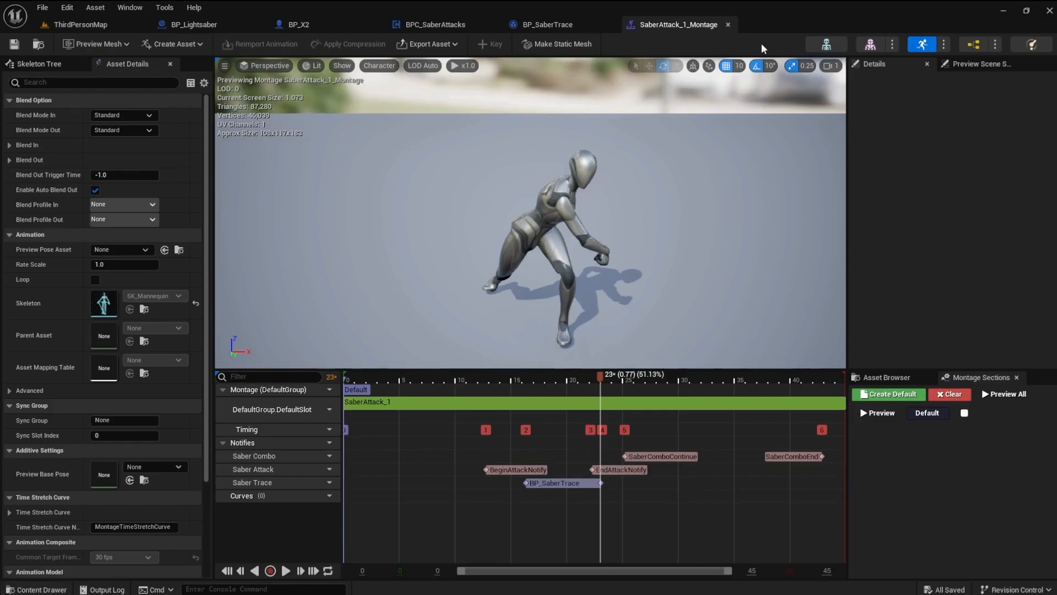
{"action": "mouse_move", "coordinate": [728, 25]}
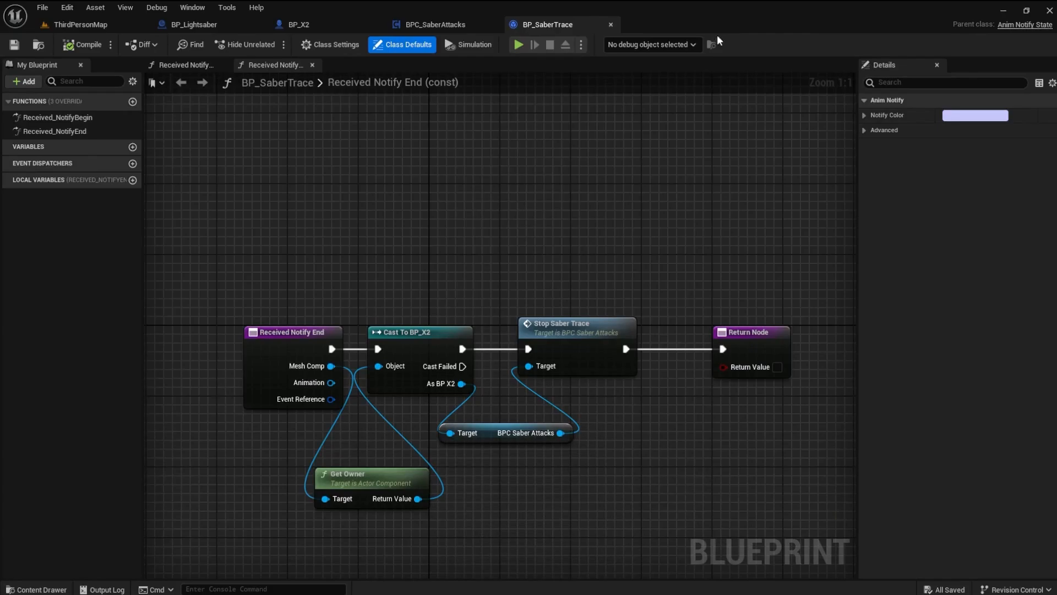
{"action": "left_click", "coordinate": [76, 24]}
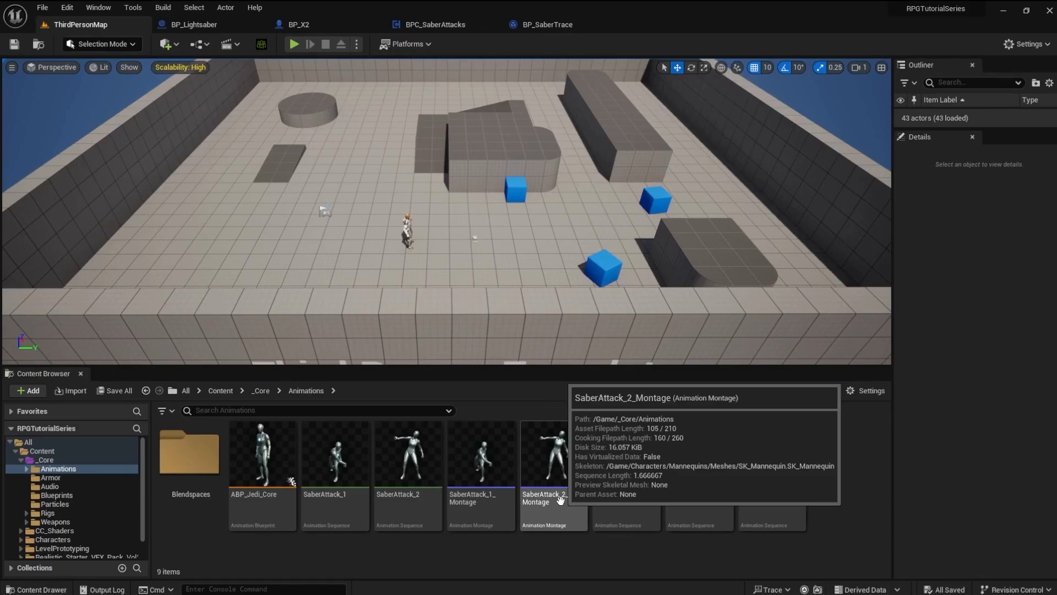
Step: In SaberAttack_2_Montage, add a new notify track and scrub the preview to the swing start
{"action": "double_click", "coordinate": [552, 455]}
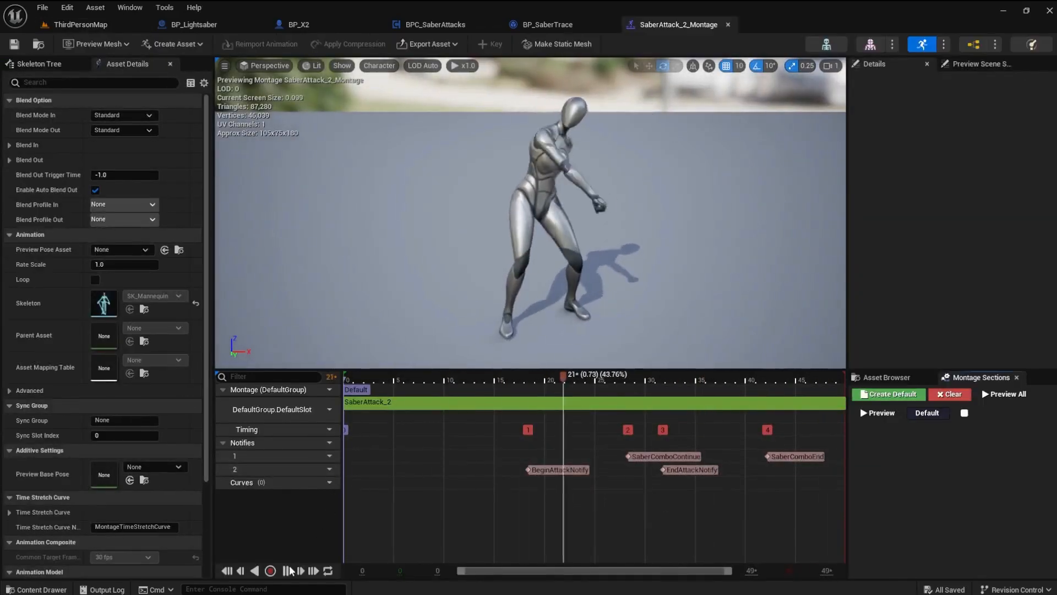
{"action": "left_click_drag", "start_coordinate": [563, 379], "coordinate": [708, 379]}
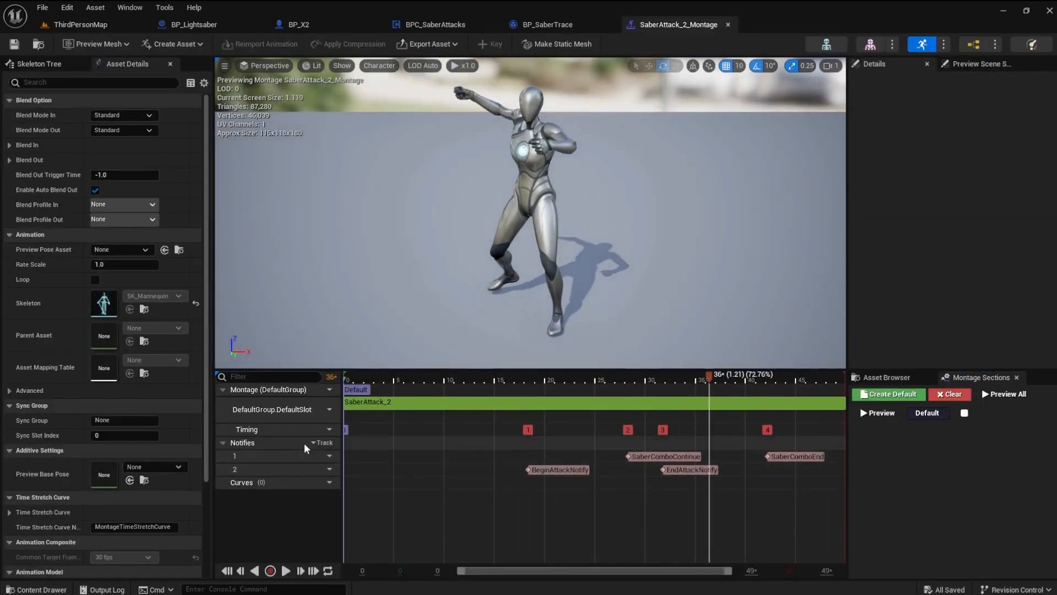
{"action": "mouse_move", "coordinate": [322, 443]}
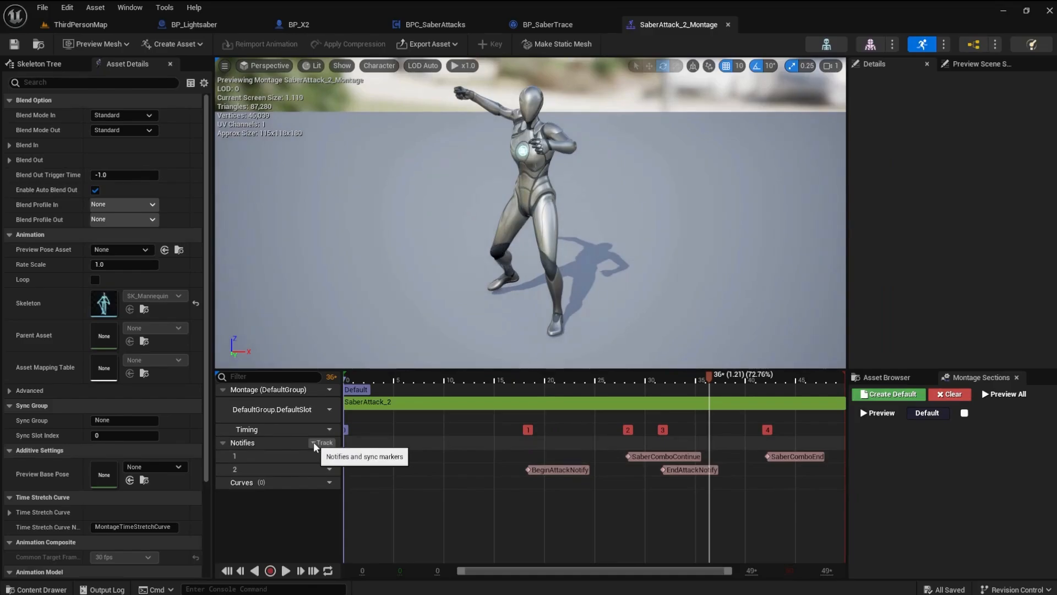
{"action": "left_click", "coordinate": [322, 443]}
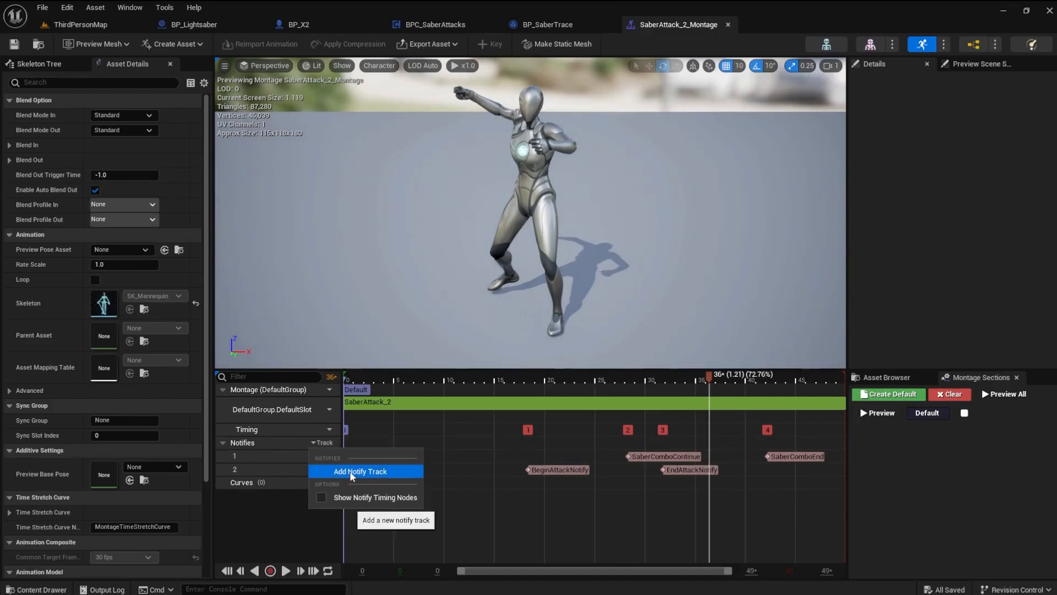
{"action": "left_click", "coordinate": [359, 470]}
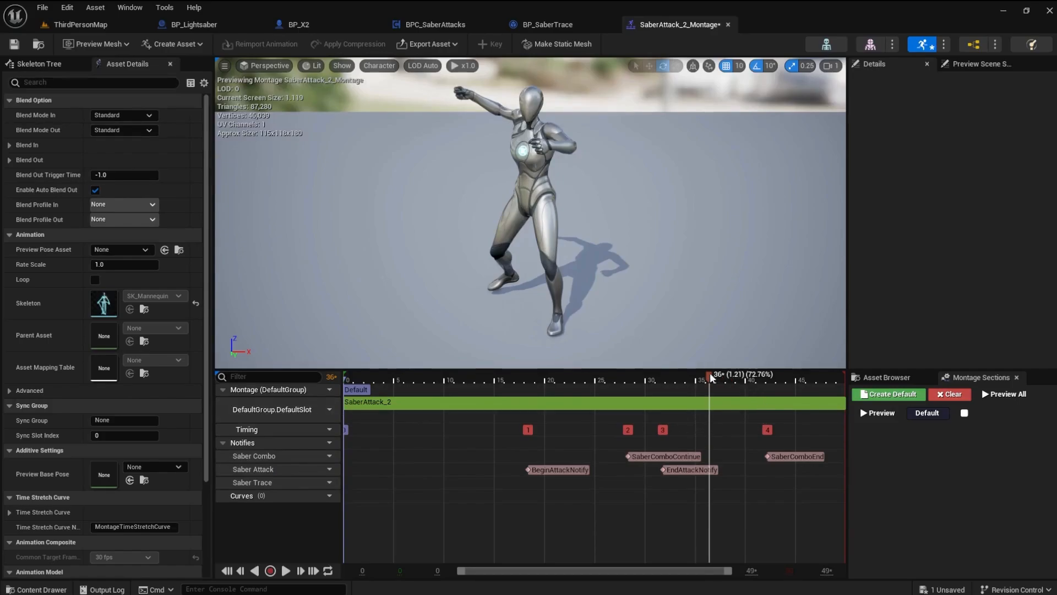
{"action": "left_click_drag", "start_coordinate": [710, 375], "coordinate": [530, 376]}
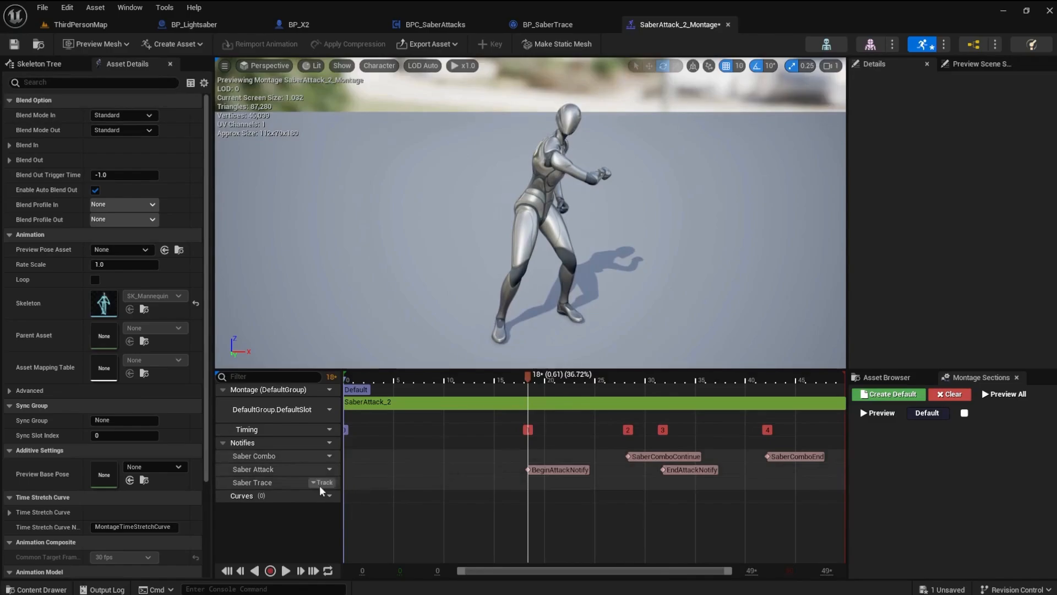
{"action": "mouse_move", "coordinate": [527, 489]}
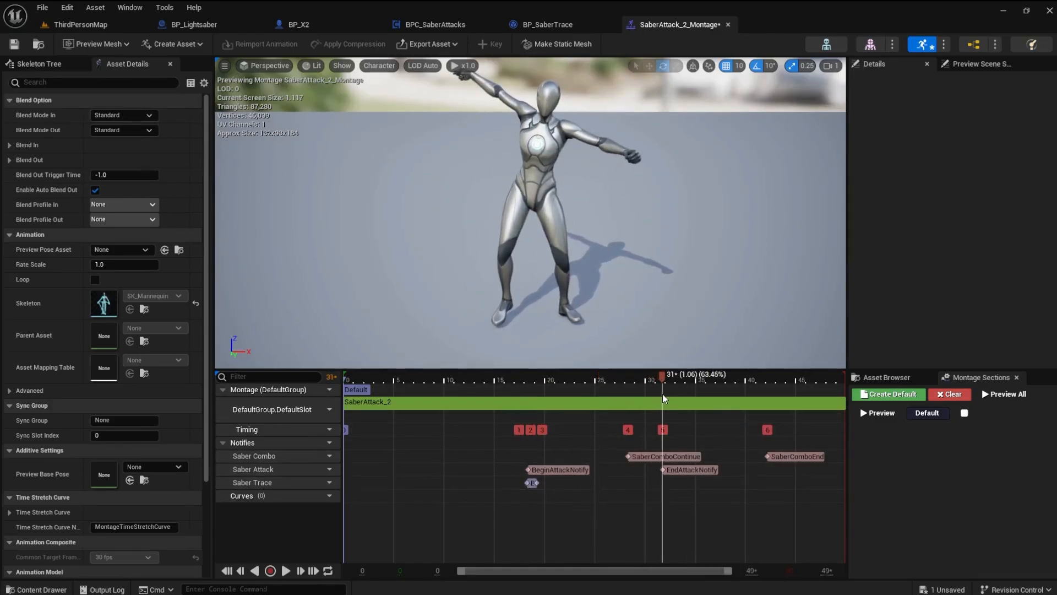
{"action": "mouse_move", "coordinate": [531, 482]}
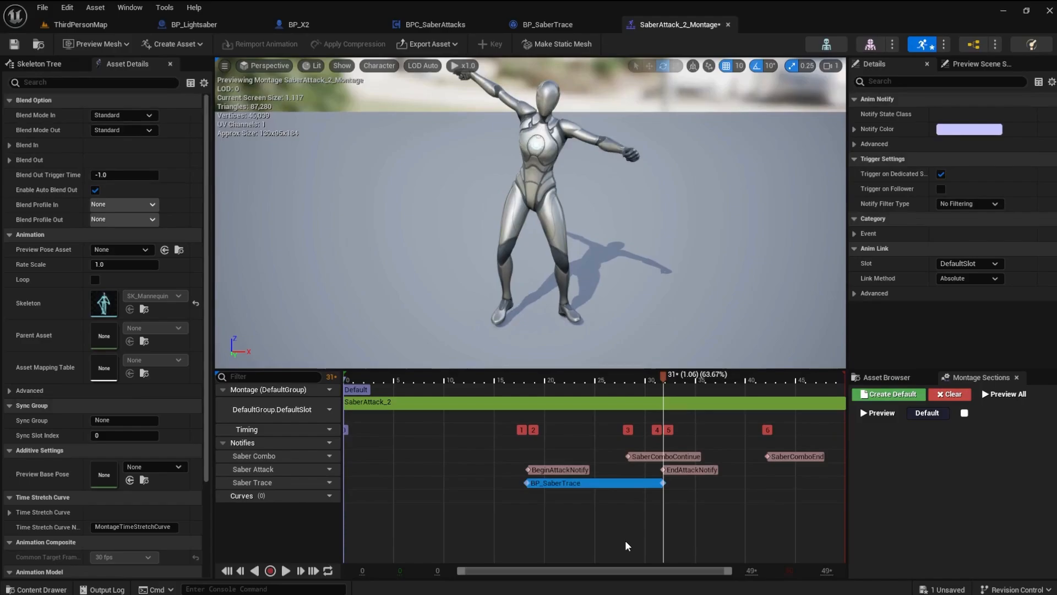
{"action": "mouse_move", "coordinate": [13, 44]}
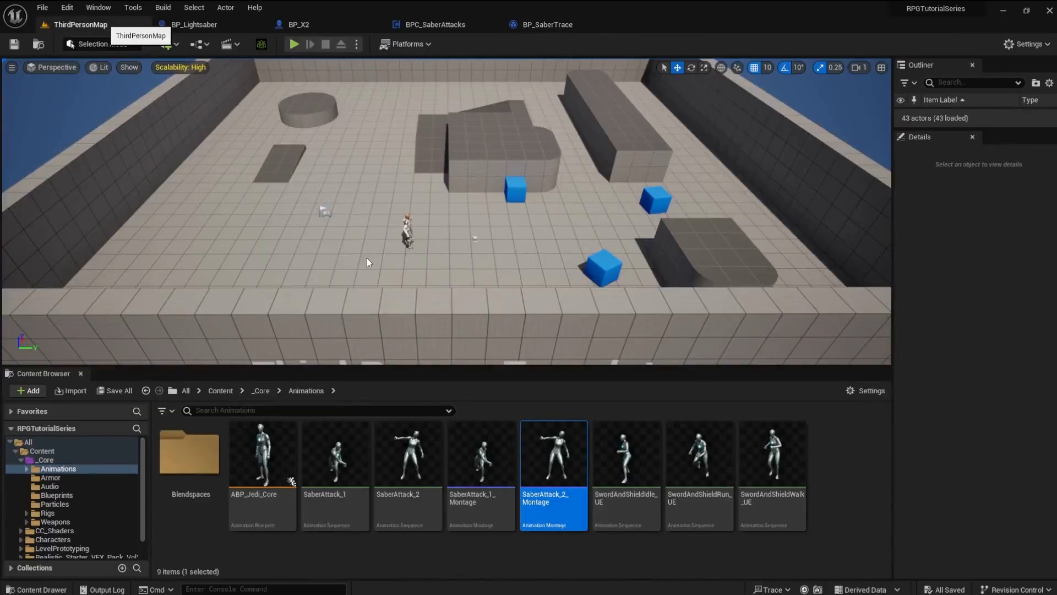
{"action": "left_click", "coordinate": [432, 25]}
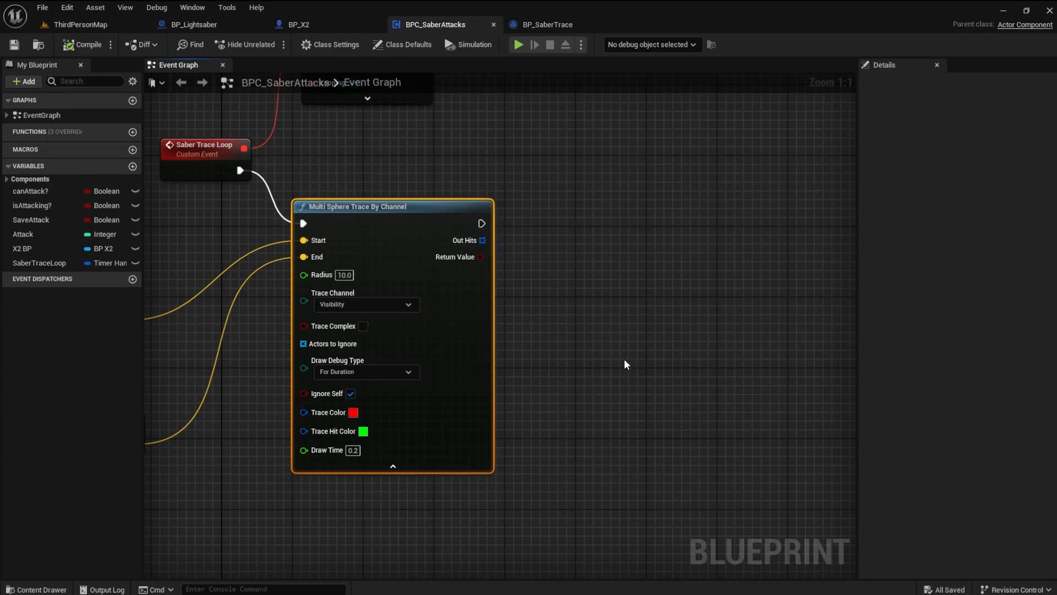
{"action": "mouse_move", "coordinate": [353, 208]}
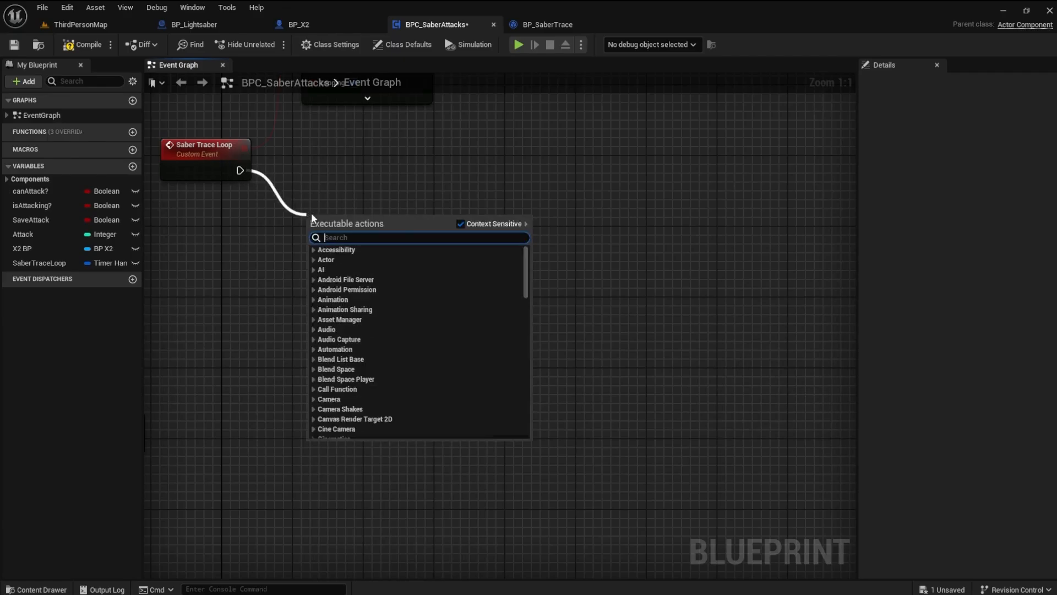
Step: Use a Sphere Trace By Channel with radius 5.0 and Draw Debug Type For Duration, then save
{"action": "type", "text": "sphere tr"}
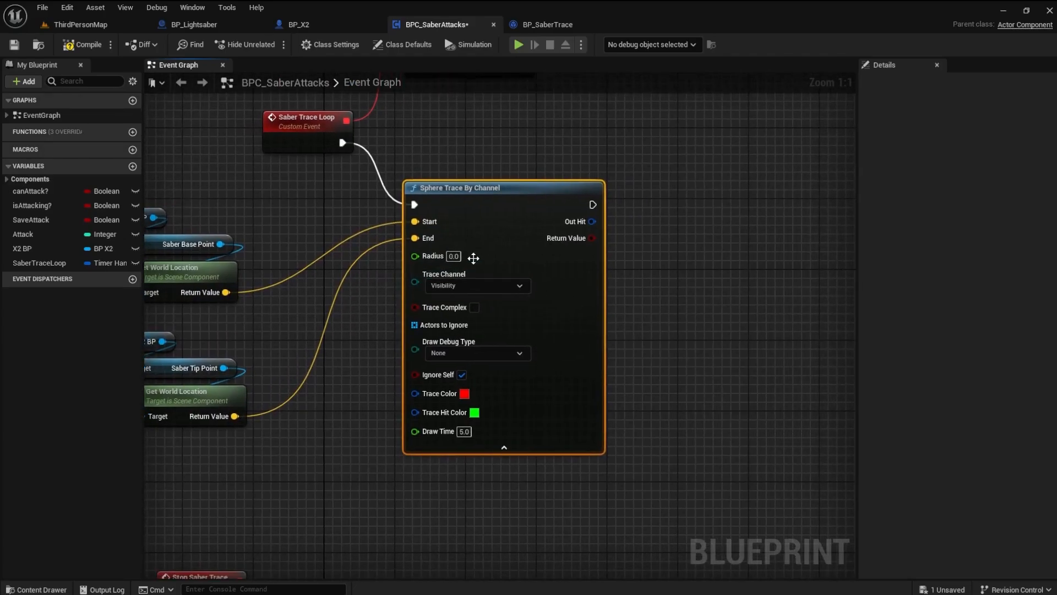
{"action": "type", "text": "10"}
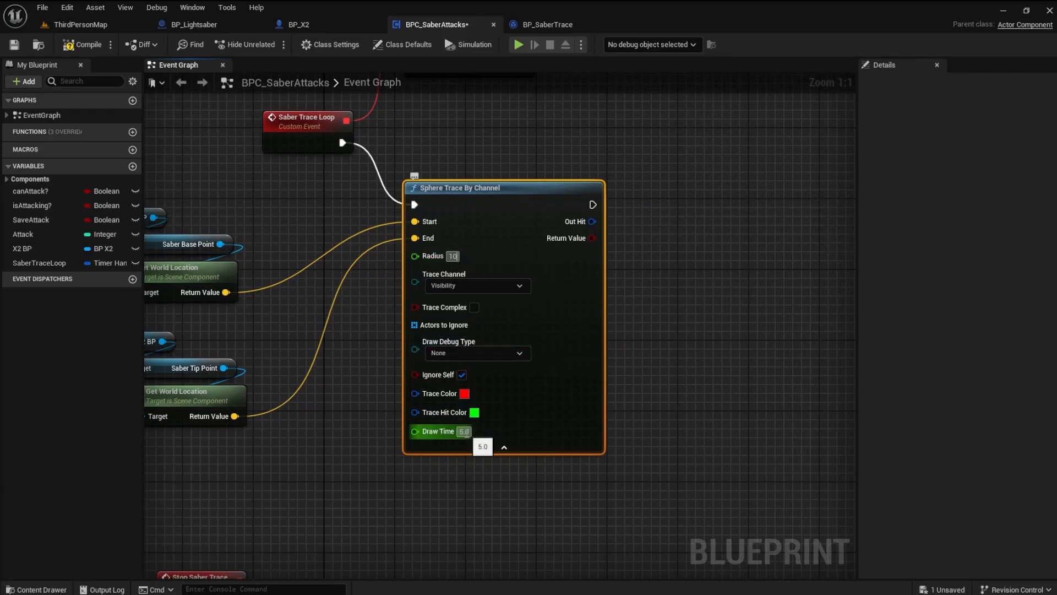
{"action": "left_click", "coordinate": [477, 353]}
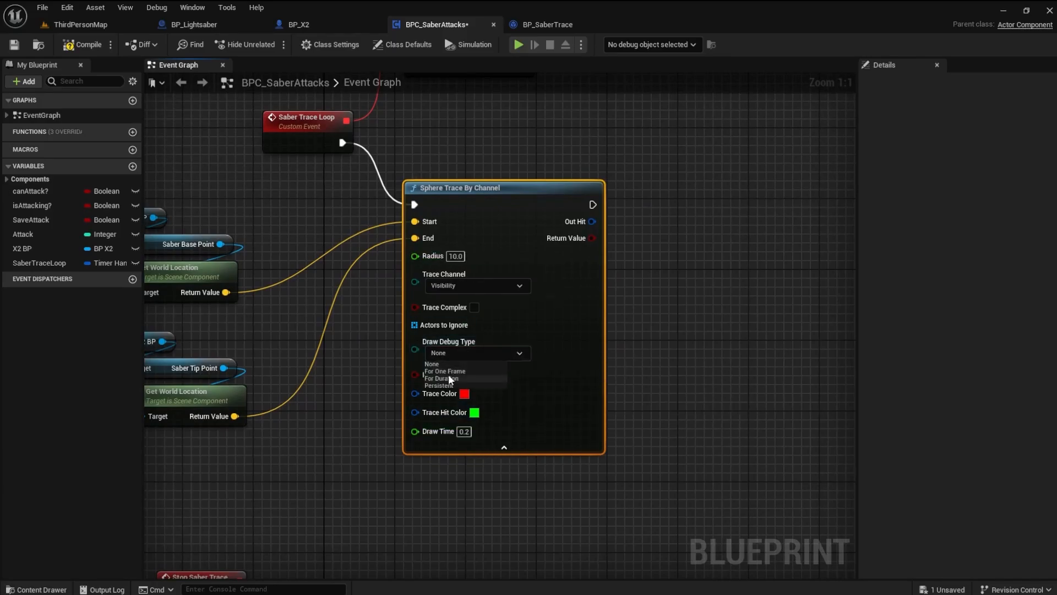
{"action": "left_click", "coordinate": [441, 378]}
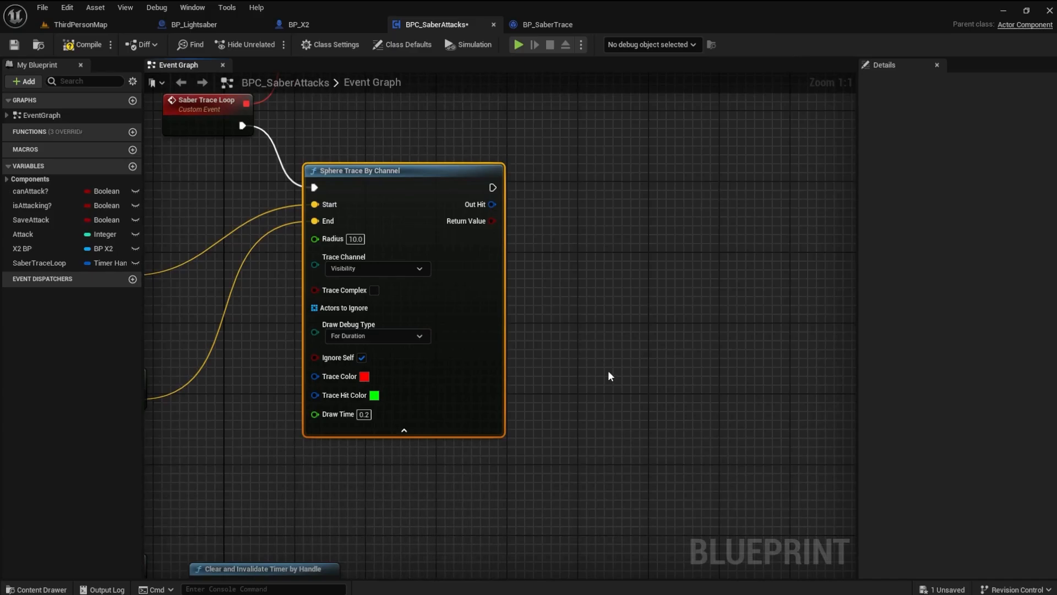
{"action": "mouse_move", "coordinate": [394, 183]}
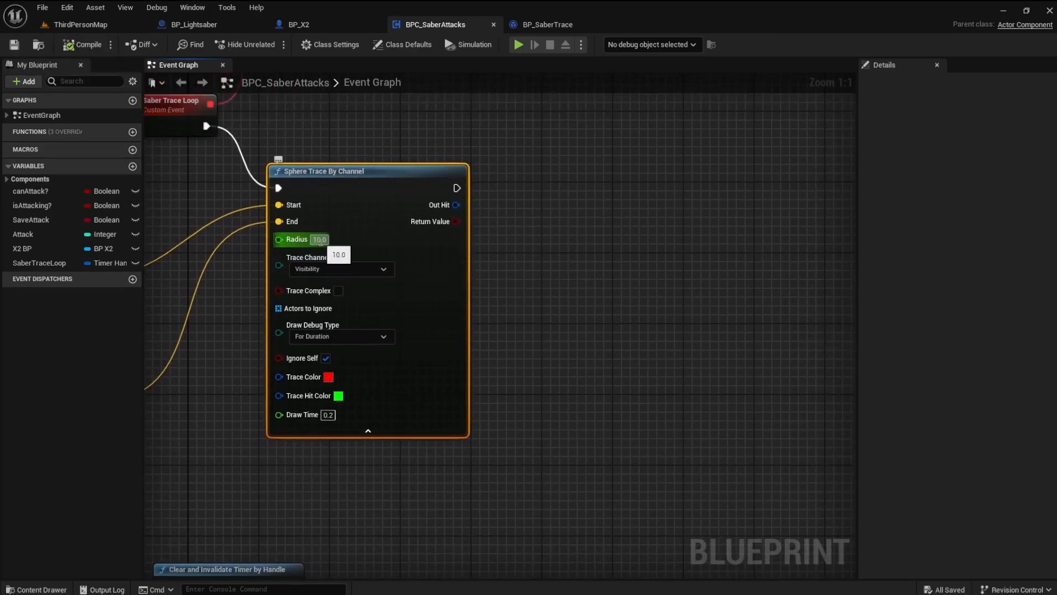
{"action": "type", "text": "5.0"}
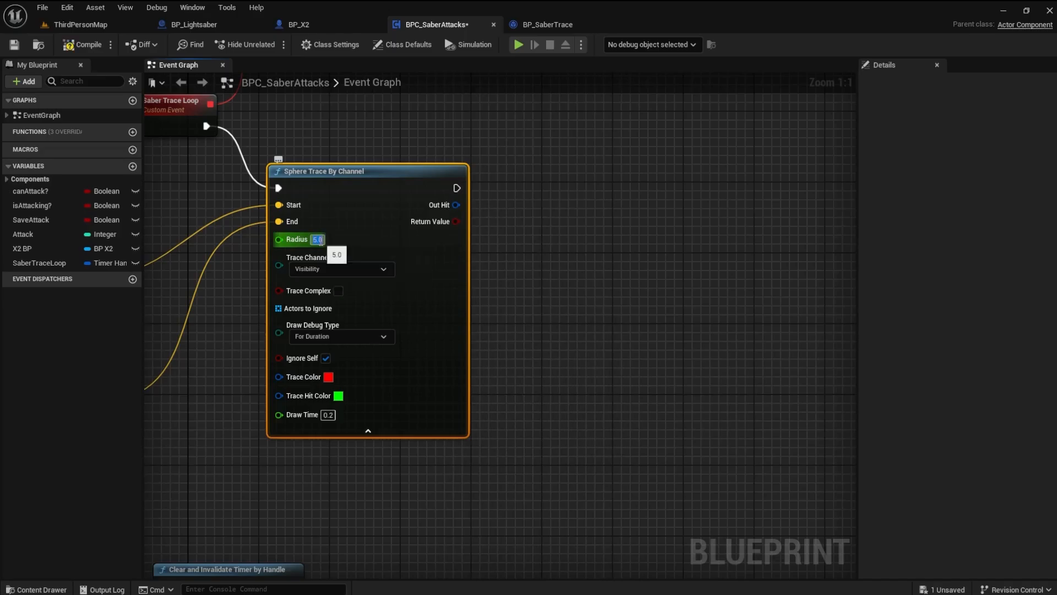
{"action": "left_click", "coordinate": [557, 298]}
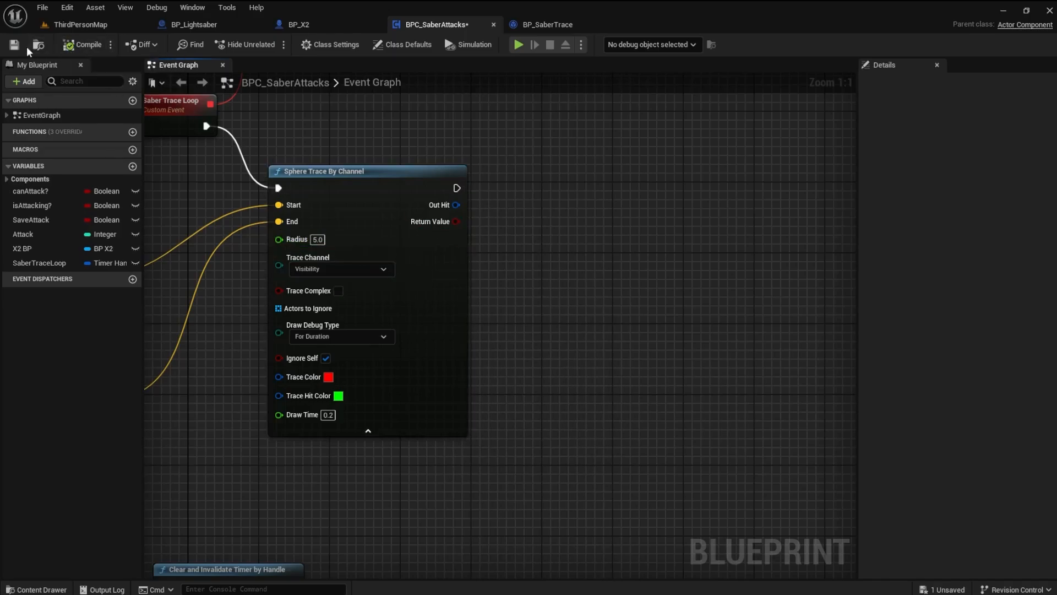
{"action": "left_click", "coordinate": [81, 25]}
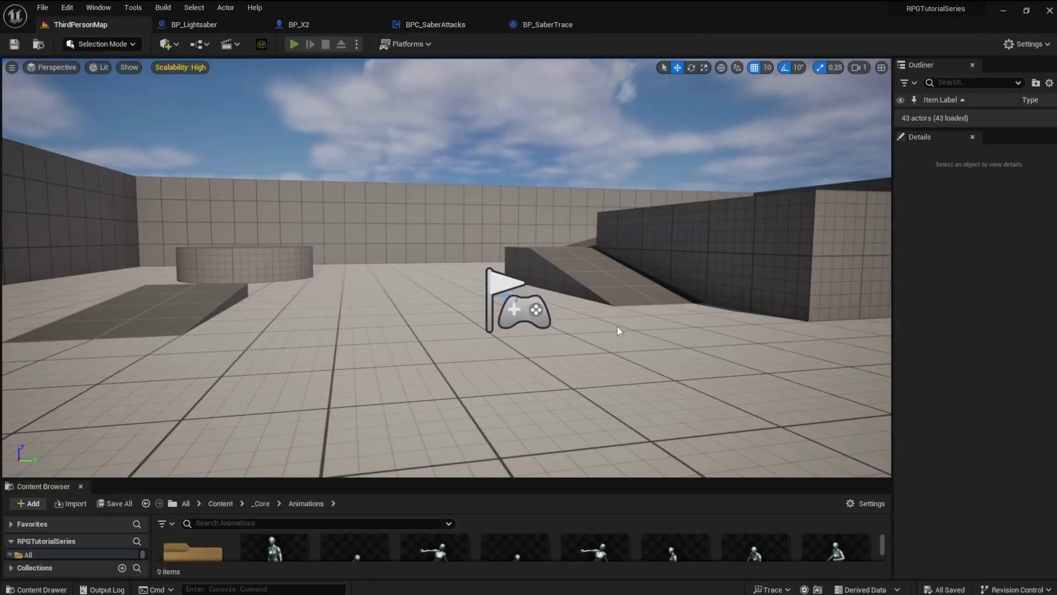
Step: Play-test the saber swing in the level, then stop the test
{"action": "left_click", "coordinate": [293, 44]}
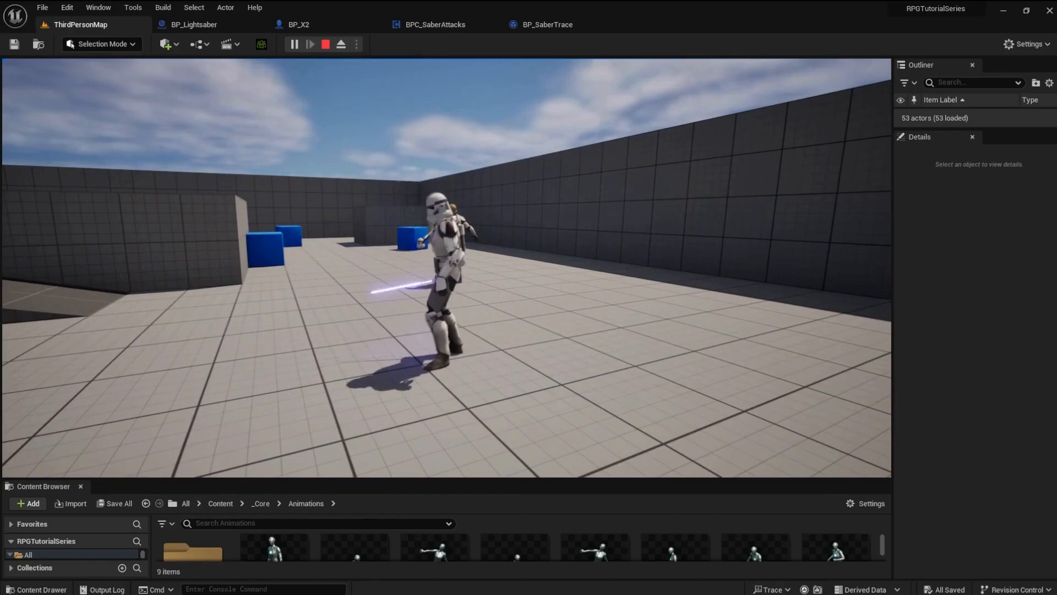
{"action": "left_click", "coordinate": [434, 24]}
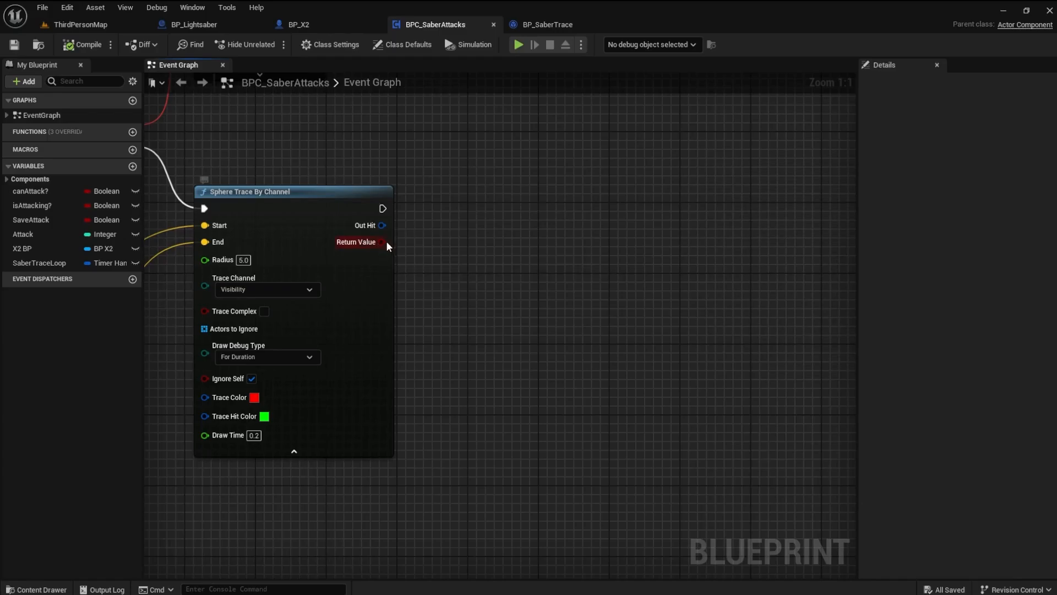
Step: Feed the trace's Return Value into a Branch and its Out Hit into a Break Hit Result node, then compile
{"action": "left_click_drag", "start_coordinate": [382, 241], "coordinate": [430, 216]}
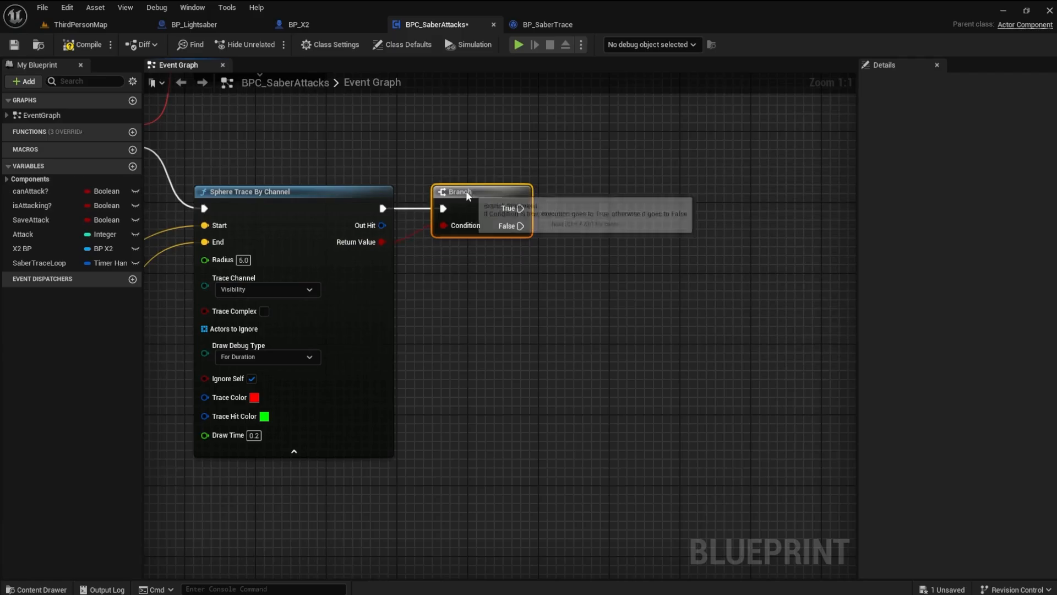
{"action": "mouse_move", "coordinate": [365, 225]}
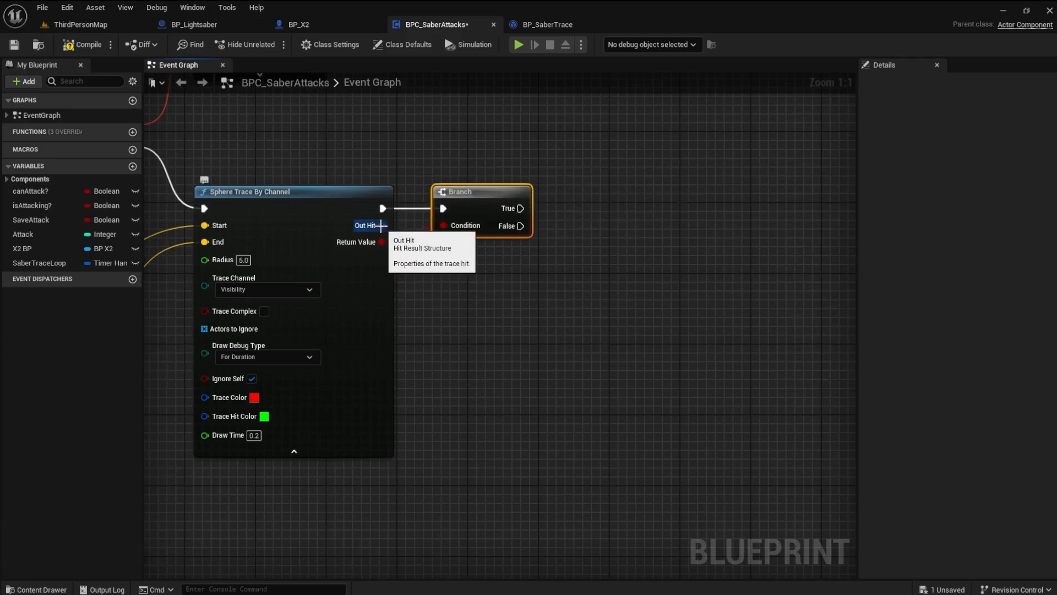
{"action": "left_click_drag", "start_coordinate": [381, 225], "coordinate": [457, 326]}
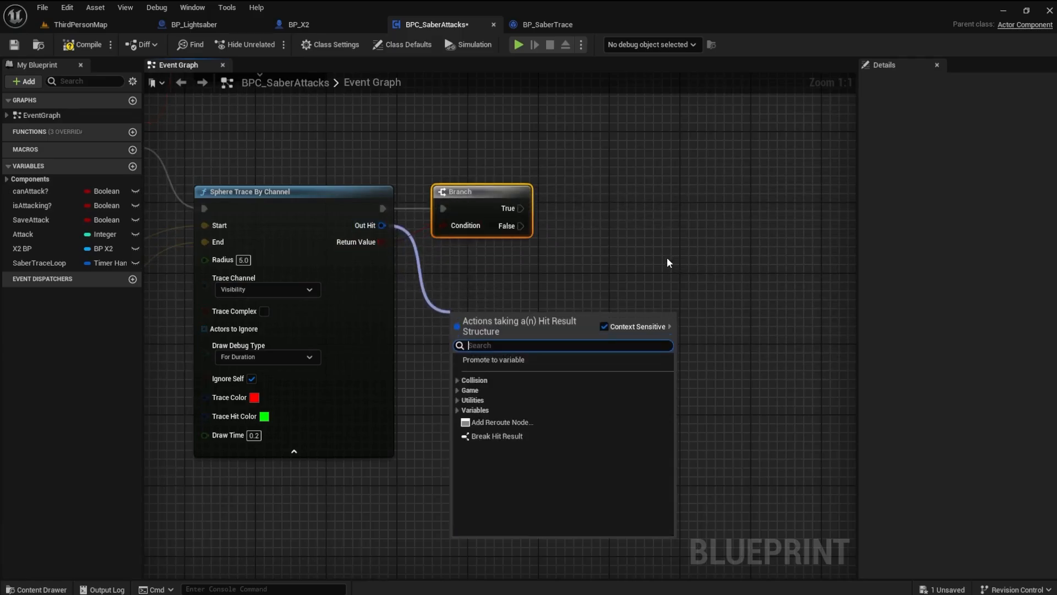
{"action": "type", "text": "break"}
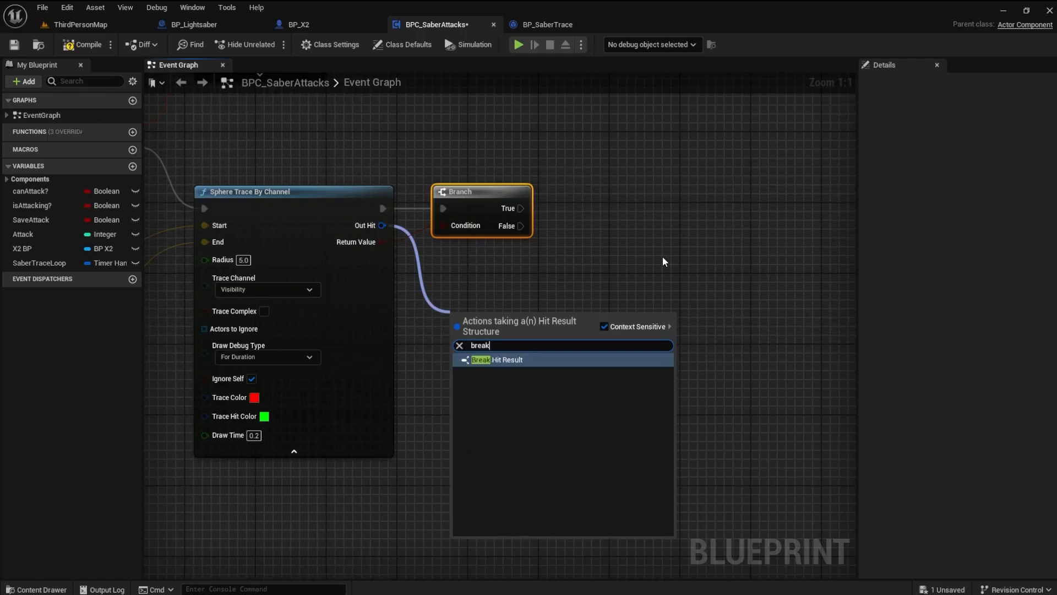
{"action": "left_click", "coordinate": [498, 358]}
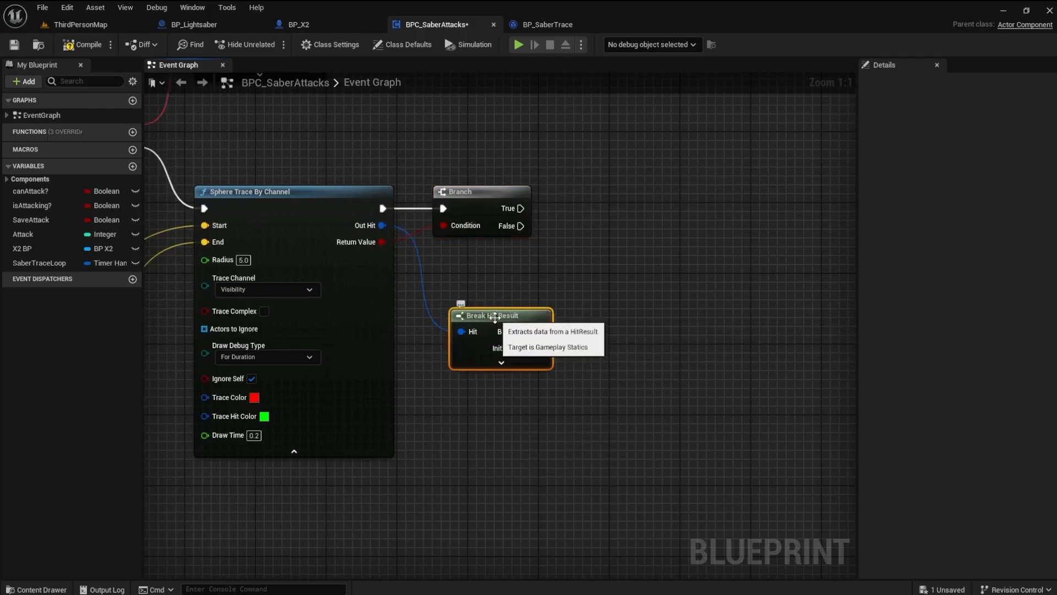
{"action": "left_click_drag", "start_coordinate": [492, 316], "coordinate": [483, 271]}
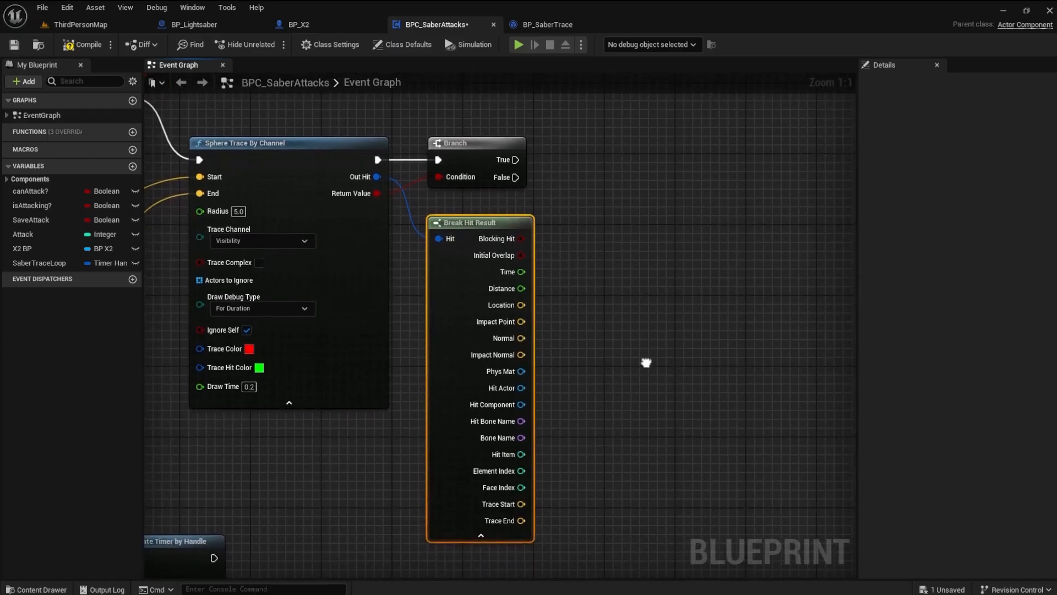
{"action": "mouse_move", "coordinate": [98, 40]}
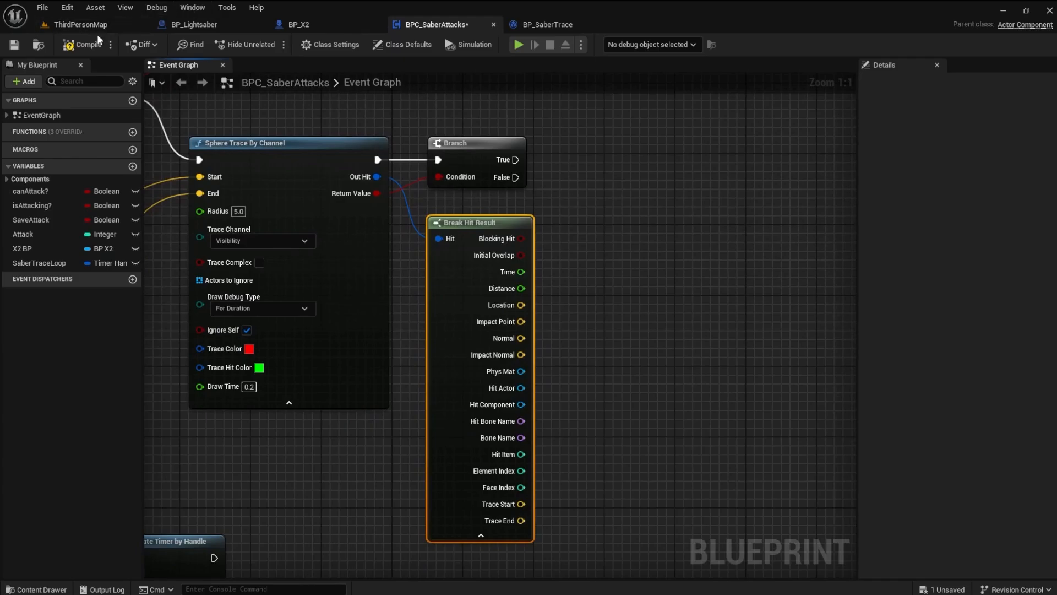
{"action": "left_click", "coordinate": [85, 44]}
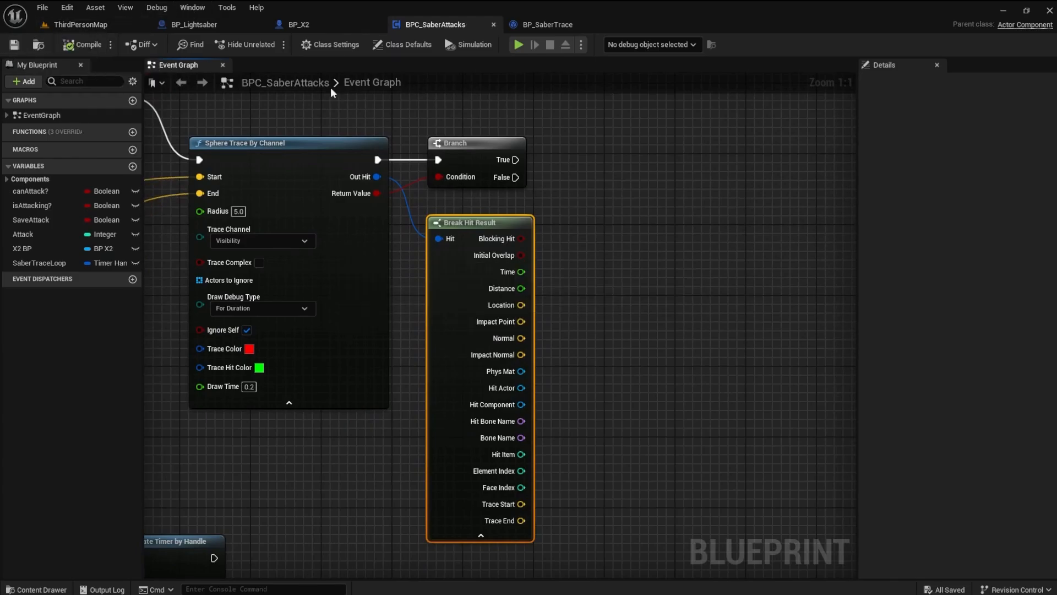
{"action": "left_click", "coordinate": [402, 44]}
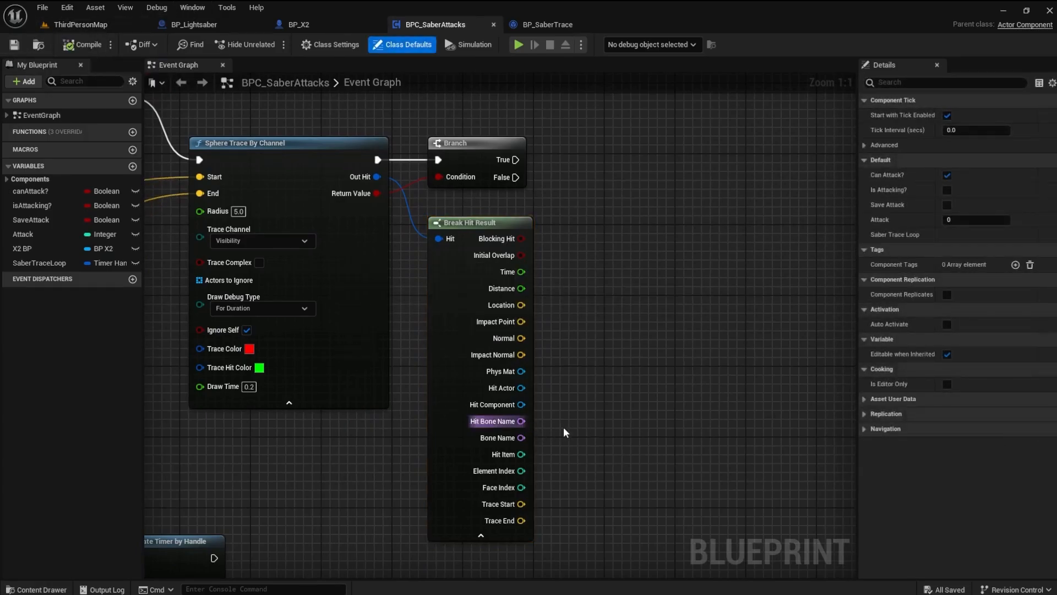
{"action": "mouse_move", "coordinate": [519, 238]}
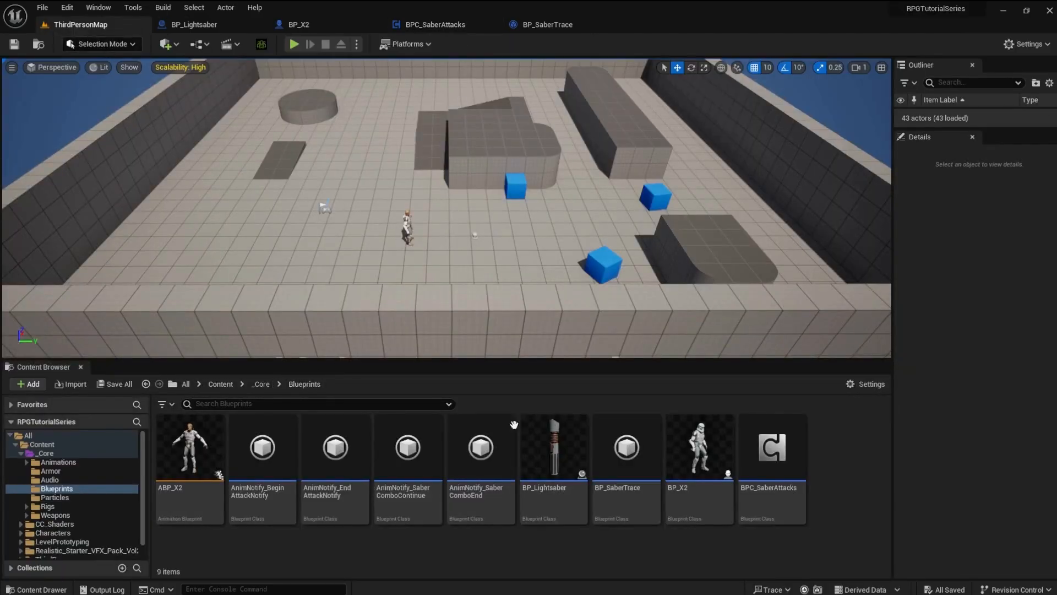
Step: Create a new Character blueprint class in _Core/Blueprints named BP_Enemy1
{"action": "left_click", "coordinate": [28, 383]}
{"action": "type", "text": "B"}
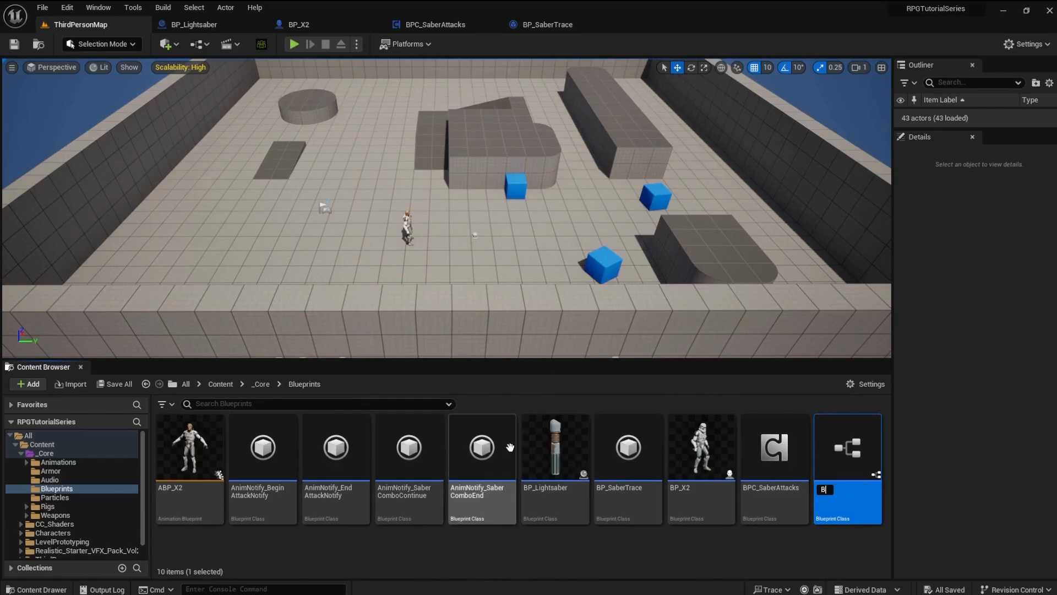
{"action": "type", "text": "P_Enemy1"}
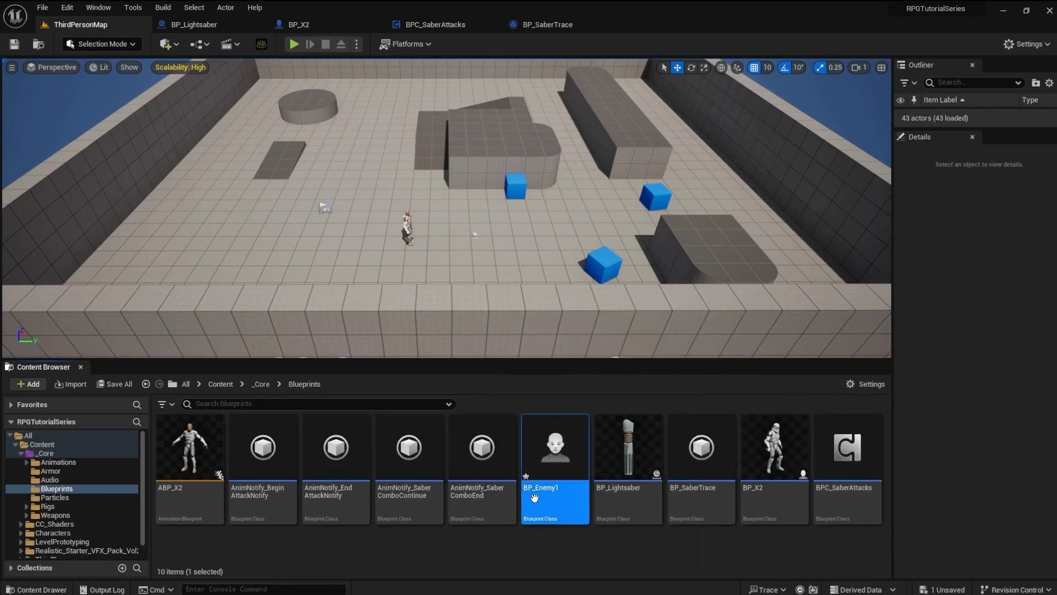
Step: In BP_Enemy1, assign the SKM_Manny skeletal mesh to the Mesh component
{"action": "double_click", "coordinate": [554, 445]}
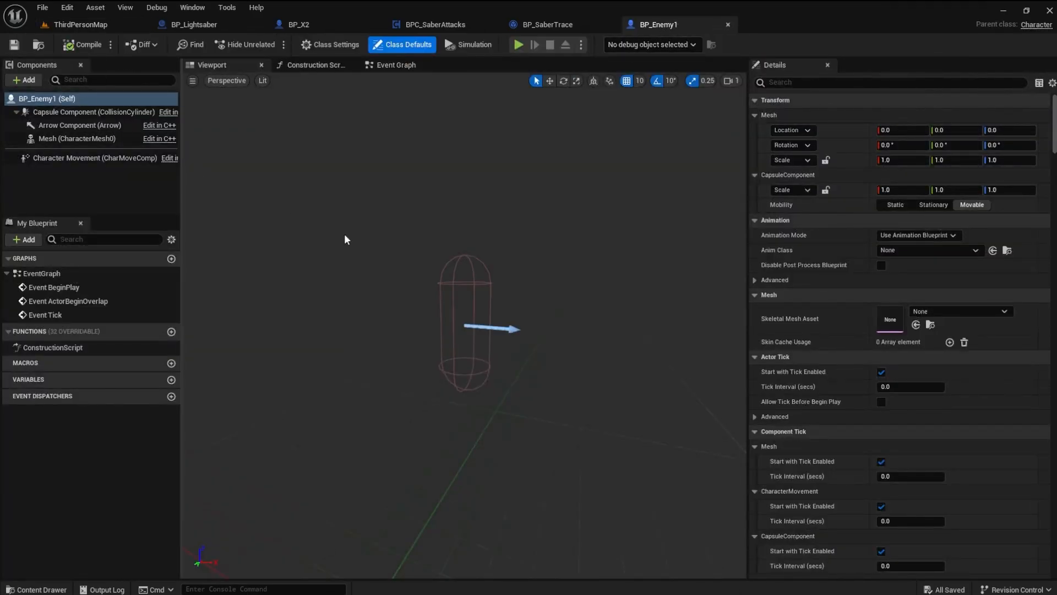
{"action": "mouse_move", "coordinate": [76, 138]}
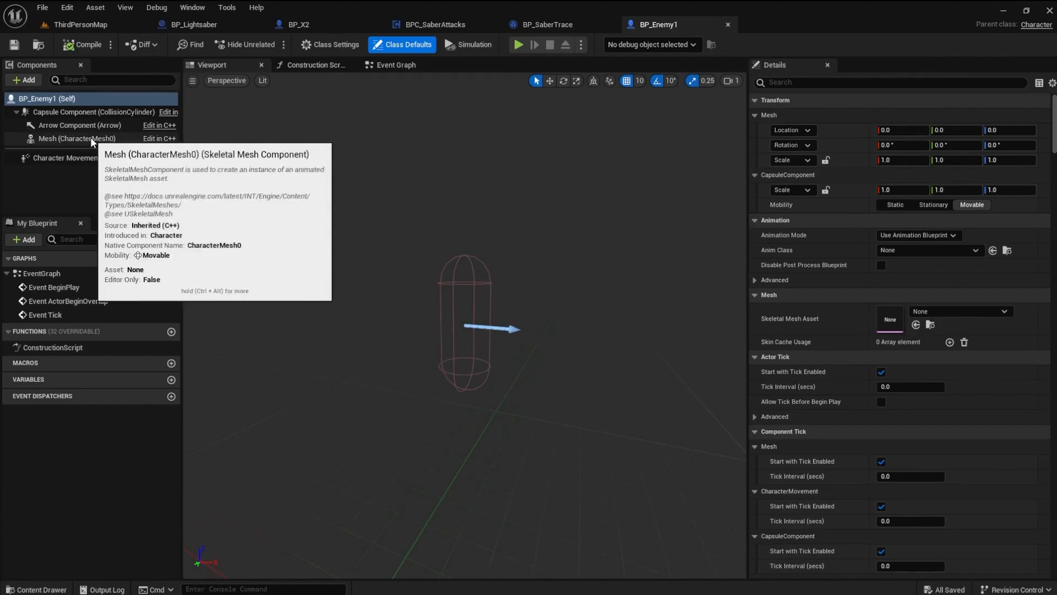
{"action": "left_click", "coordinate": [73, 139]}
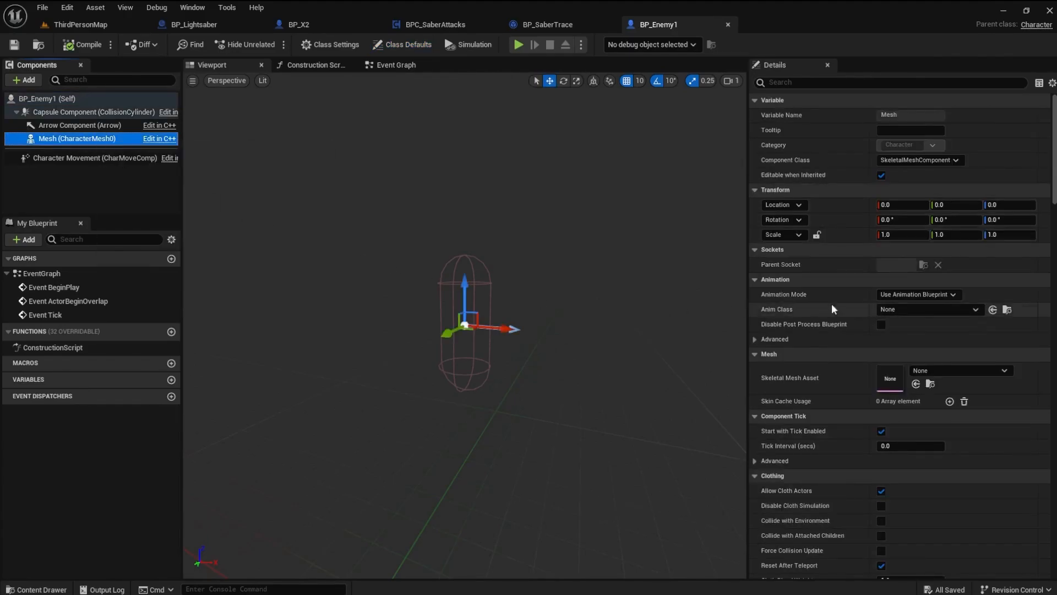
{"action": "left_click", "coordinate": [1004, 370]}
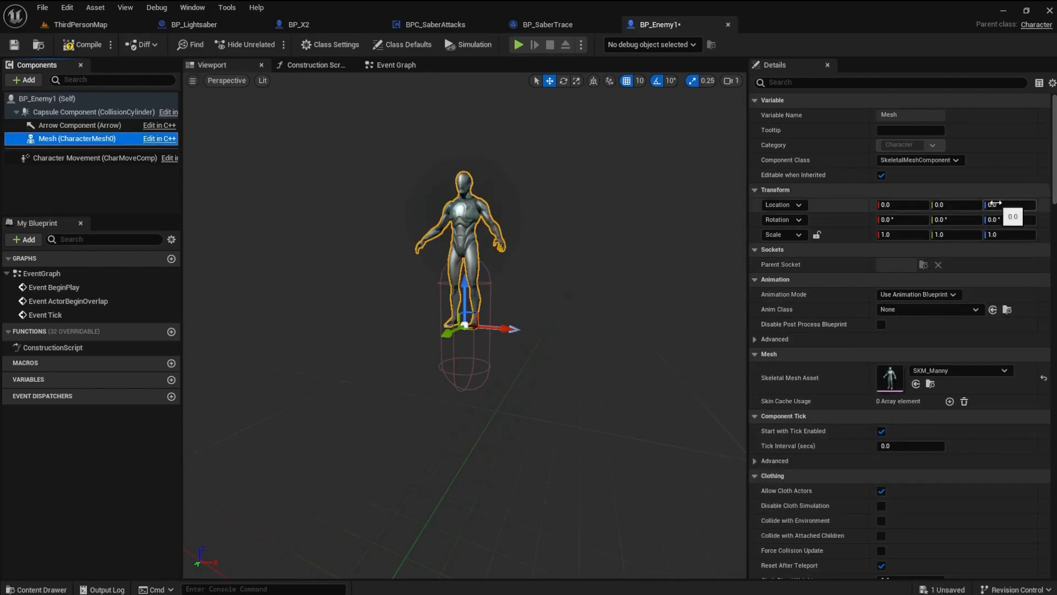
Step: Lower the mesh to Z -89, rotate it -90 degrees, and give it the ABP_Manny_C anim class
{"action": "left_click", "coordinate": [1010, 205]}
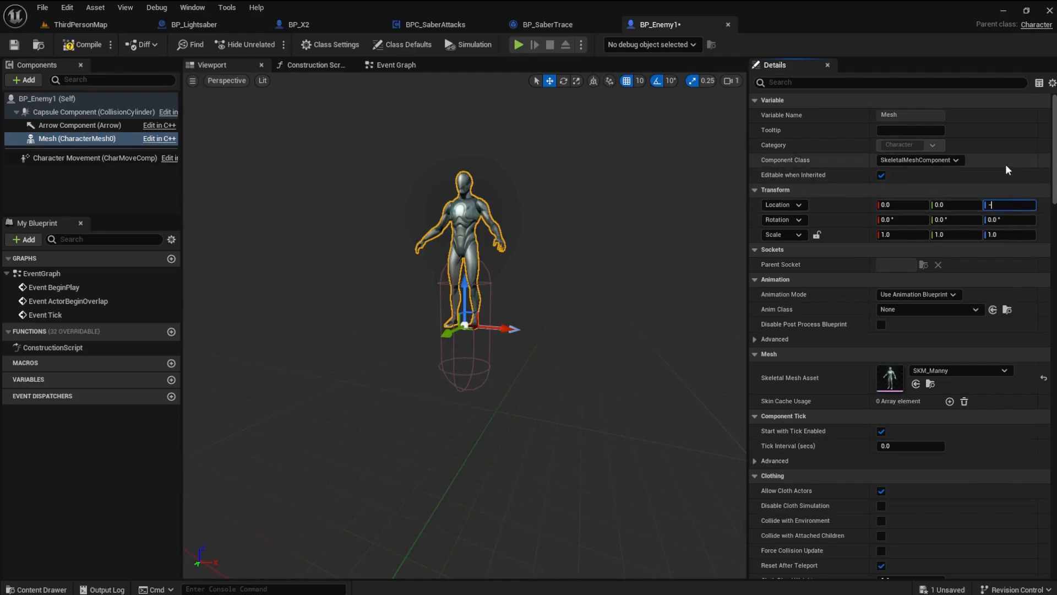
{"action": "type", "text": "-89"}
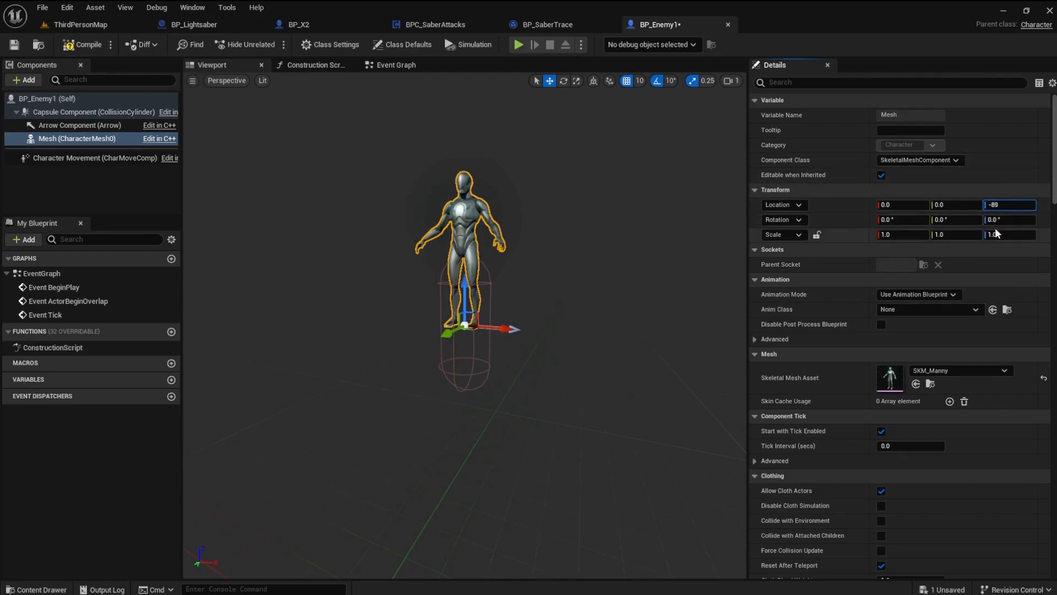
{"action": "left_click", "coordinate": [1007, 219]}
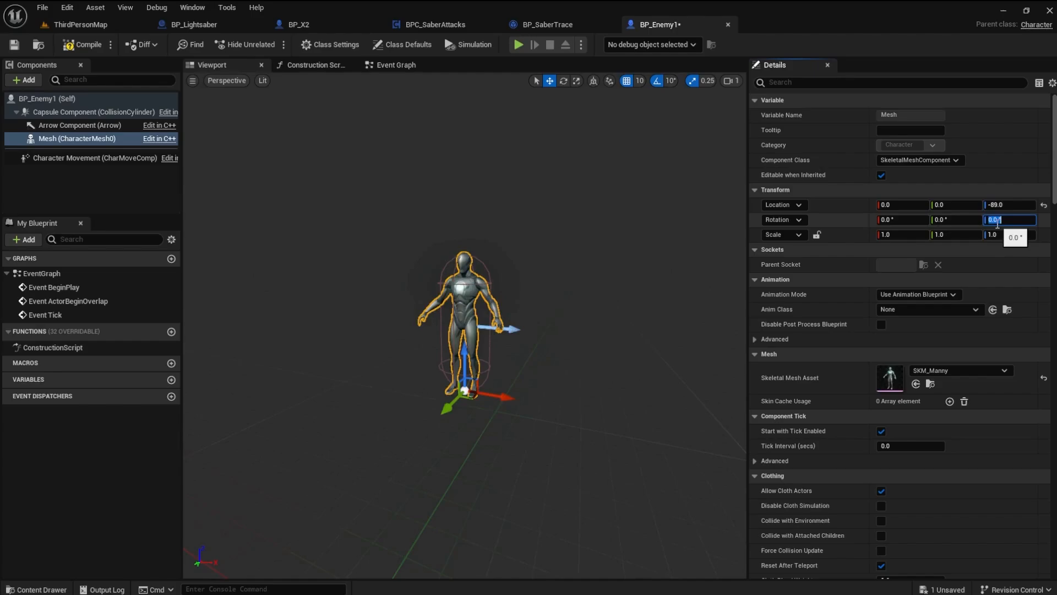
{"action": "type", "text": "-90"}
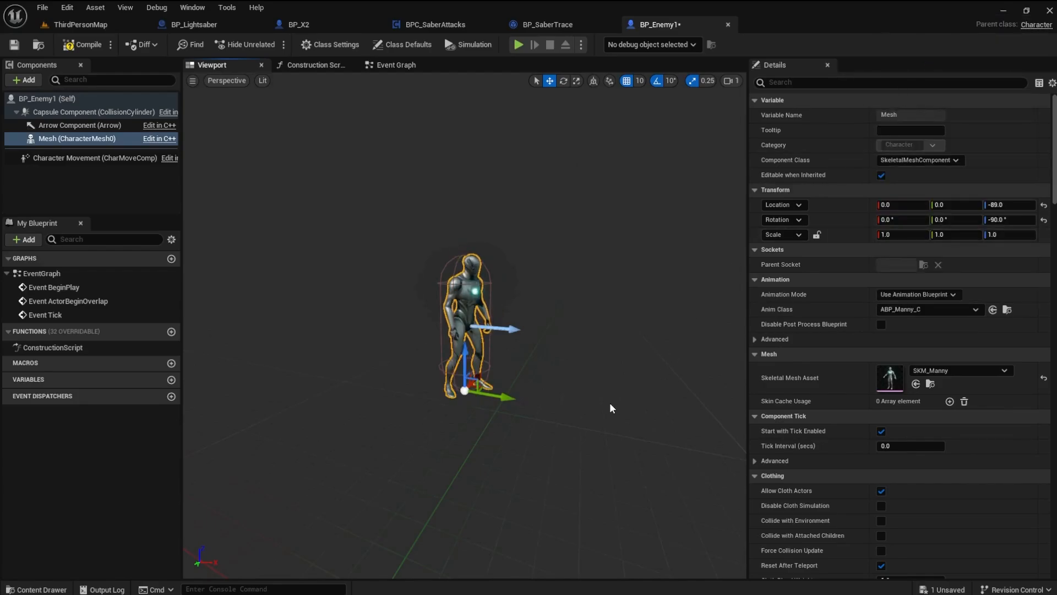
{"action": "type", "text": "ta"}
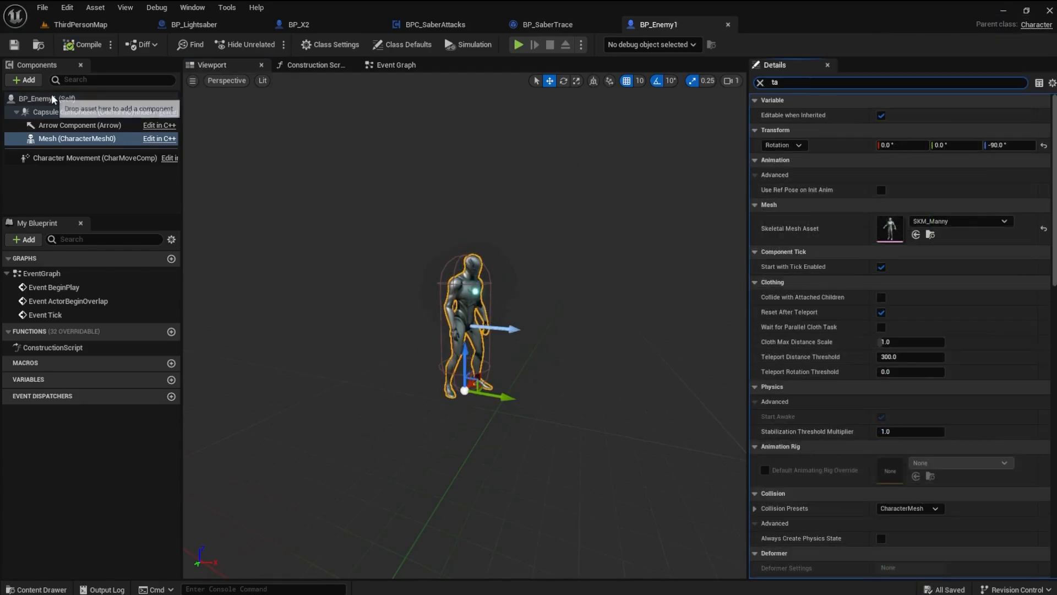
Step: Add a new actor tag entry (typed 'Da') to BP_Enemy1's Actor Tags in class defaults
{"action": "left_click", "coordinate": [403, 44]}
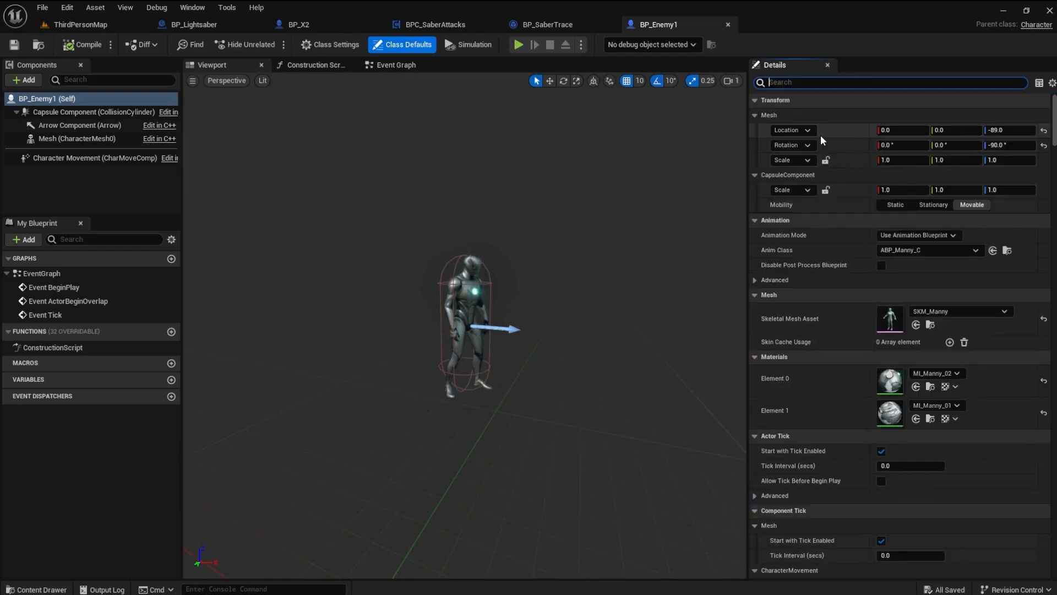
{"action": "type", "text": "tag"}
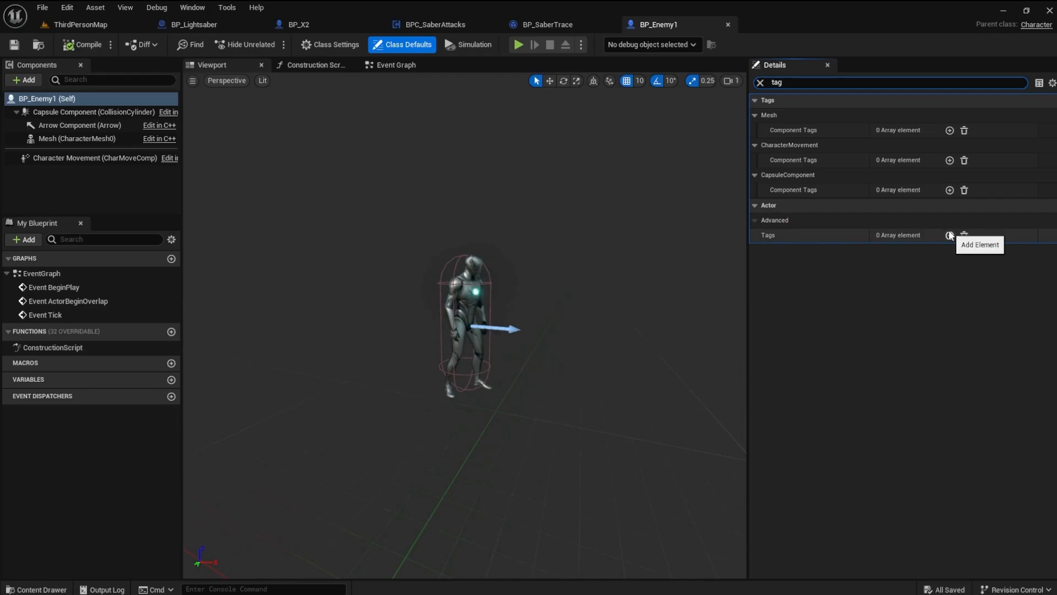
{"action": "left_click", "coordinate": [948, 234]}
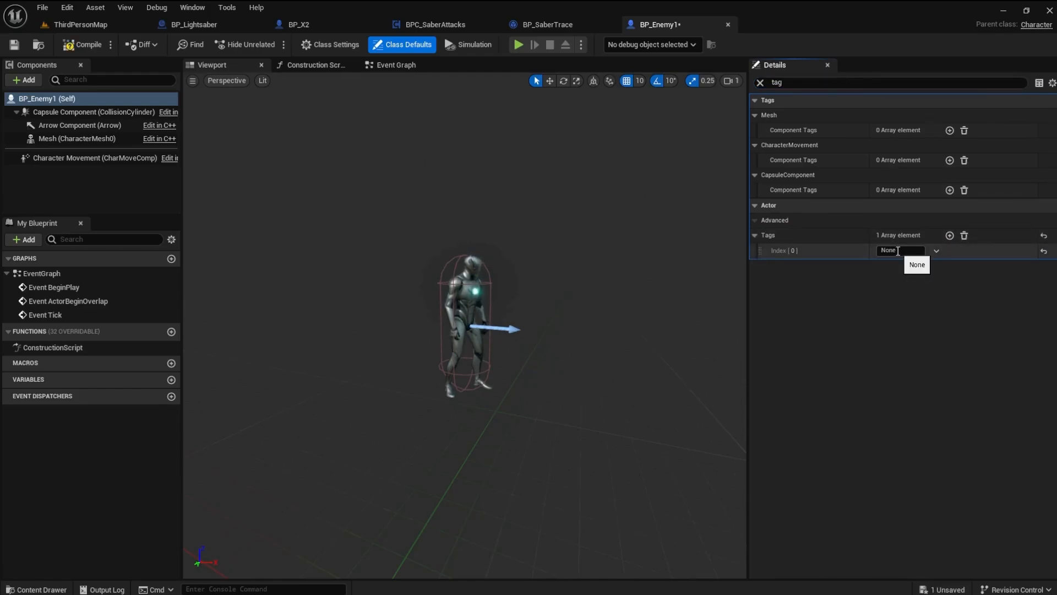
{"action": "type", "text": "Da"}
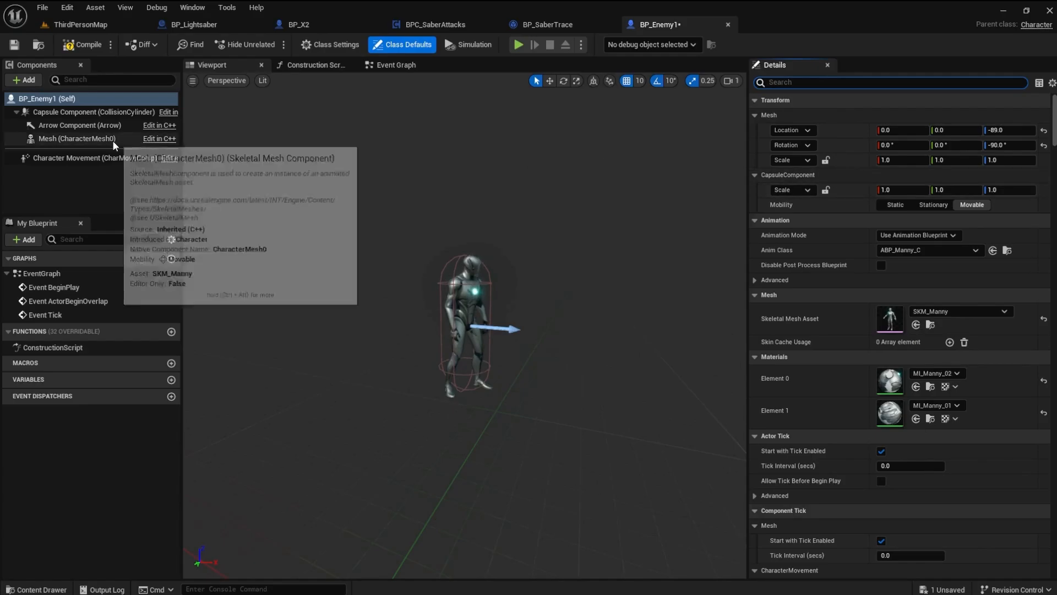
Step: Make BP_Enemy1's mesh generate hit events and overlap events
{"action": "left_click", "coordinate": [76, 139]}
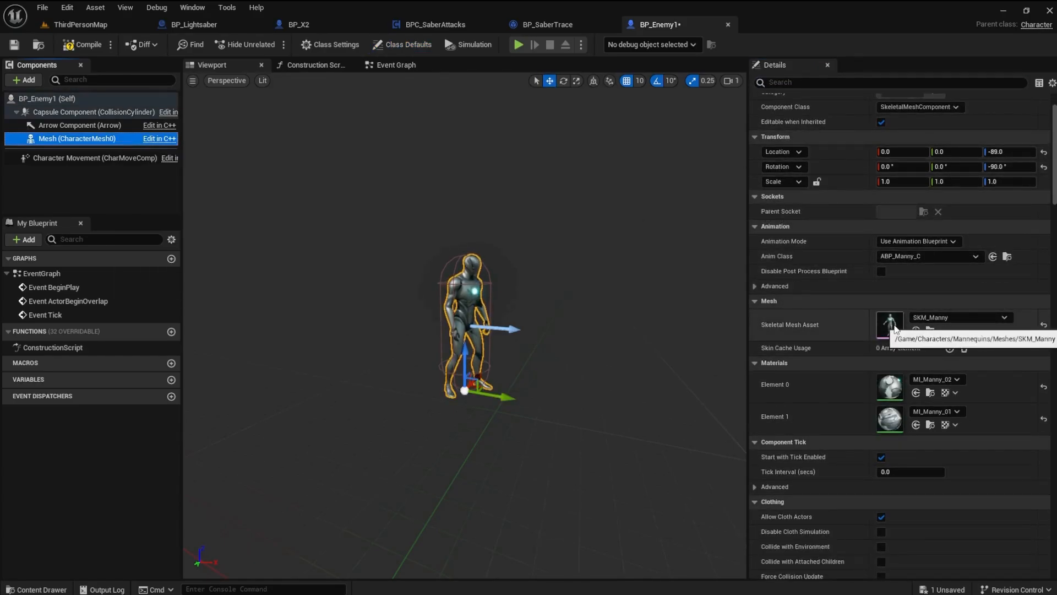
{"action": "type", "text": "col"}
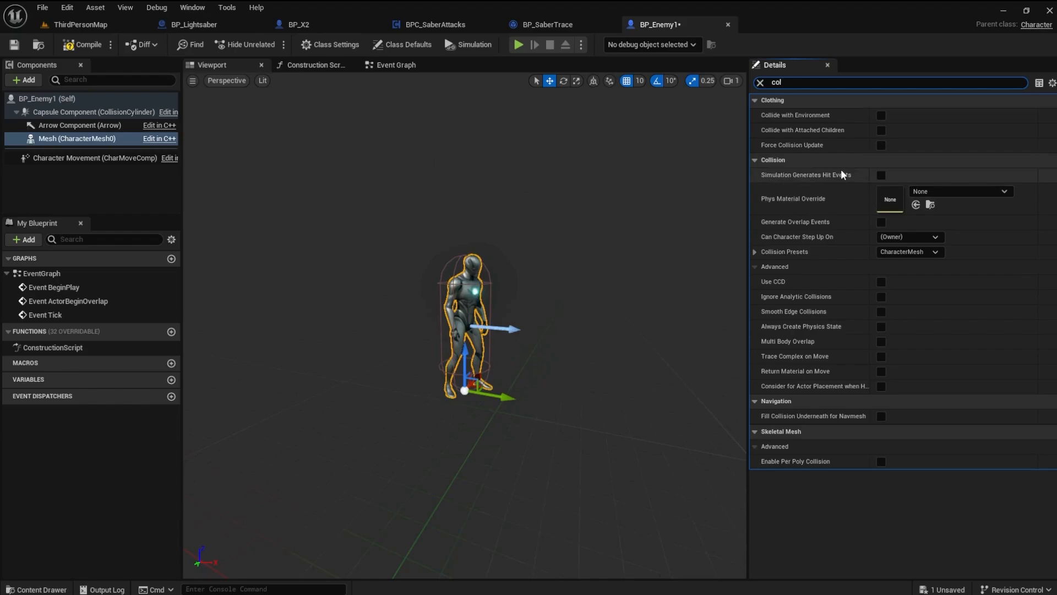
{"action": "left_click", "coordinate": [881, 175]}
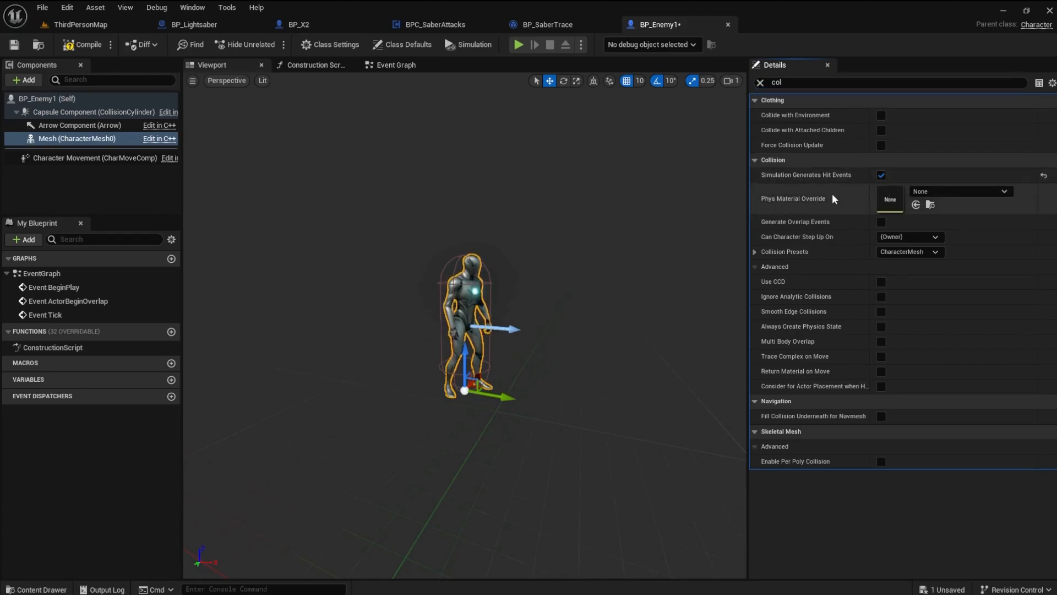
{"action": "mouse_move", "coordinate": [881, 221]}
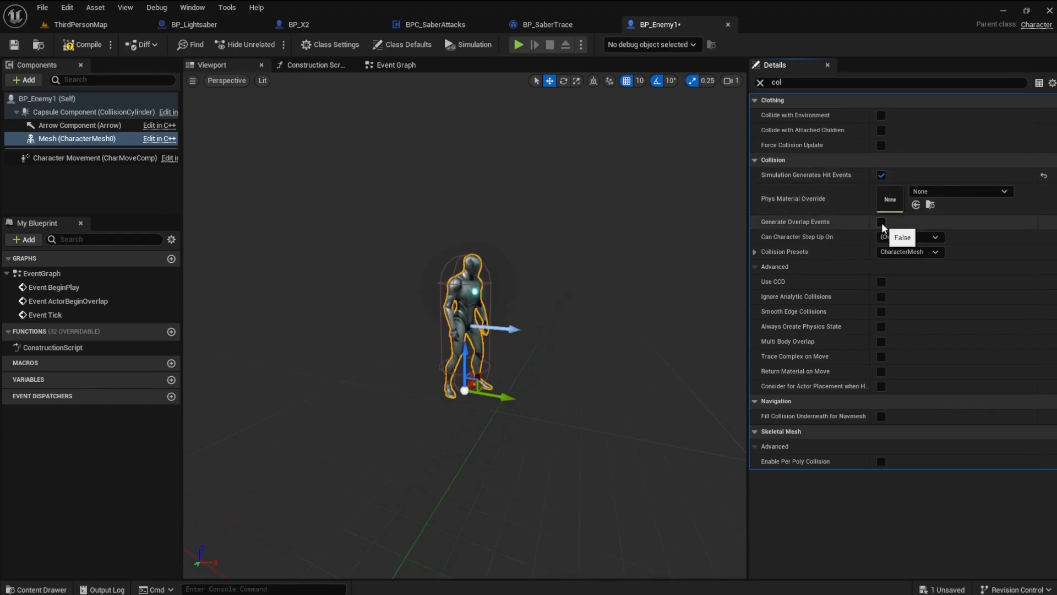
{"action": "left_click", "coordinate": [881, 221]}
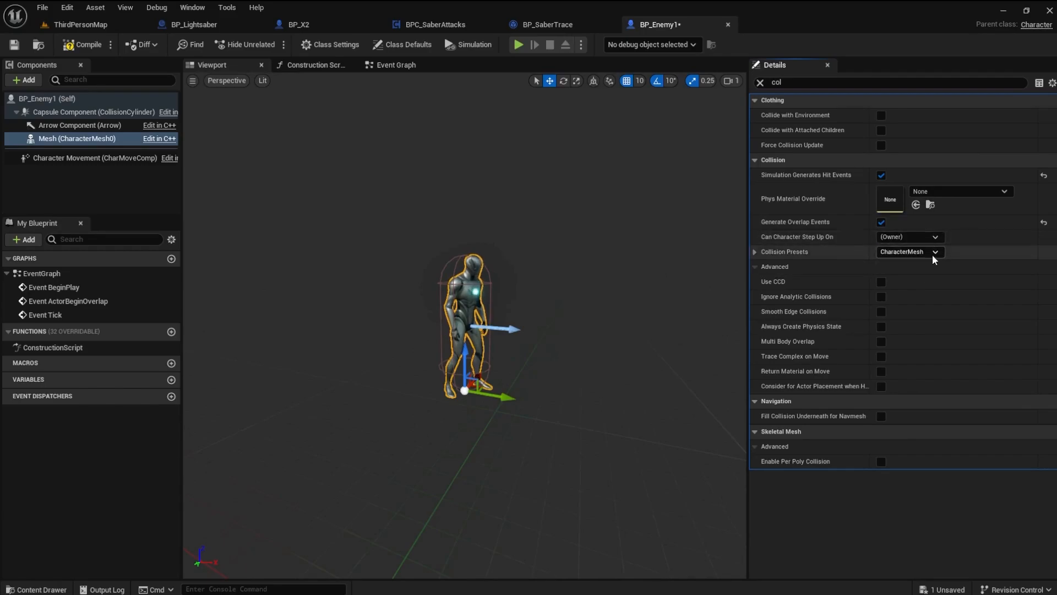
Step: Set the mesh's collision to Custom, Query and Physics, object type PhysicsBody, then compile
{"action": "left_click", "coordinate": [908, 251]}
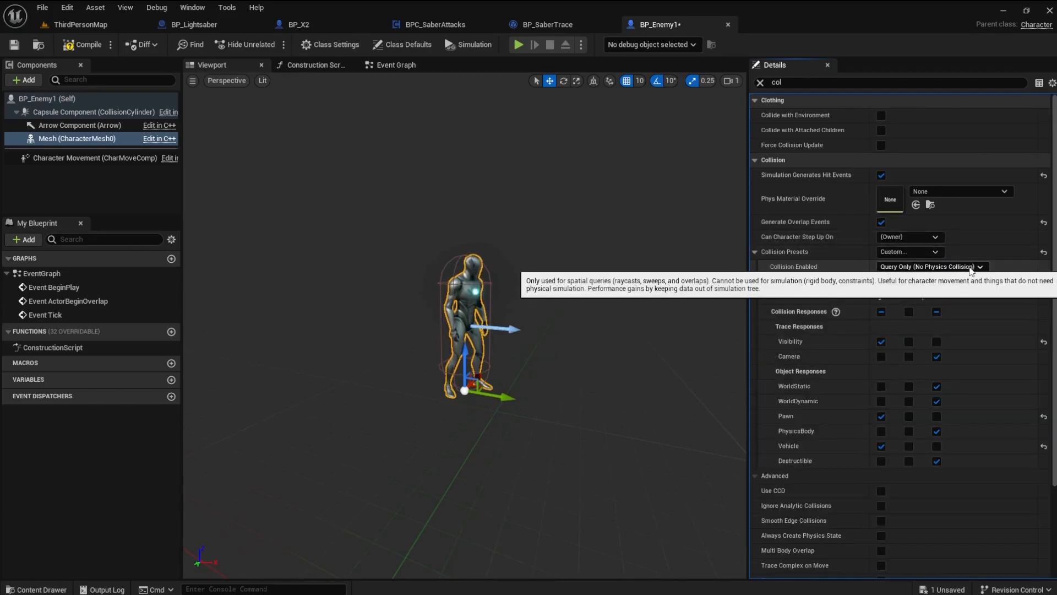
{"action": "left_click", "coordinate": [931, 266]}
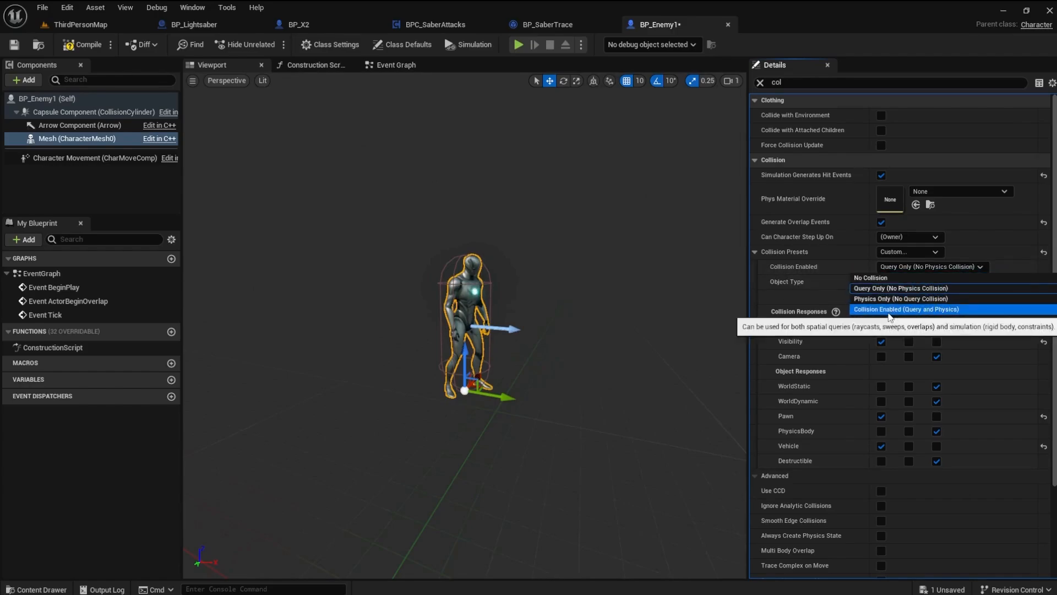
{"action": "left_click", "coordinate": [929, 287]}
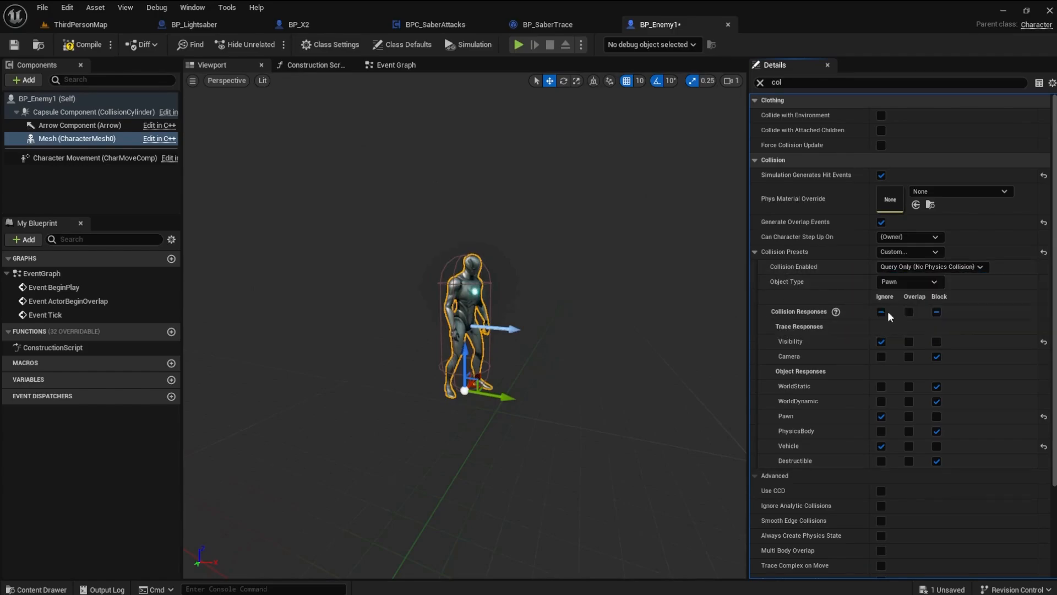
{"action": "left_click", "coordinate": [907, 281]}
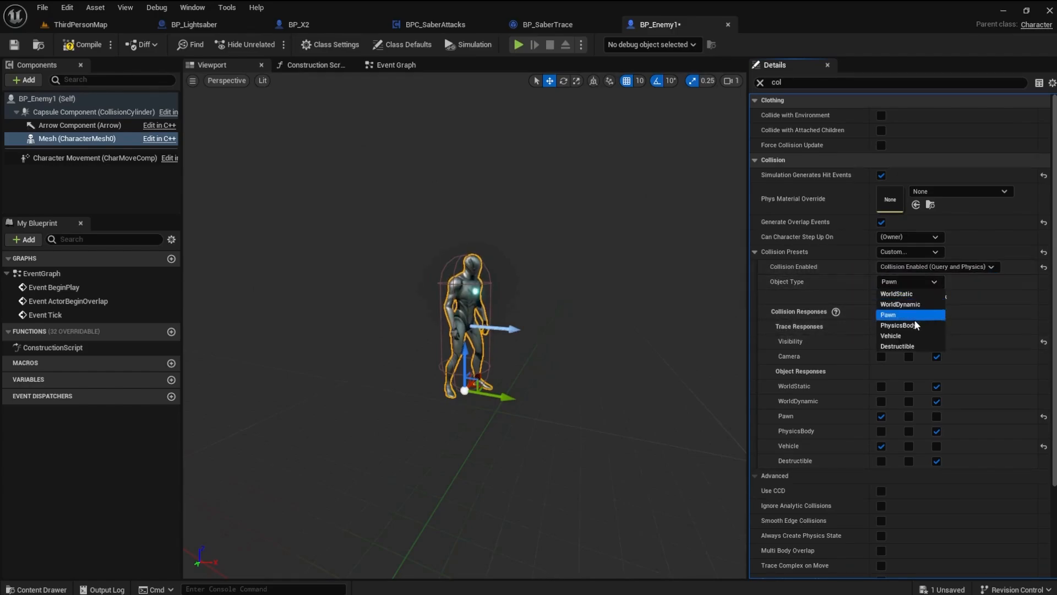
{"action": "left_click", "coordinate": [898, 325]}
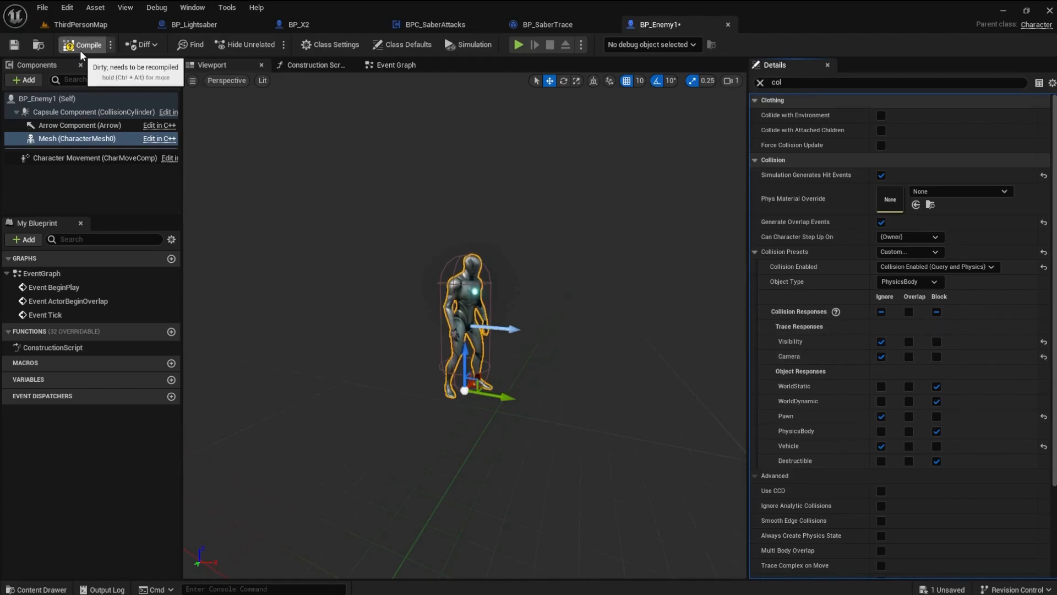
{"action": "left_click", "coordinate": [82, 44]}
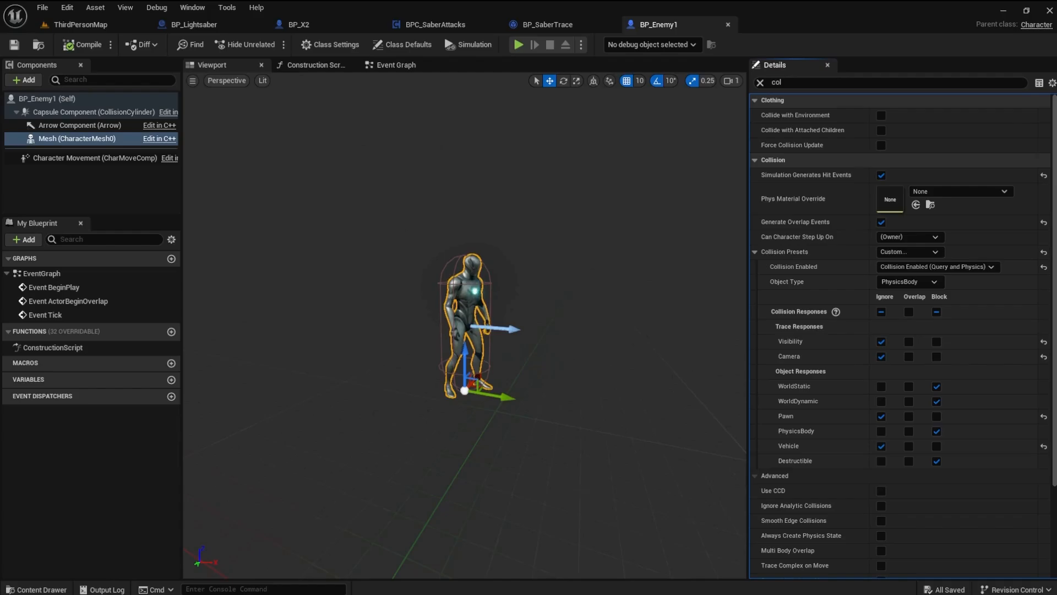
Step: In BPC_SaberAttacks, add an Actor Has Tag check on the Hit Actor with the tag typed 'Damag'
{"action": "left_click", "coordinate": [76, 139]}
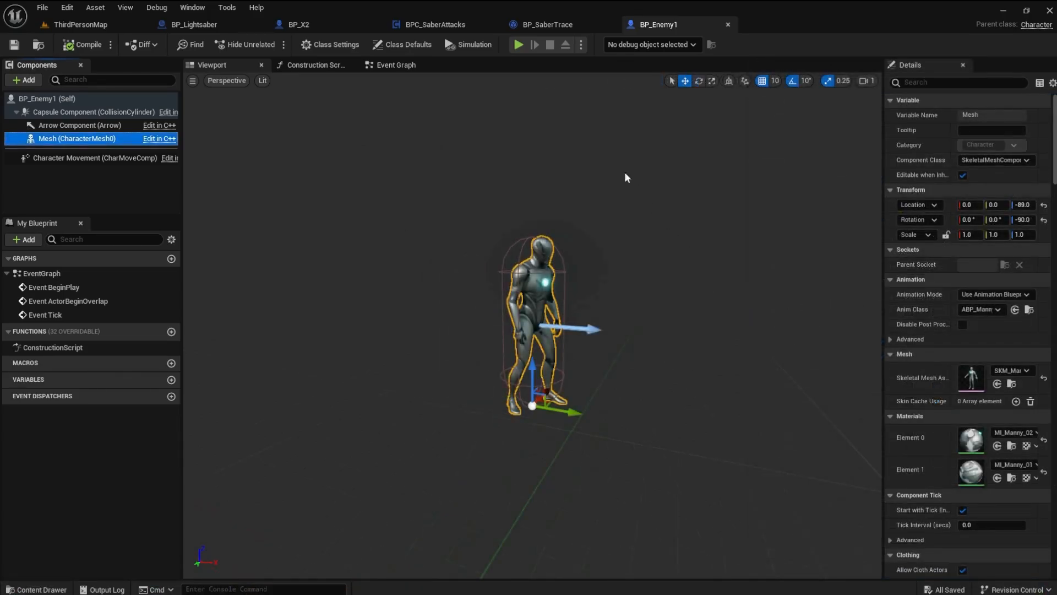
{"action": "left_click", "coordinate": [430, 24]}
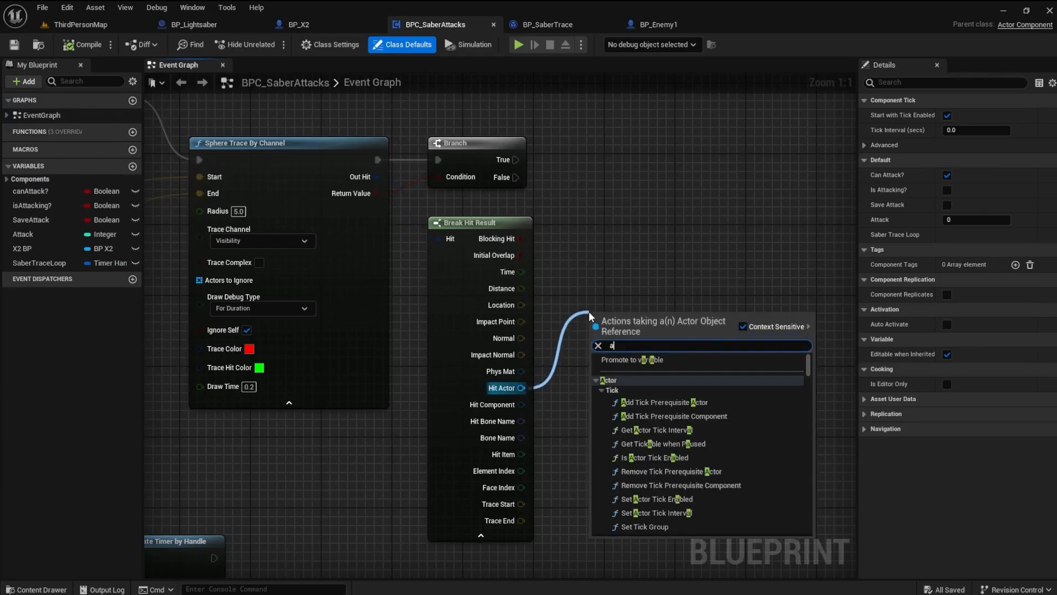
{"action": "type", "text": "ctor"}
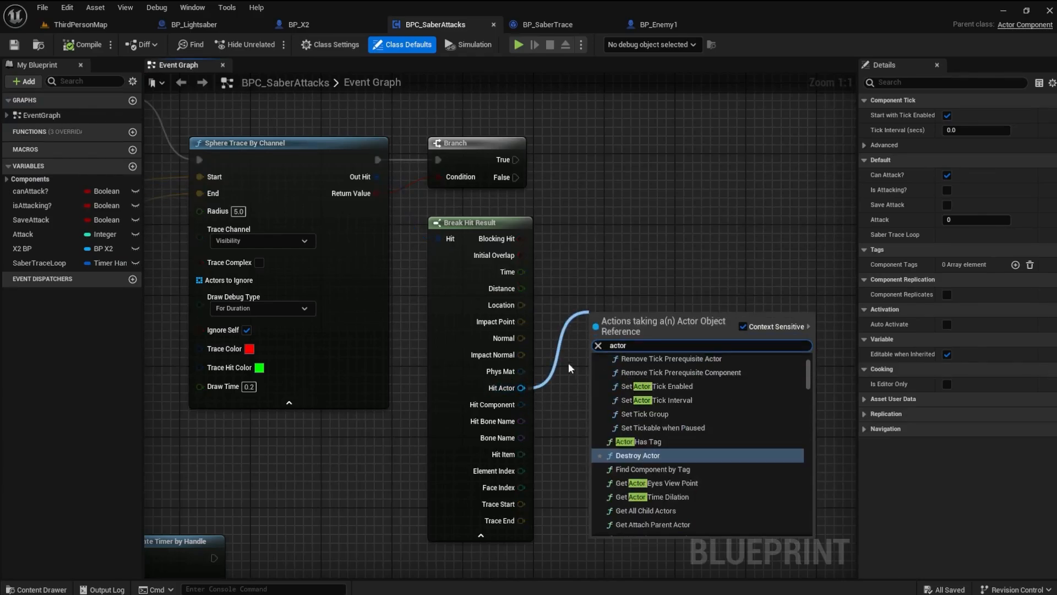
{"action": "left_click", "coordinate": [646, 441]}
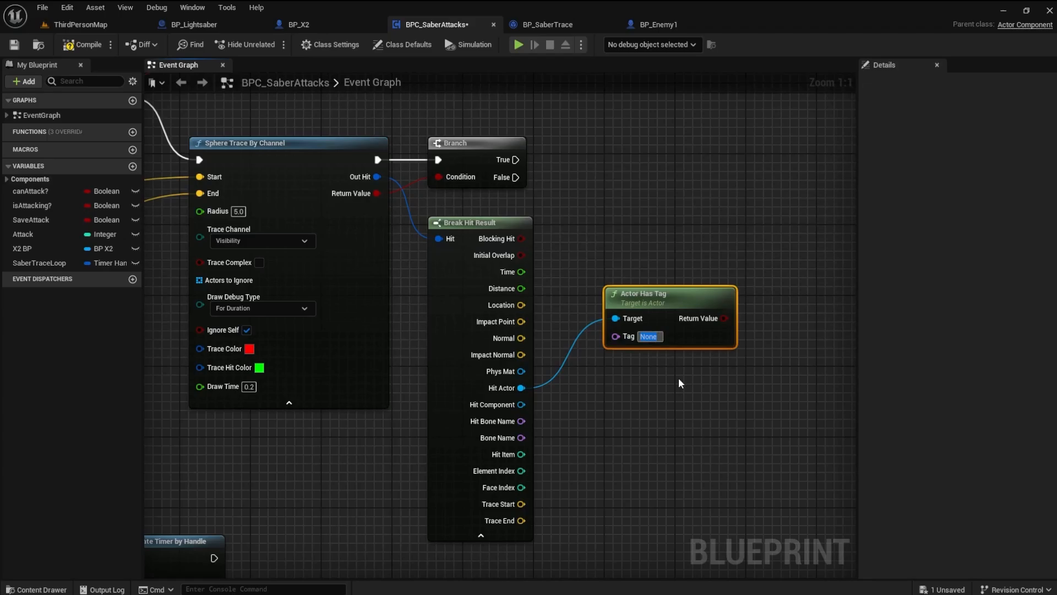
{"action": "type", "text": "Damag"}
{"action": "type", "text": "b"}
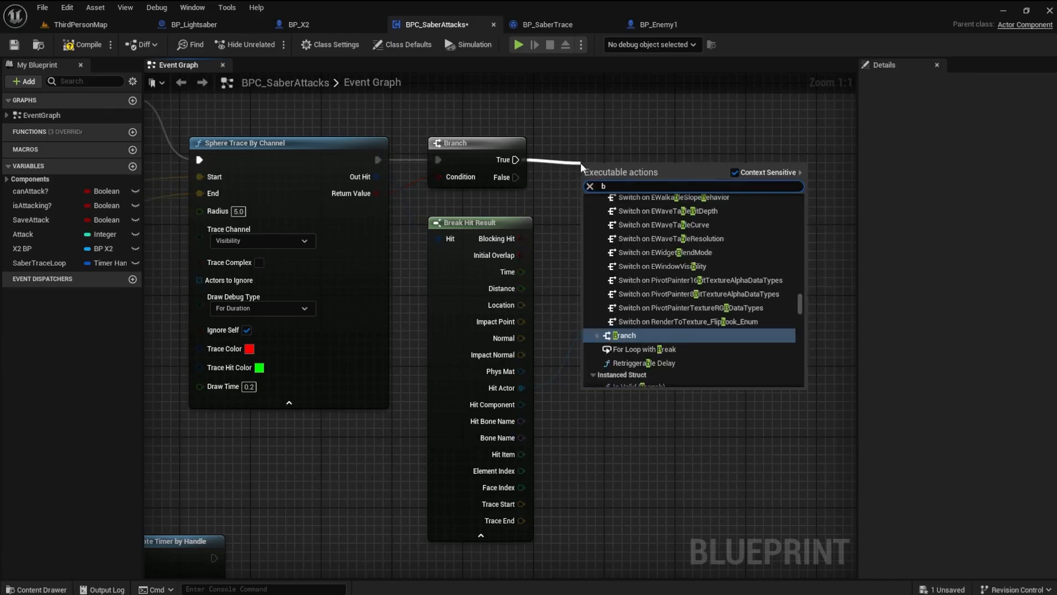
Step: Feed the Actor Has Tag result into the second Branch and add a Do Once from its True pin
{"action": "left_click", "coordinate": [623, 335]}
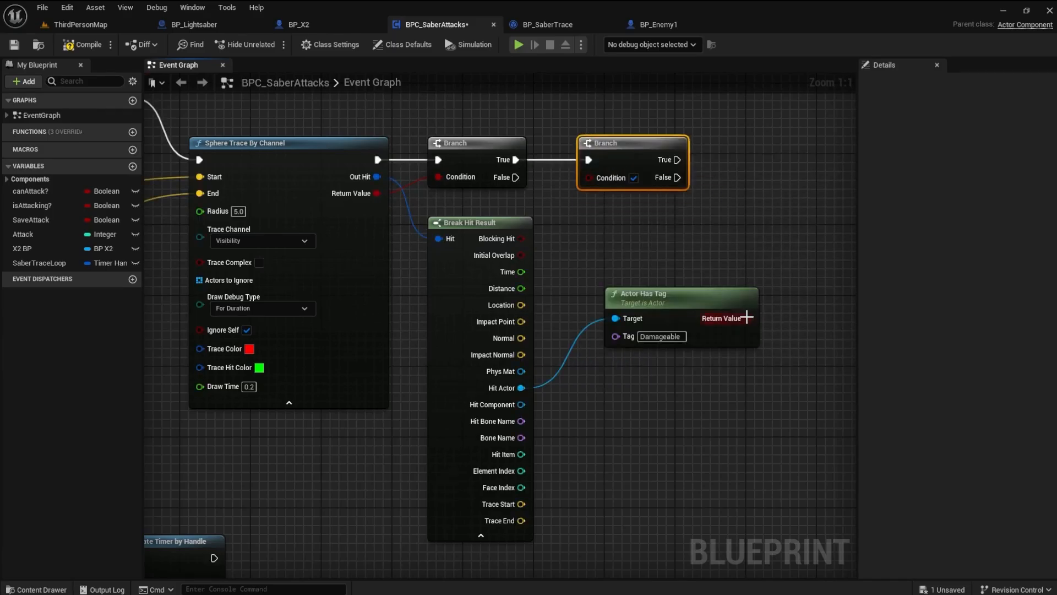
{"action": "left_click_drag", "start_coordinate": [746, 317], "coordinate": [611, 177]}
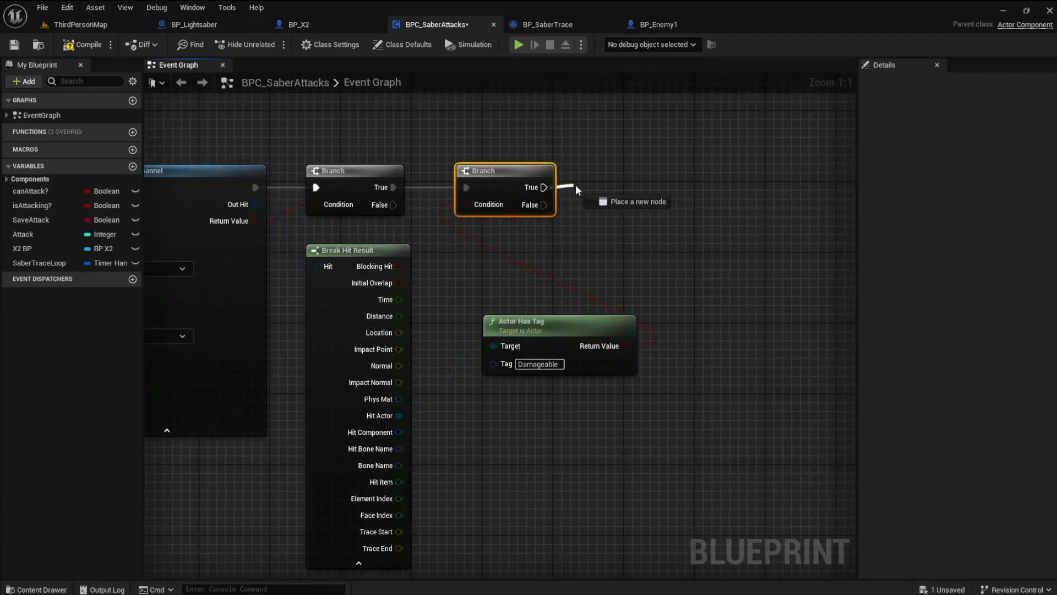
{"action": "type", "text": "do o"}
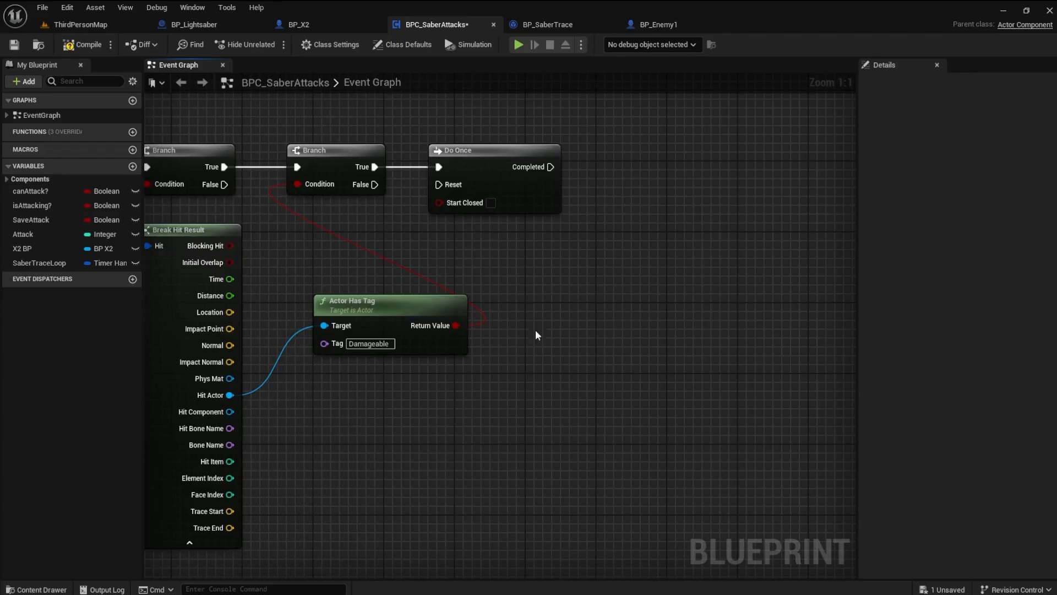
Step: Add Apply Damage on the Hit Actor after Do Once, followed by a 0.5 second Delay
{"action": "left_click_drag", "start_coordinate": [233, 394], "coordinate": [580, 354]}
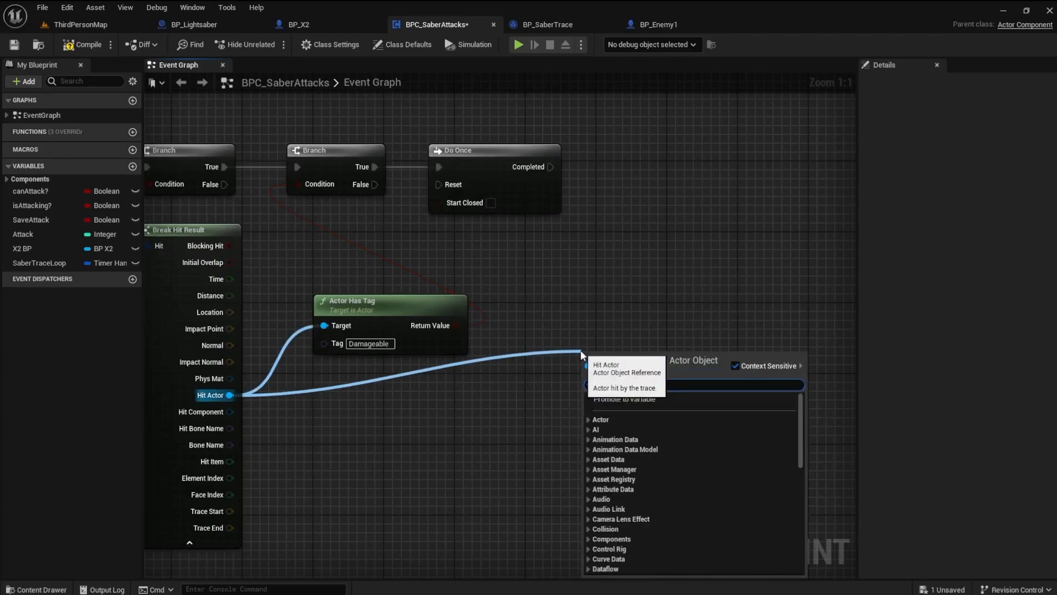
{"action": "left_click", "coordinate": [616, 353]}
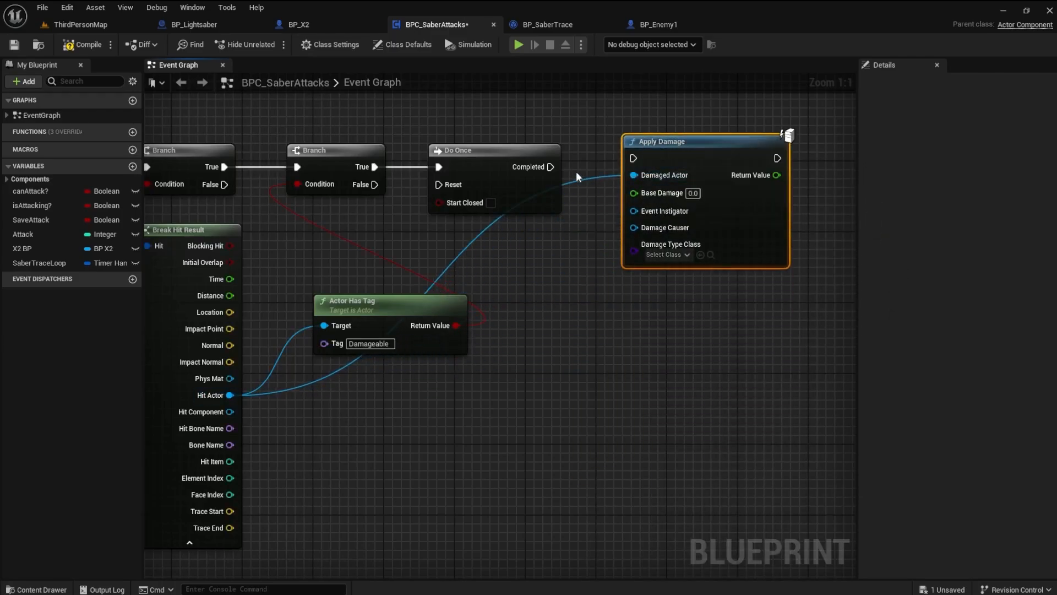
{"action": "mouse_move", "coordinate": [660, 141]}
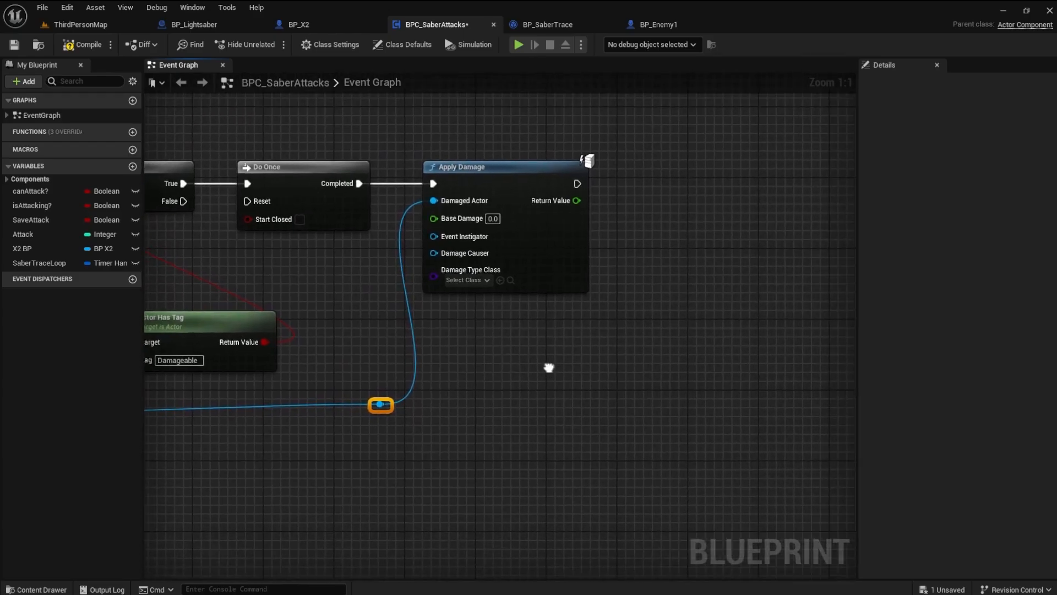
{"action": "mouse_move", "coordinate": [576, 184]}
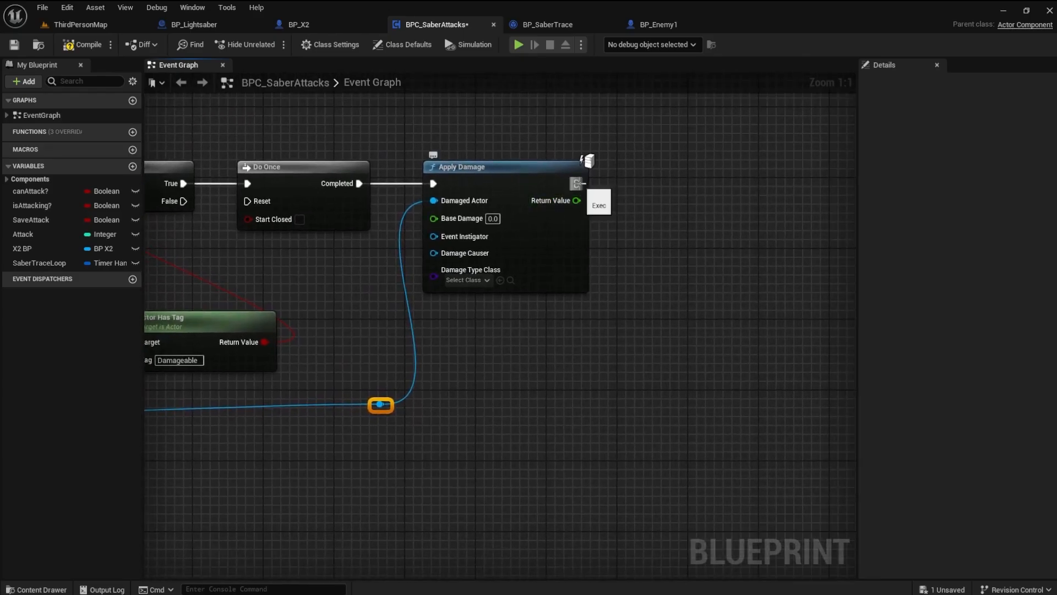
{"action": "type", "text": "dela"}
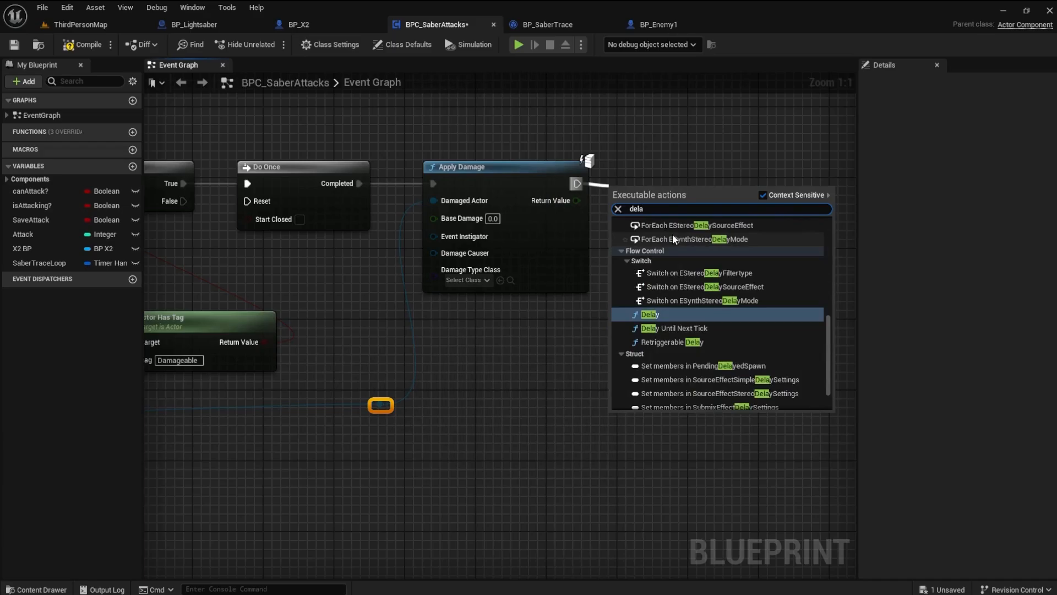
{"action": "left_click", "coordinate": [648, 313]}
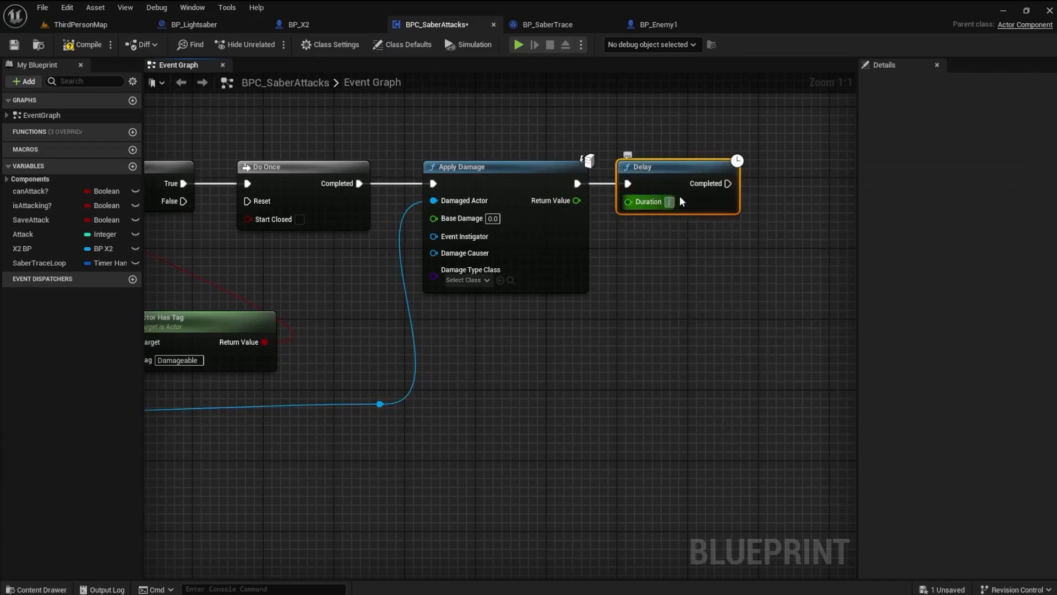
{"action": "type", "text": "0.5"}
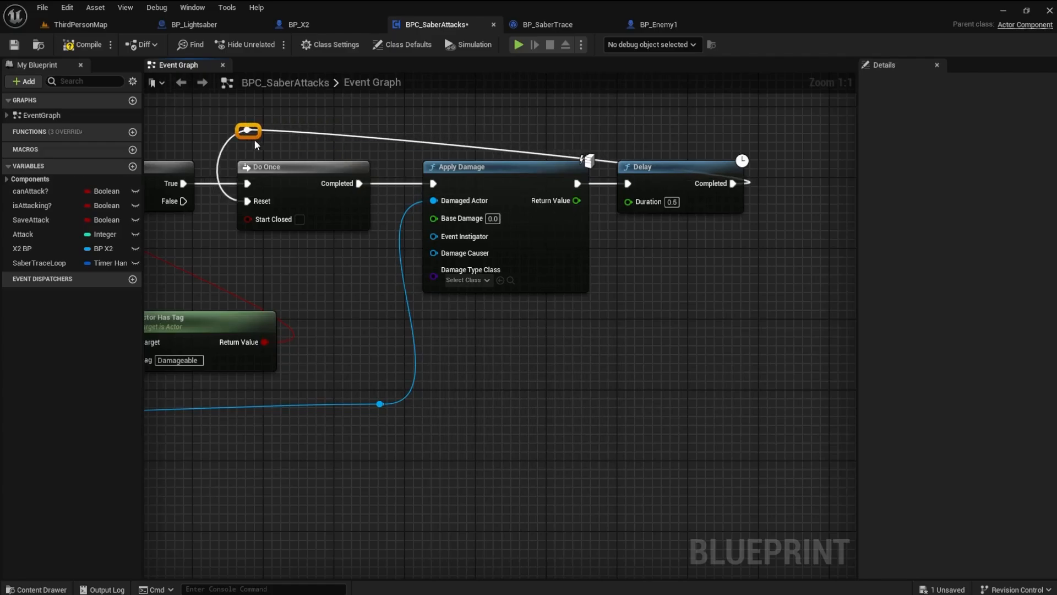
Step: Loop the Delay's Completed back to the Do Once Reset and save the component
{"action": "left_click_drag", "start_coordinate": [248, 130], "coordinate": [584, 140]}
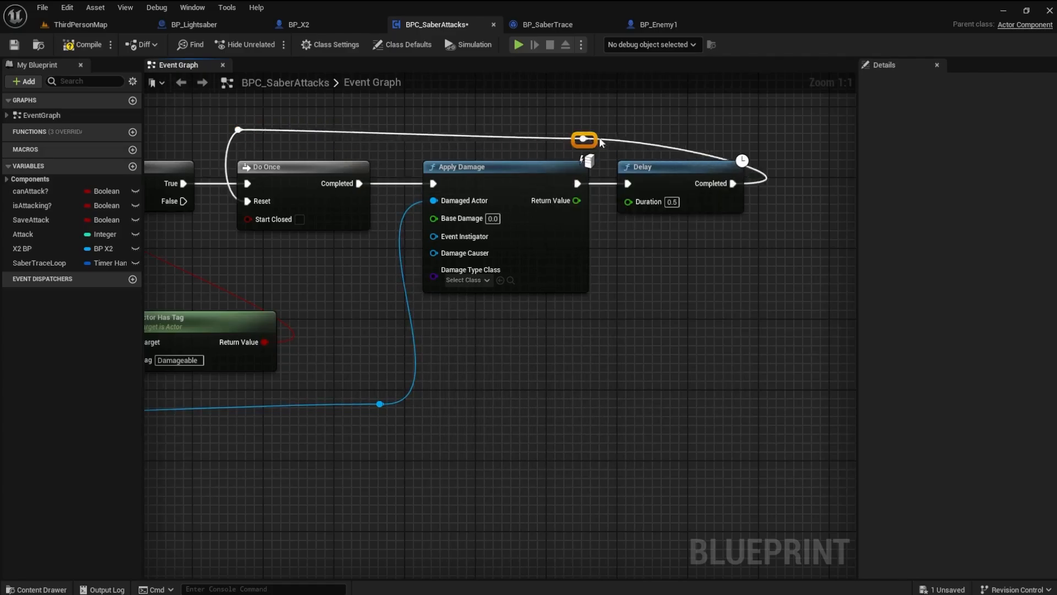
{"action": "left_click_drag", "start_coordinate": [584, 140], "coordinate": [750, 131]}
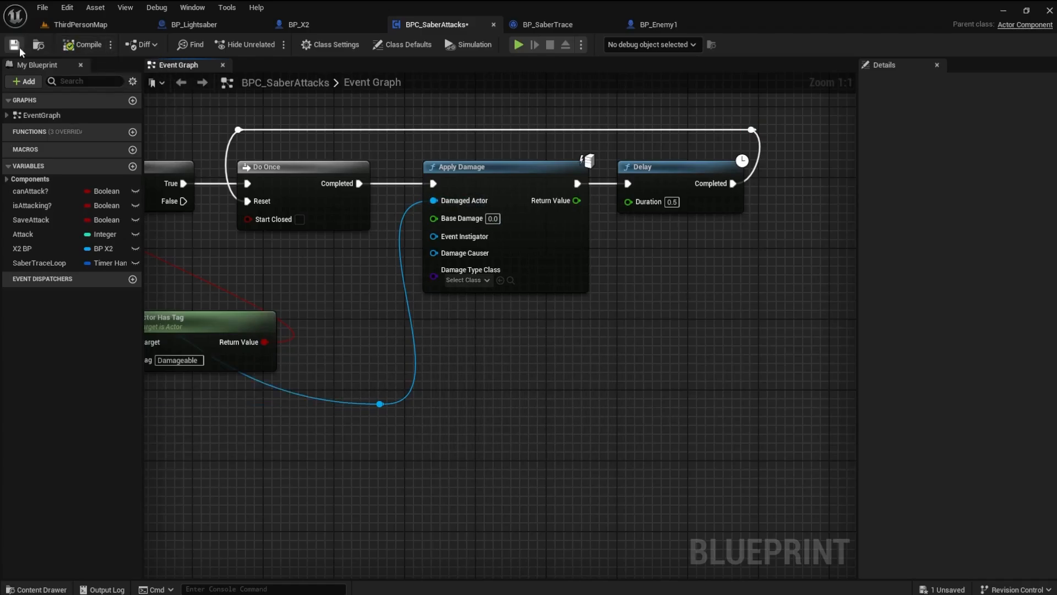
{"action": "left_click", "coordinate": [13, 44]}
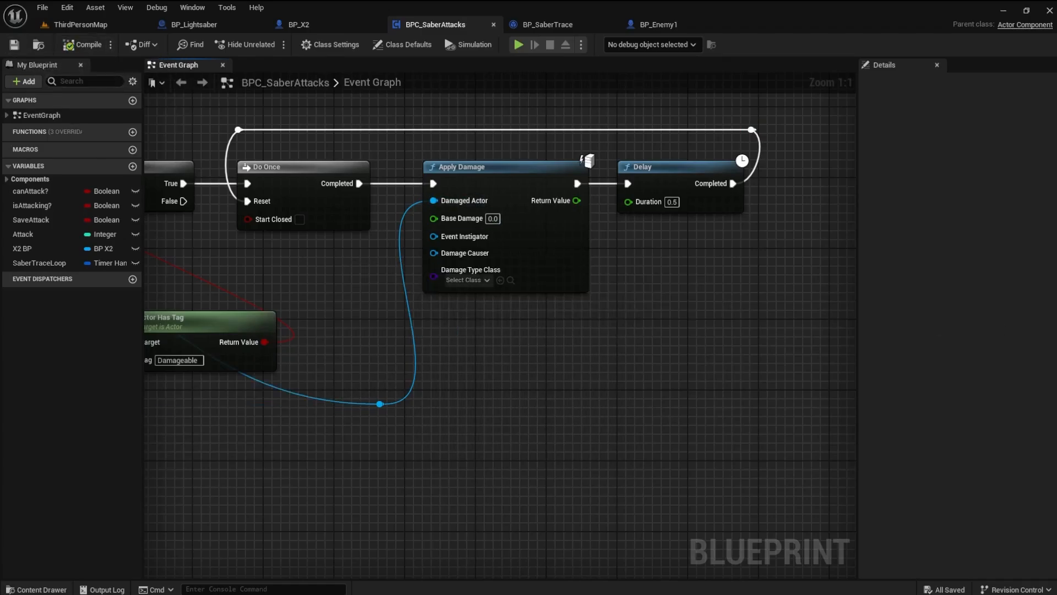
{"action": "left_click", "coordinate": [402, 44]}
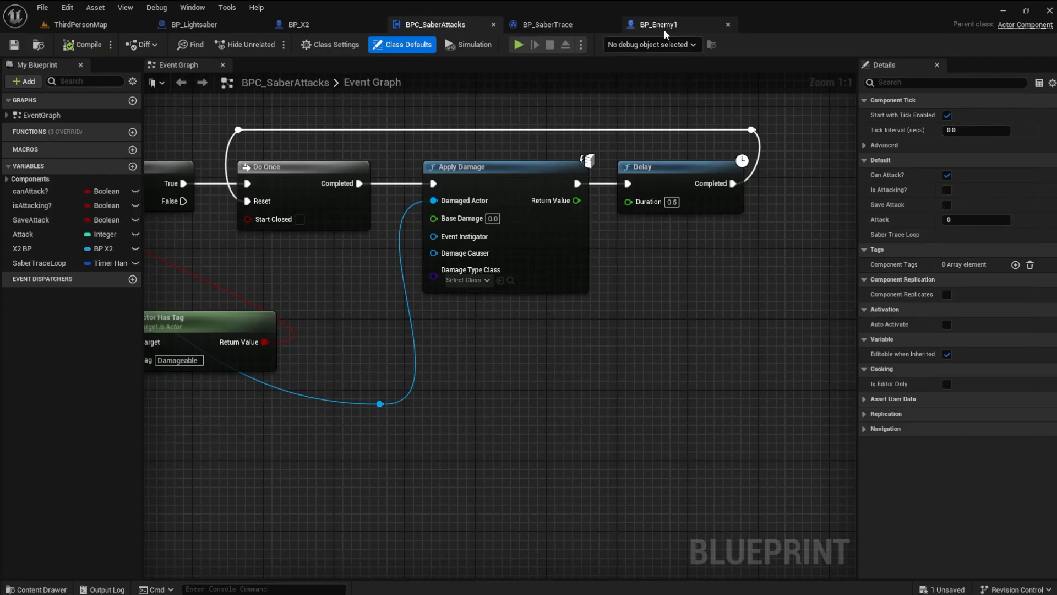
Step: In BP_Enemy1, print 'Damaged!!!' from Event AnyDamage and save the blueprint
{"action": "left_click", "coordinate": [657, 24]}
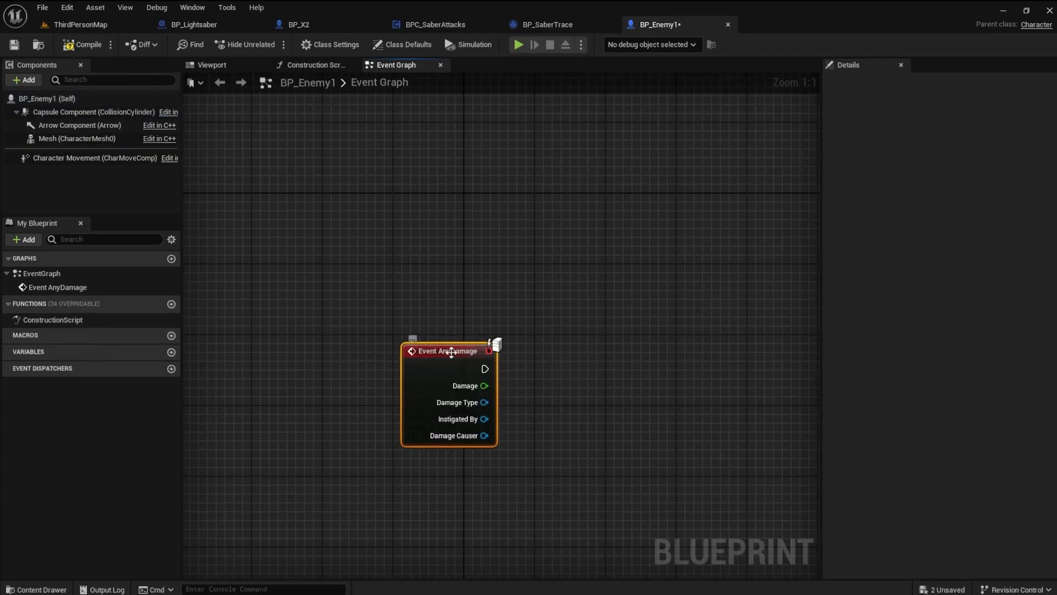
{"action": "left_click_drag", "start_coordinate": [485, 368], "coordinate": [503, 312]}
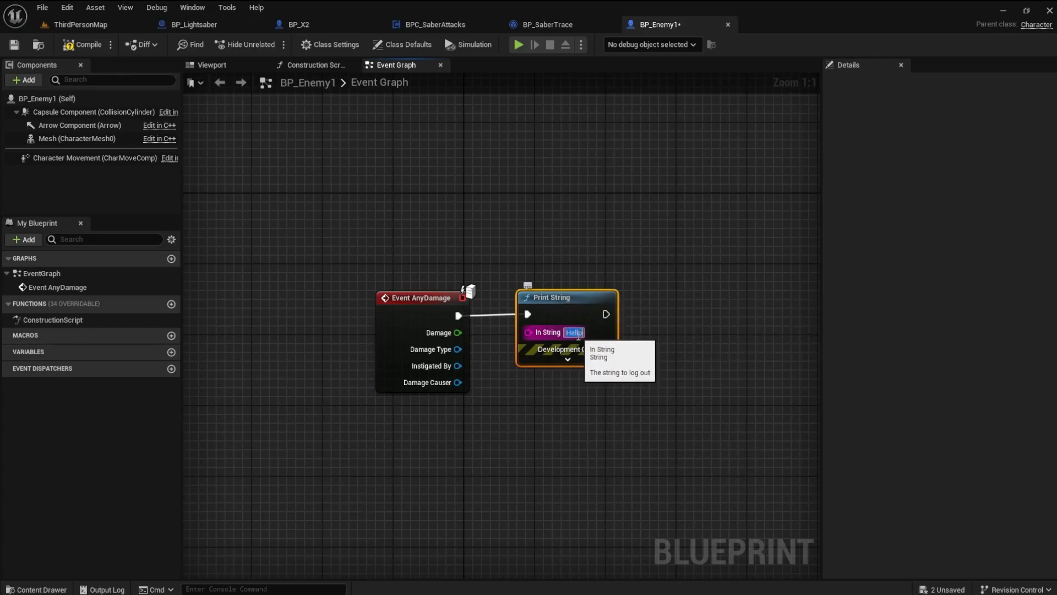
{"action": "type", "text": "Damaged!!!!!!!!!!"}
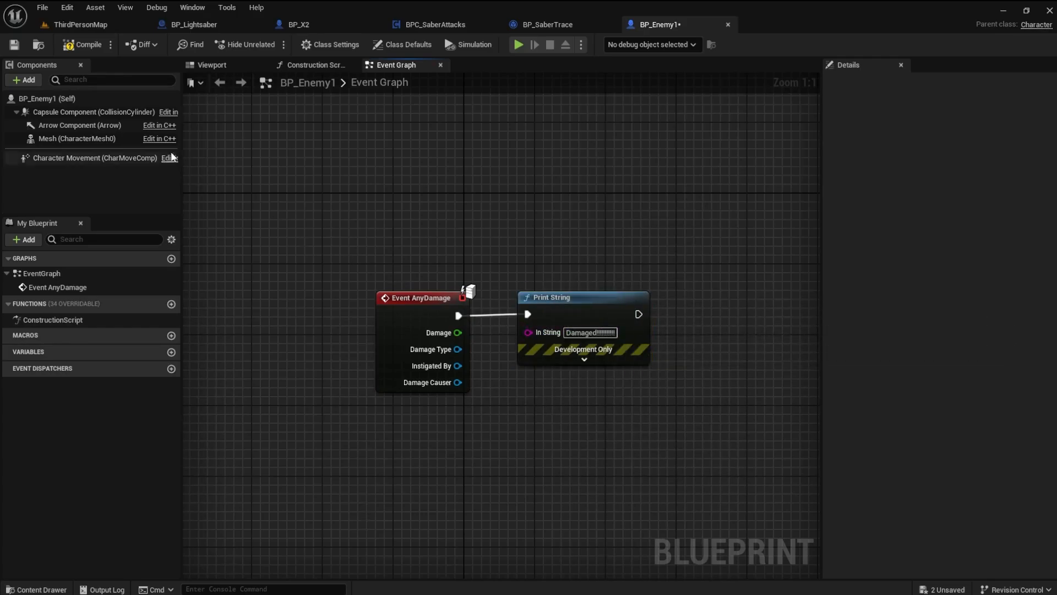
{"action": "left_click", "coordinate": [86, 44]}
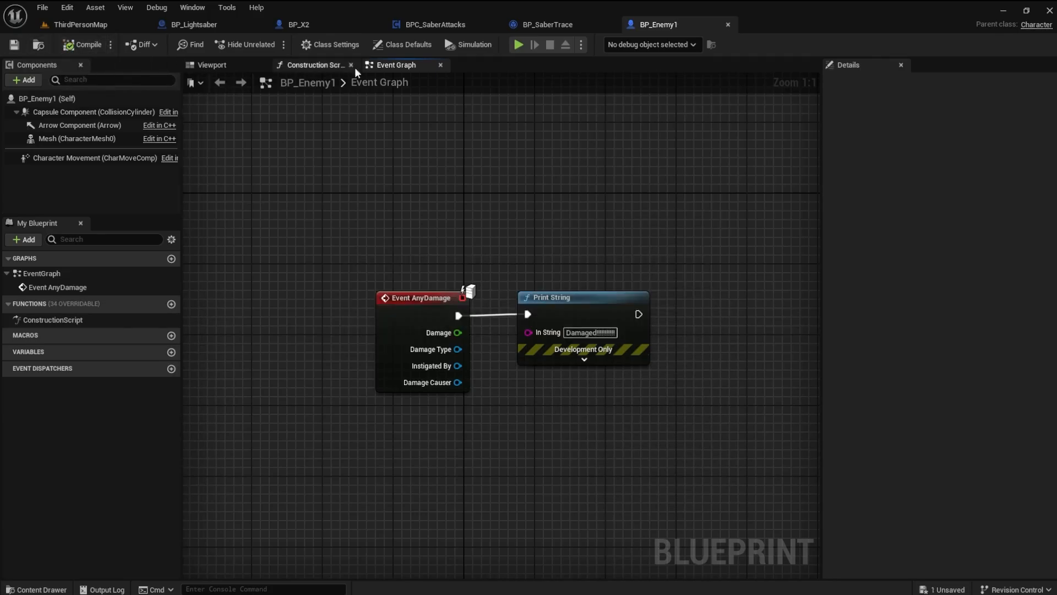
{"action": "mouse_move", "coordinate": [432, 24]}
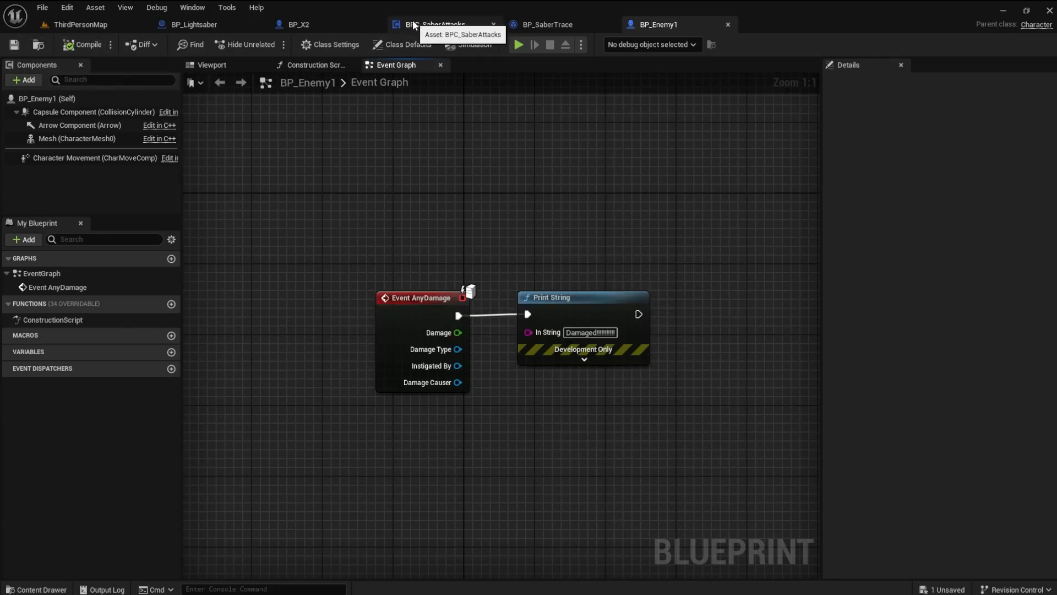
Step: Back in BPC_SaberAttacks, set Apply Damage's Base Damage to 10.0
{"action": "left_click", "coordinate": [441, 24]}
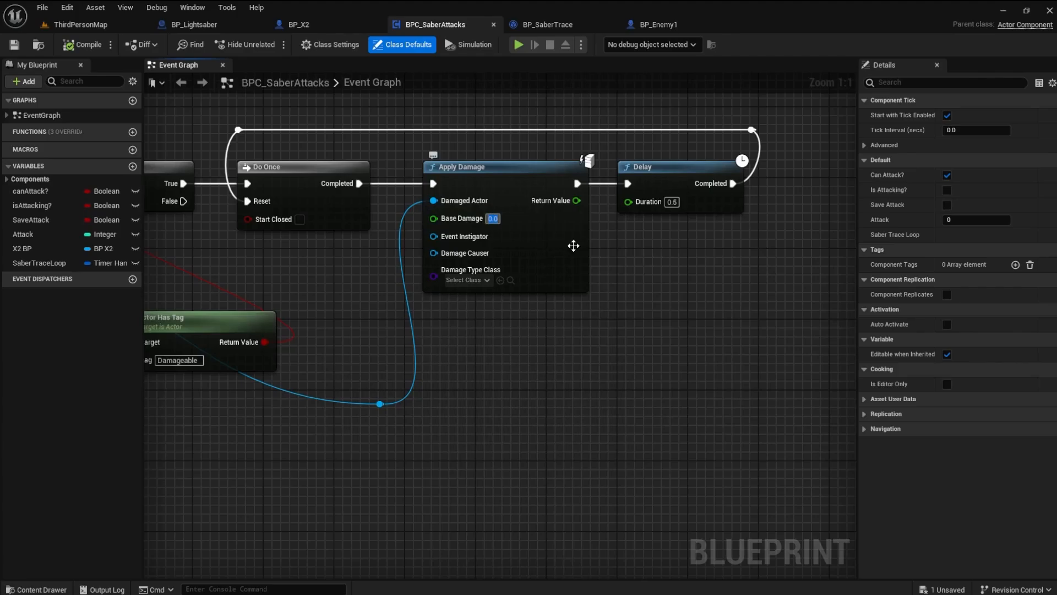
{"action": "type", "text": "10.0"}
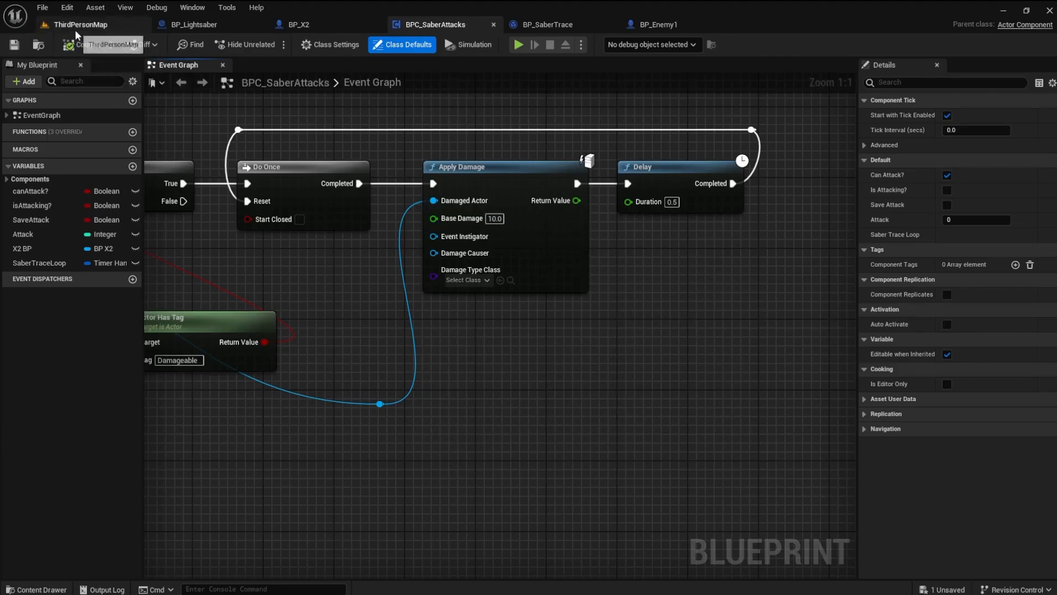
Step: Play-test ThirdPersonMap, strike the enemy with the saber to see the Damaged message, then stop
{"action": "left_click", "coordinate": [81, 24]}
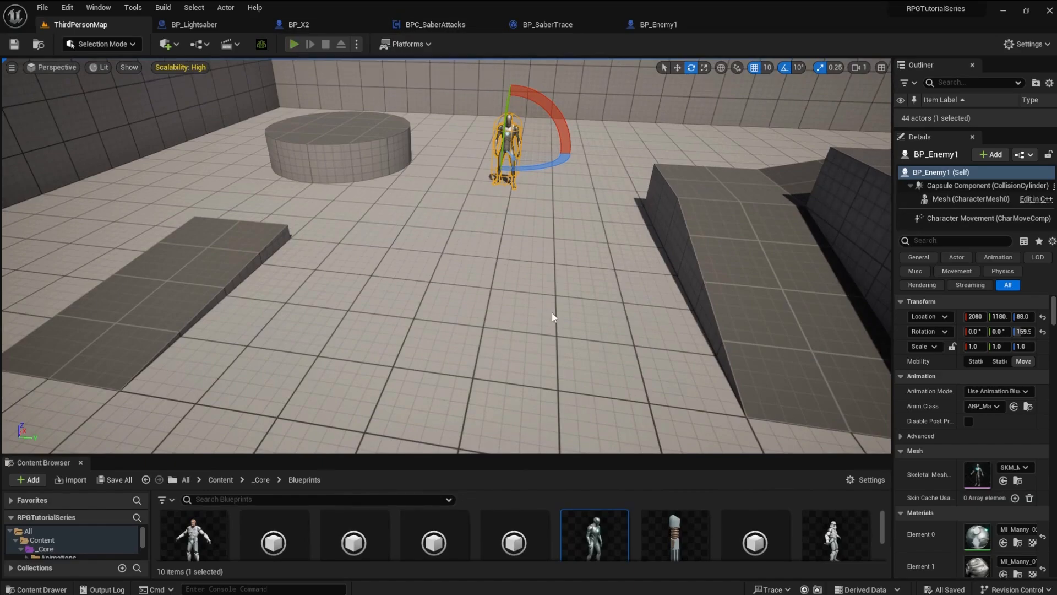
{"action": "left_click", "coordinate": [293, 44]}
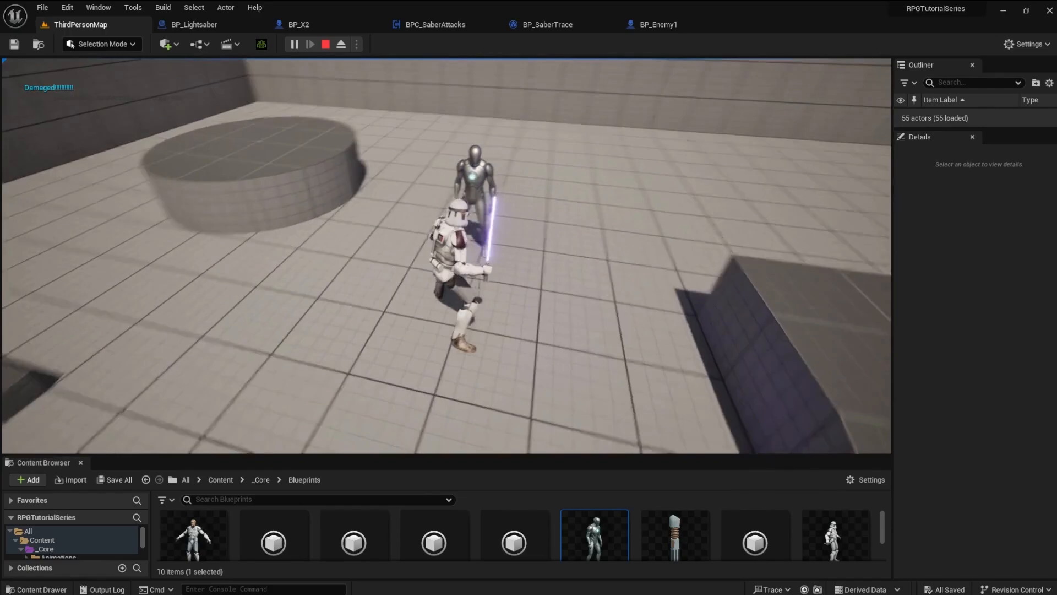
{"action": "left_click", "coordinate": [325, 45]}
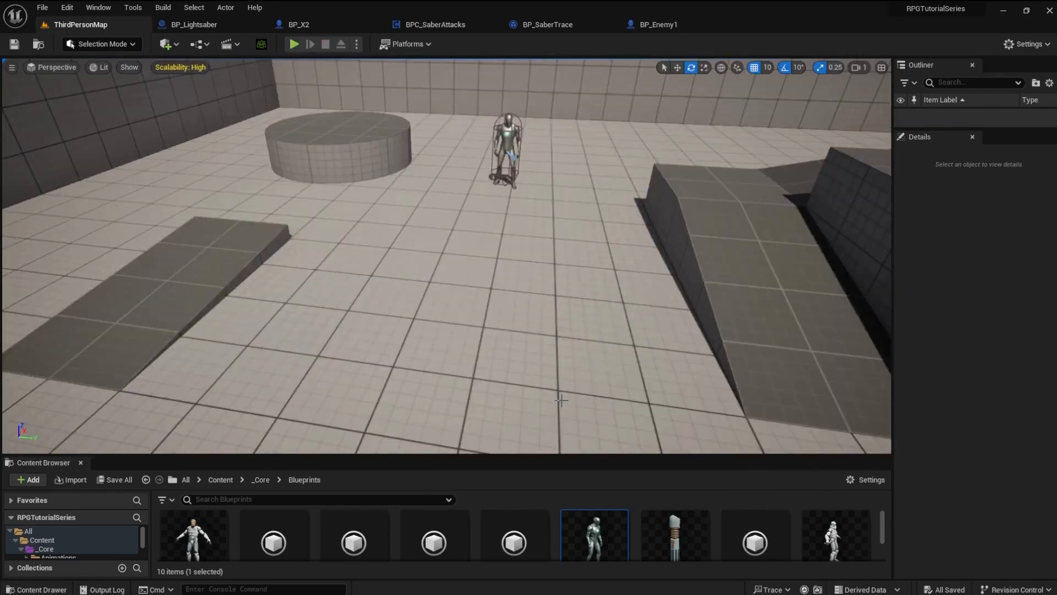
Step: Start a new play session of the level with the enemy characters
{"action": "left_click", "coordinate": [505, 145]}
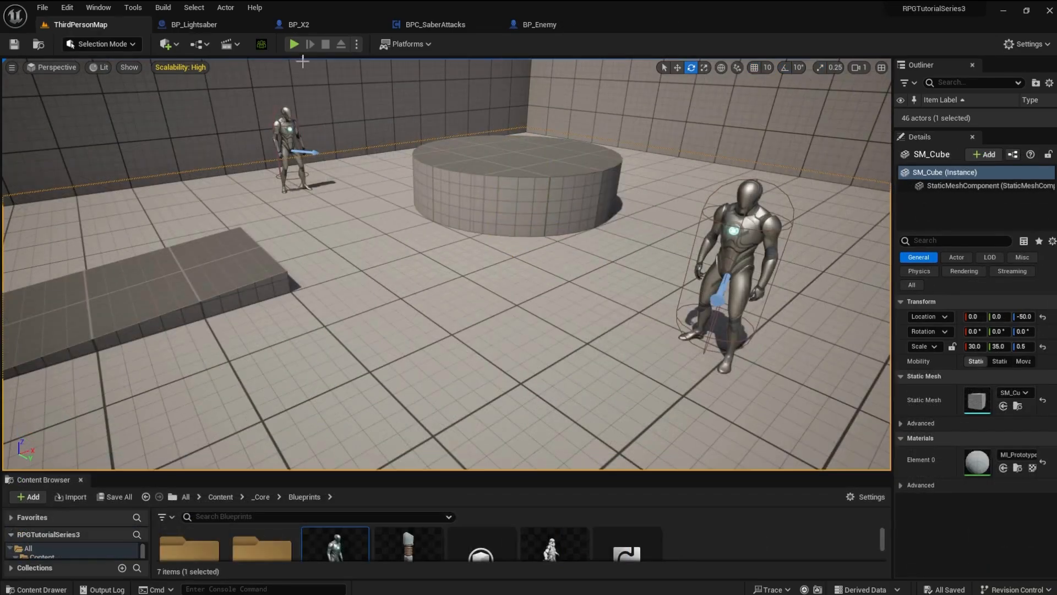
{"action": "mouse_move", "coordinate": [374, 252]}
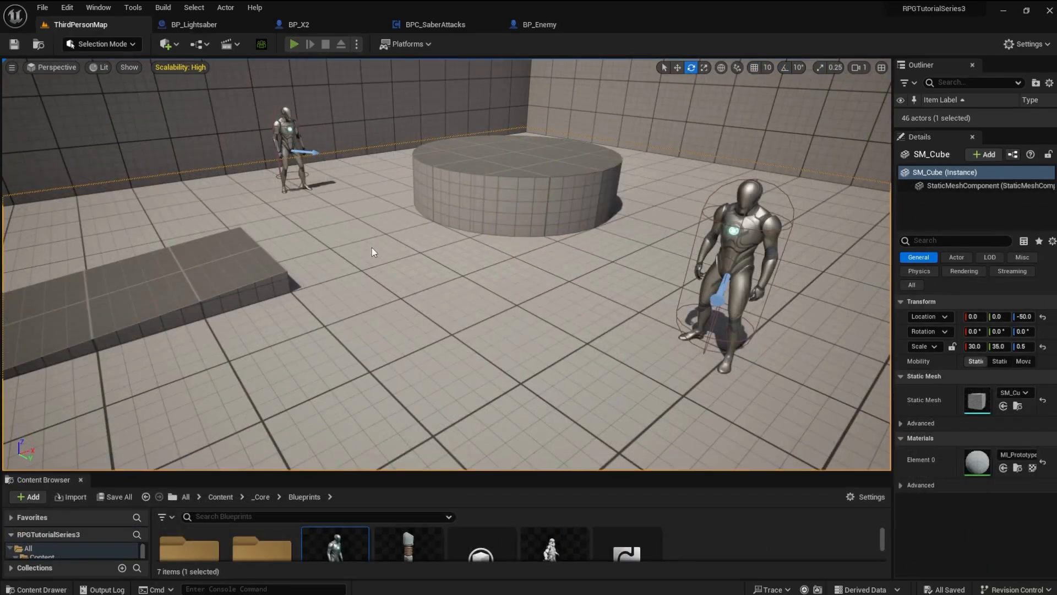
{"action": "left_click", "coordinate": [292, 44]}
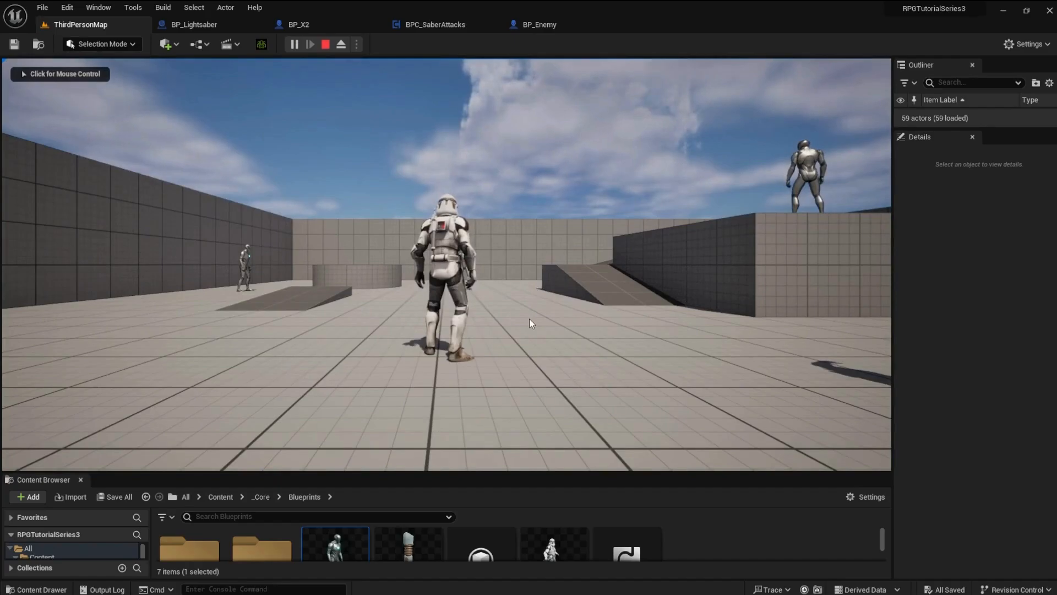